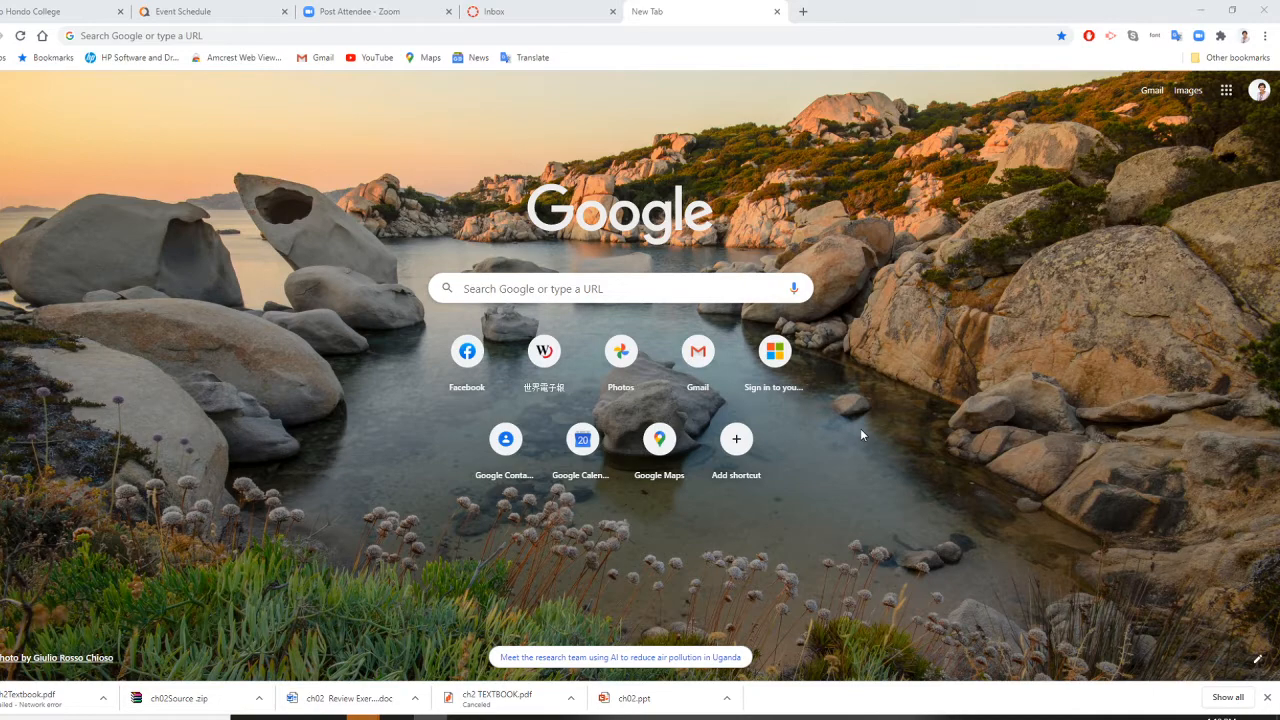
mouse_move(563, 496)
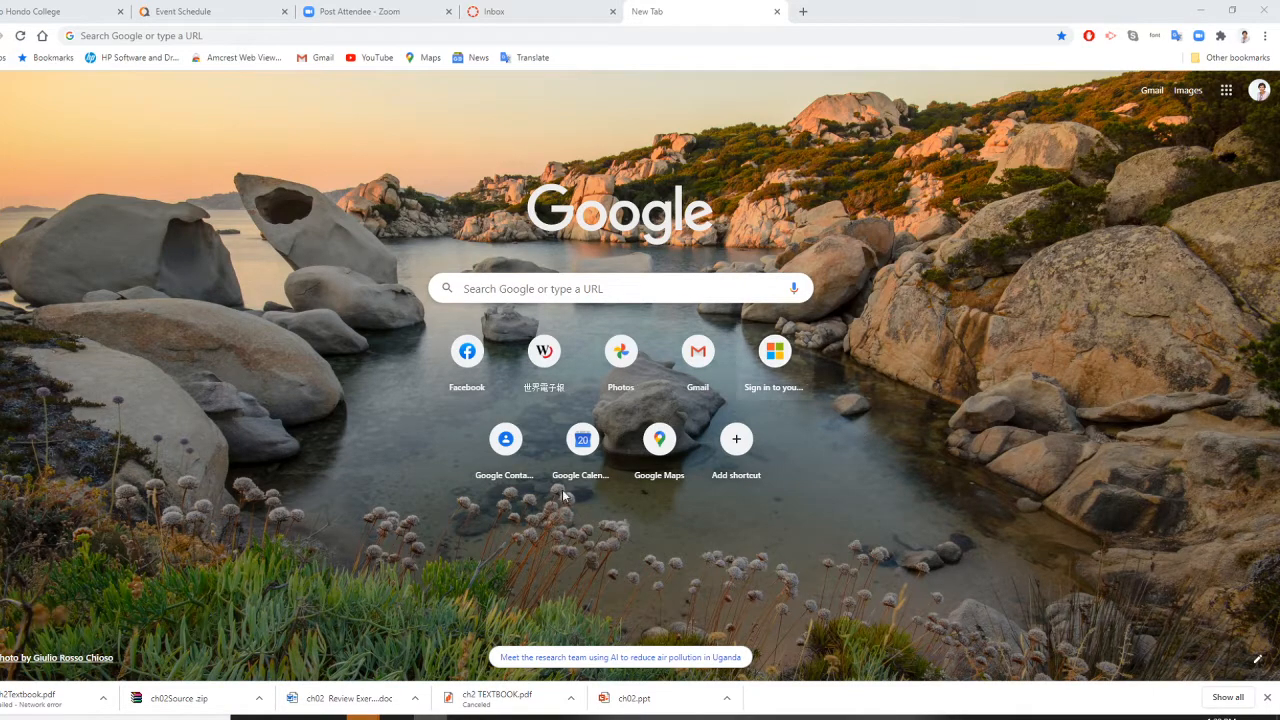
Step: Search Google for 'java api 8' to find the Java SE 8 API Specification
click(620, 288)
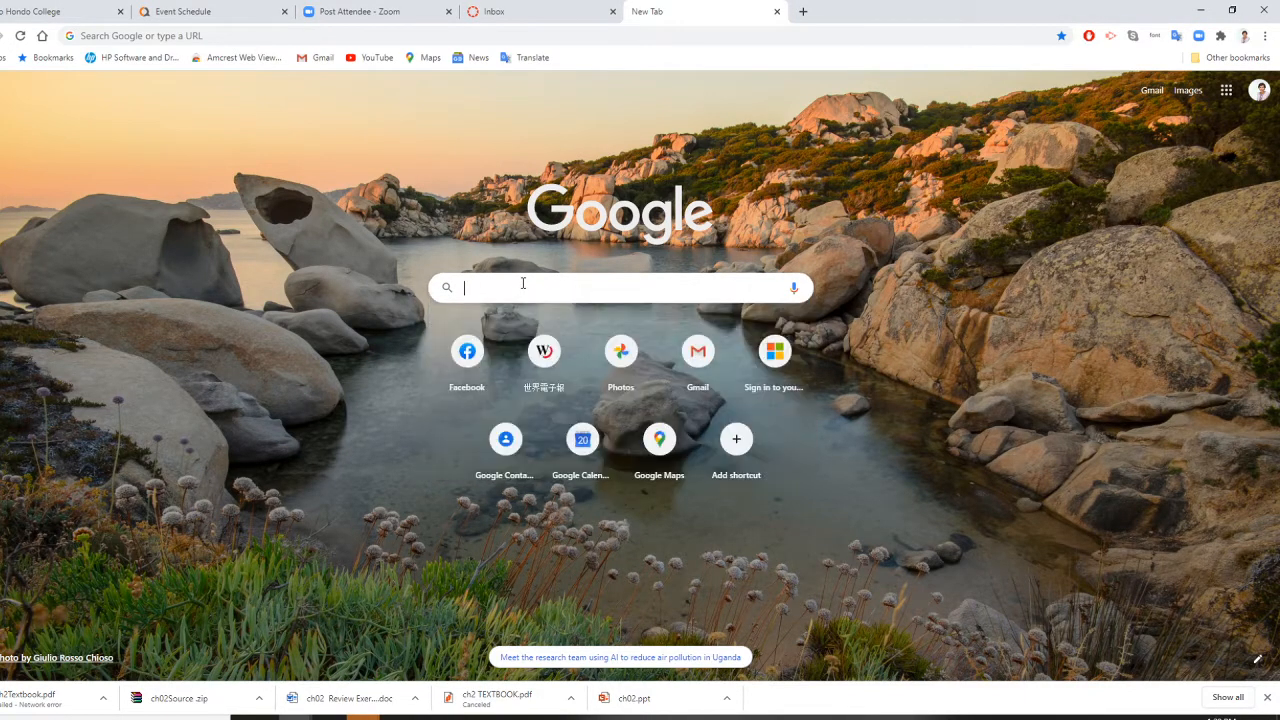
text(java api 8)
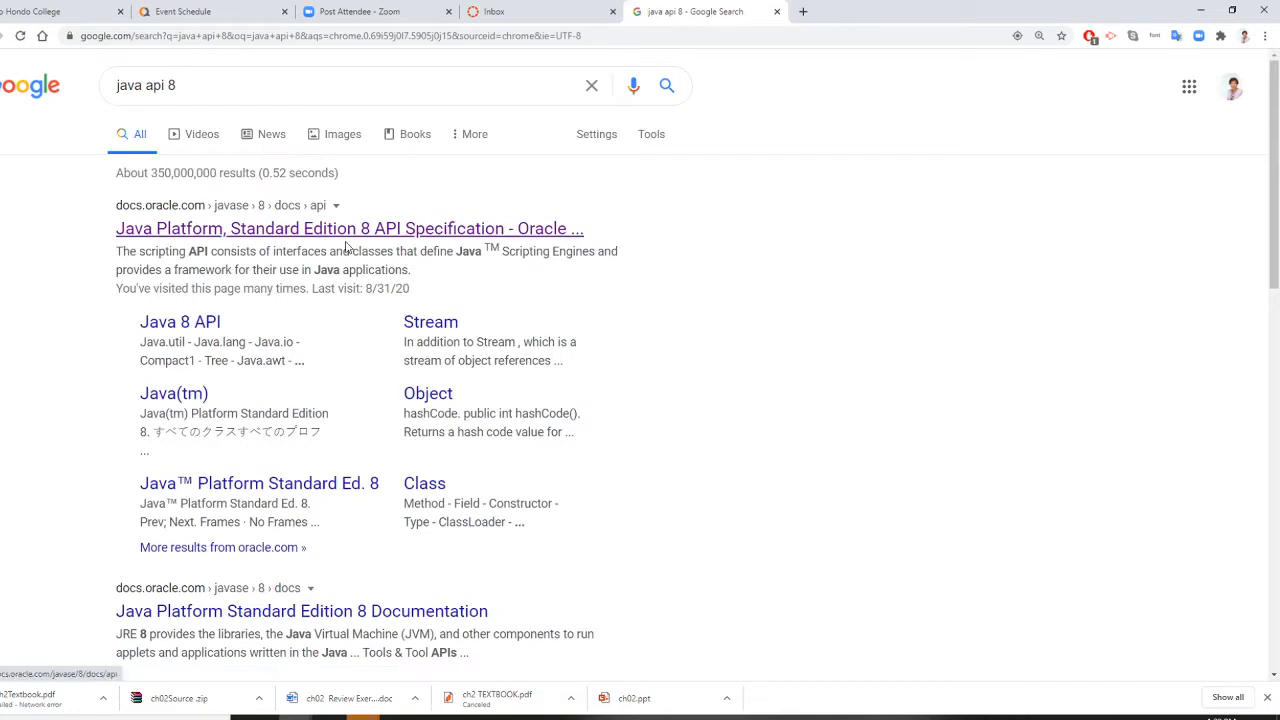
mouse_move(347, 228)
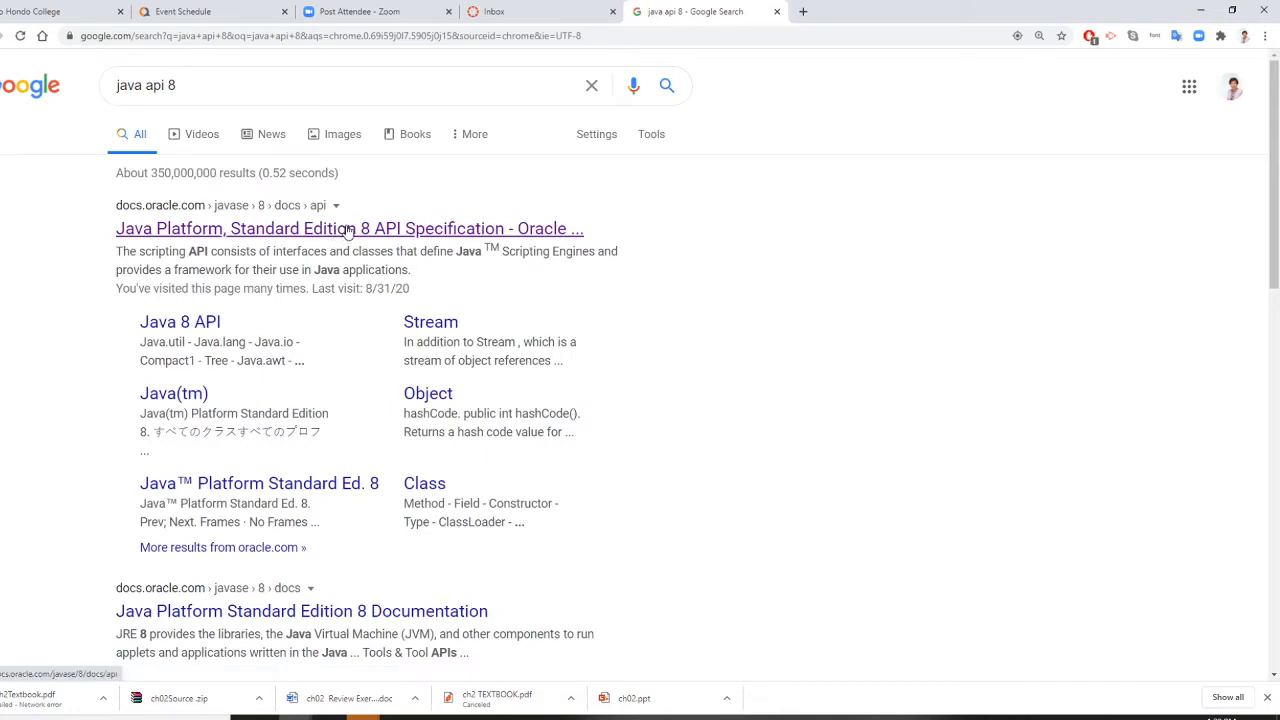
Step: Go to the Java SE 8 API Specification result and browse down the All Classes frame toward String
click(348, 228)
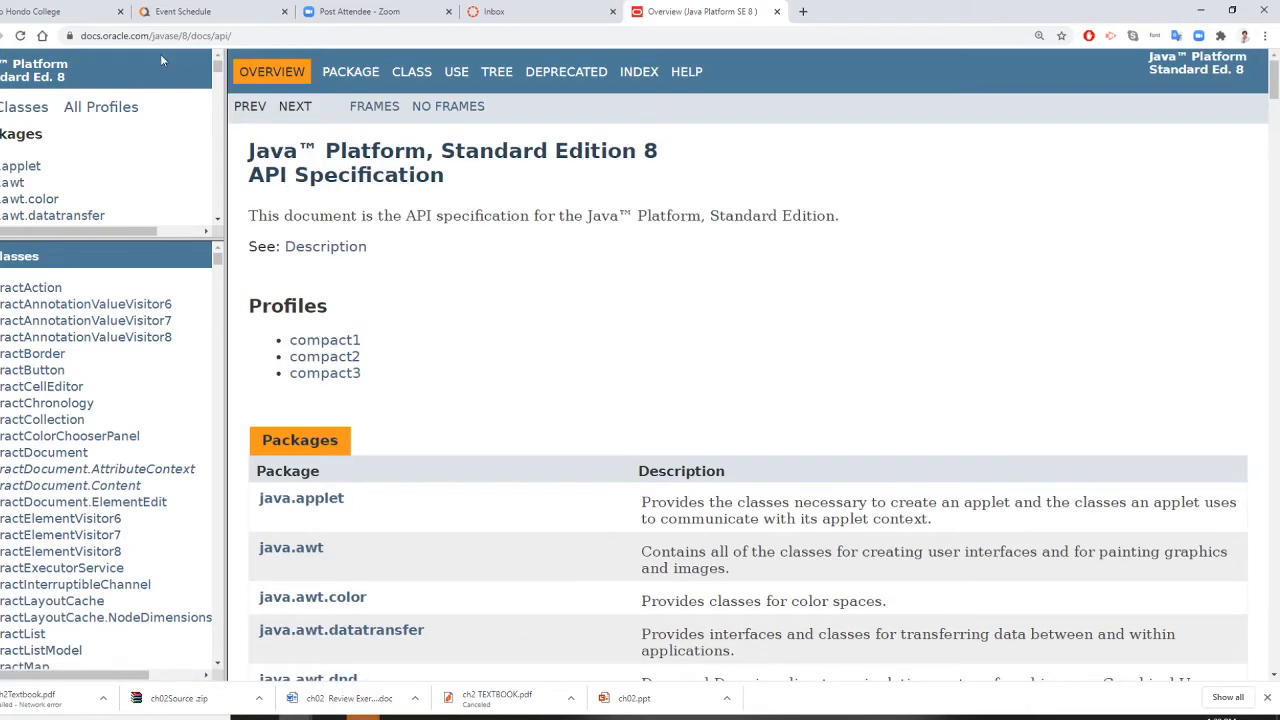
mouse_move(143, 337)
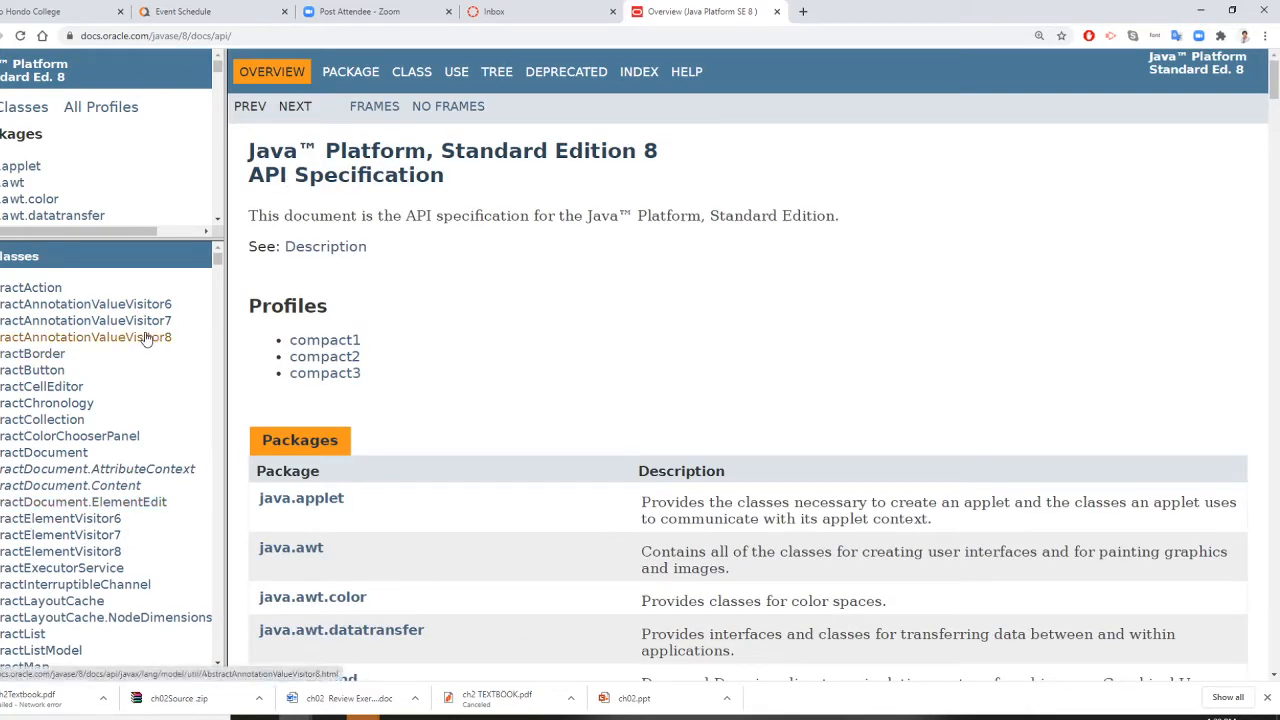
scroll(down, 3)
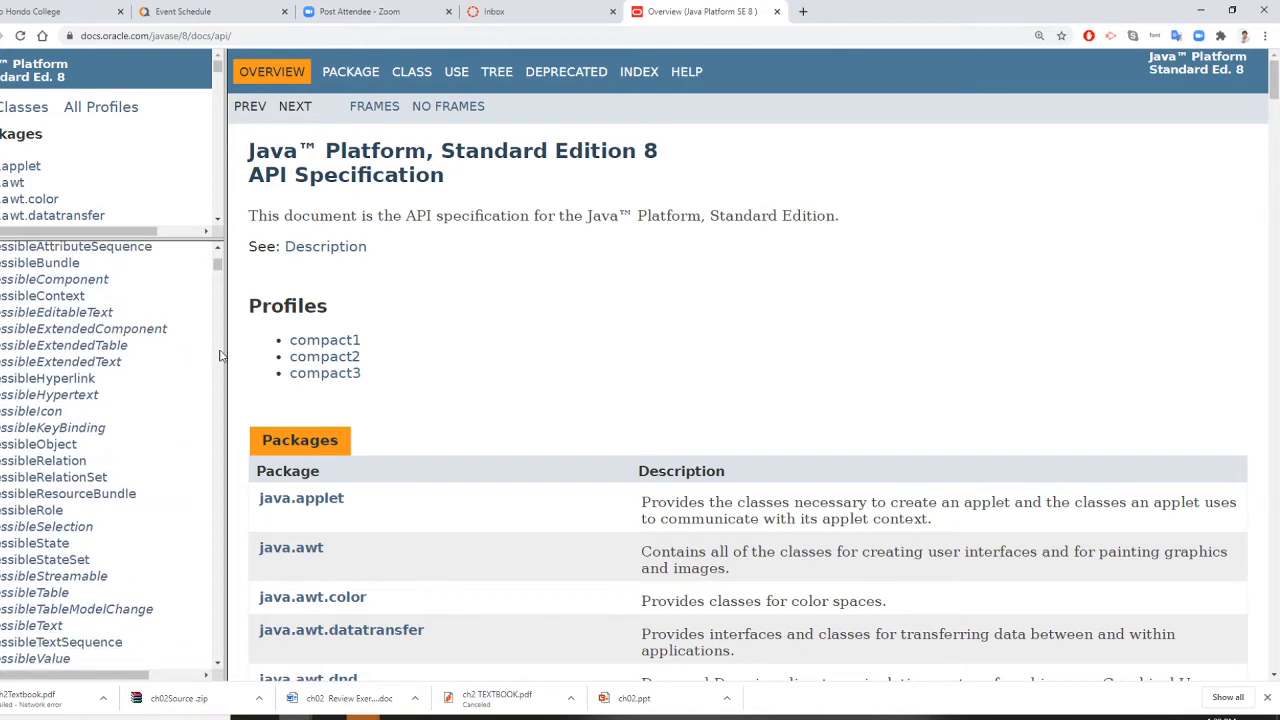
scroll(down, 3)
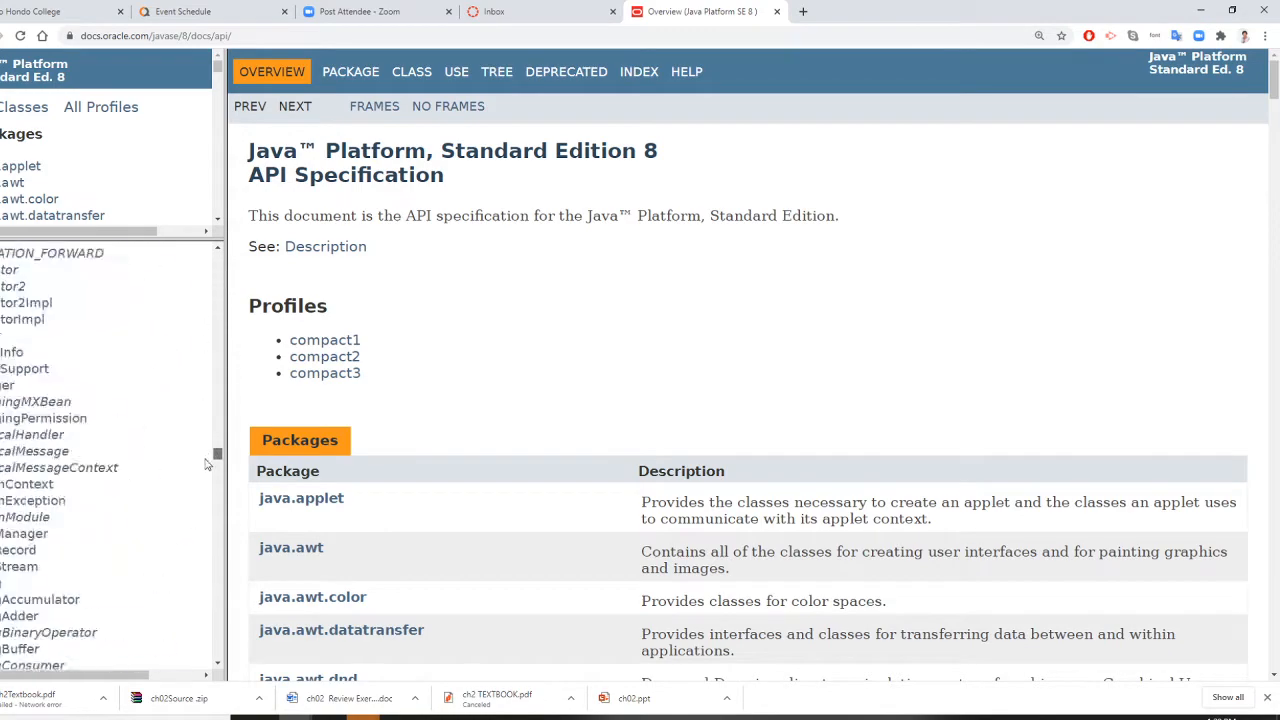
scroll(down, 3)
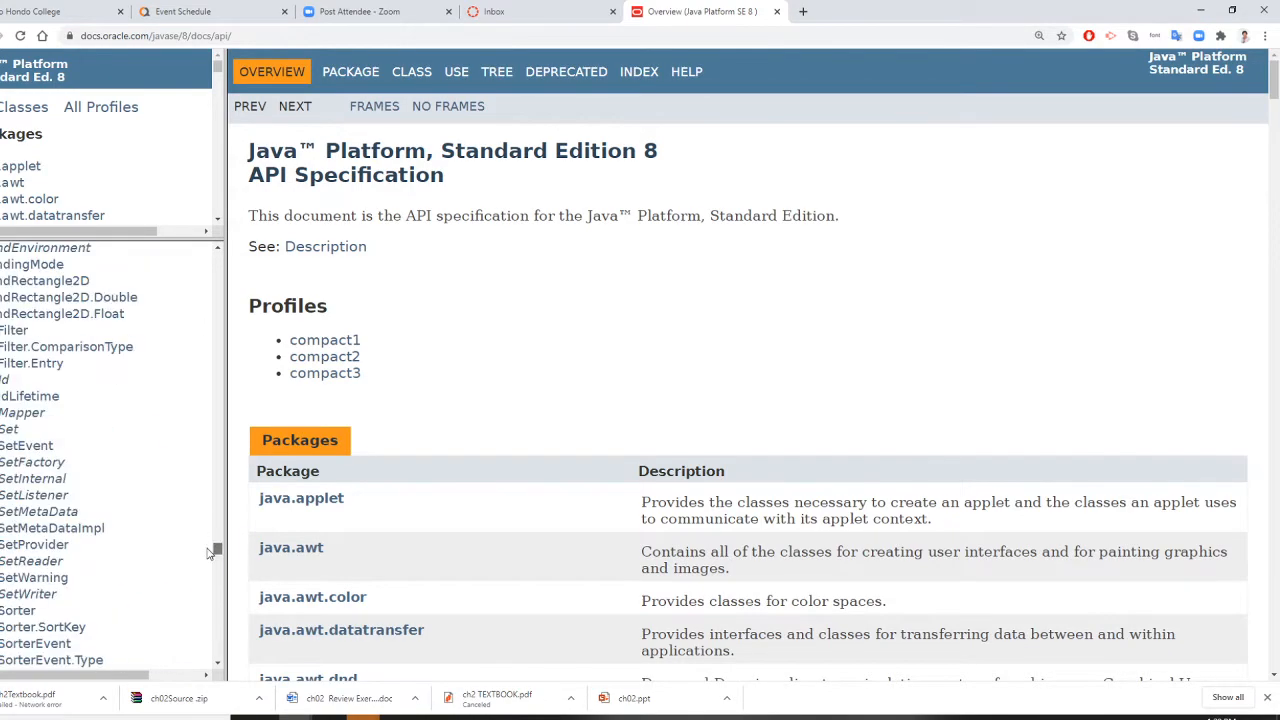
scroll(down, 3)
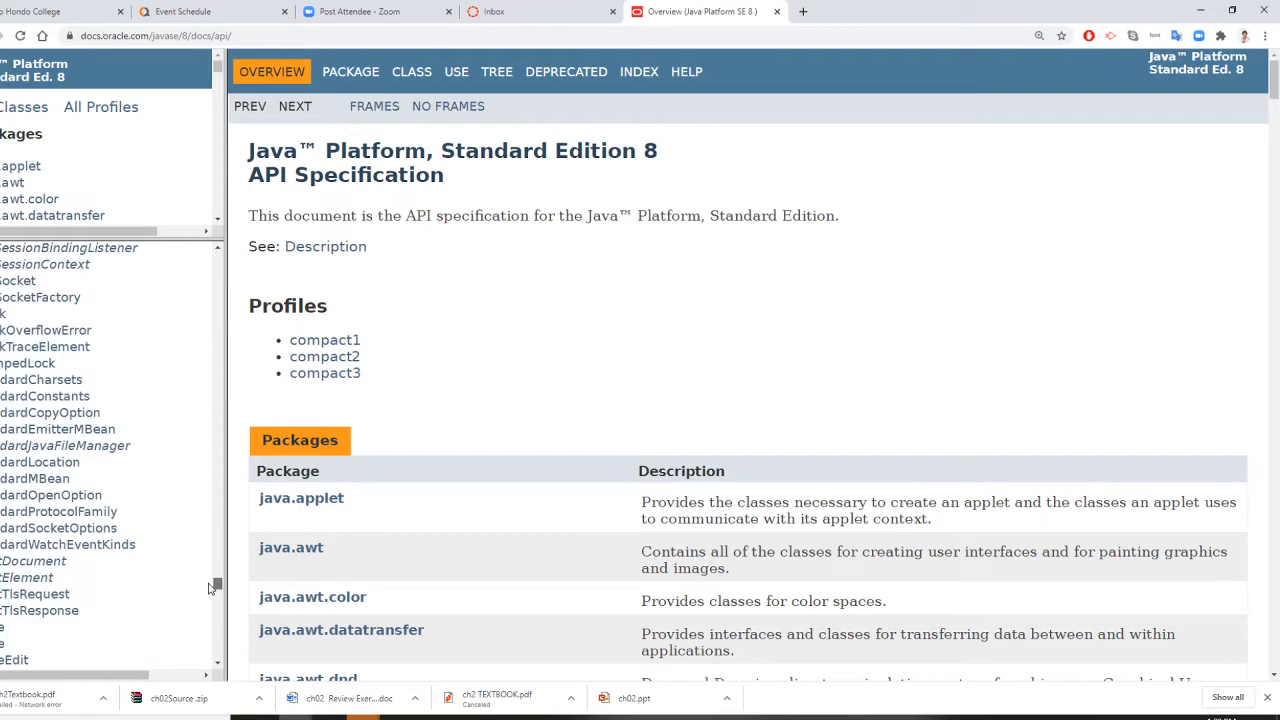
scroll(down, 3)
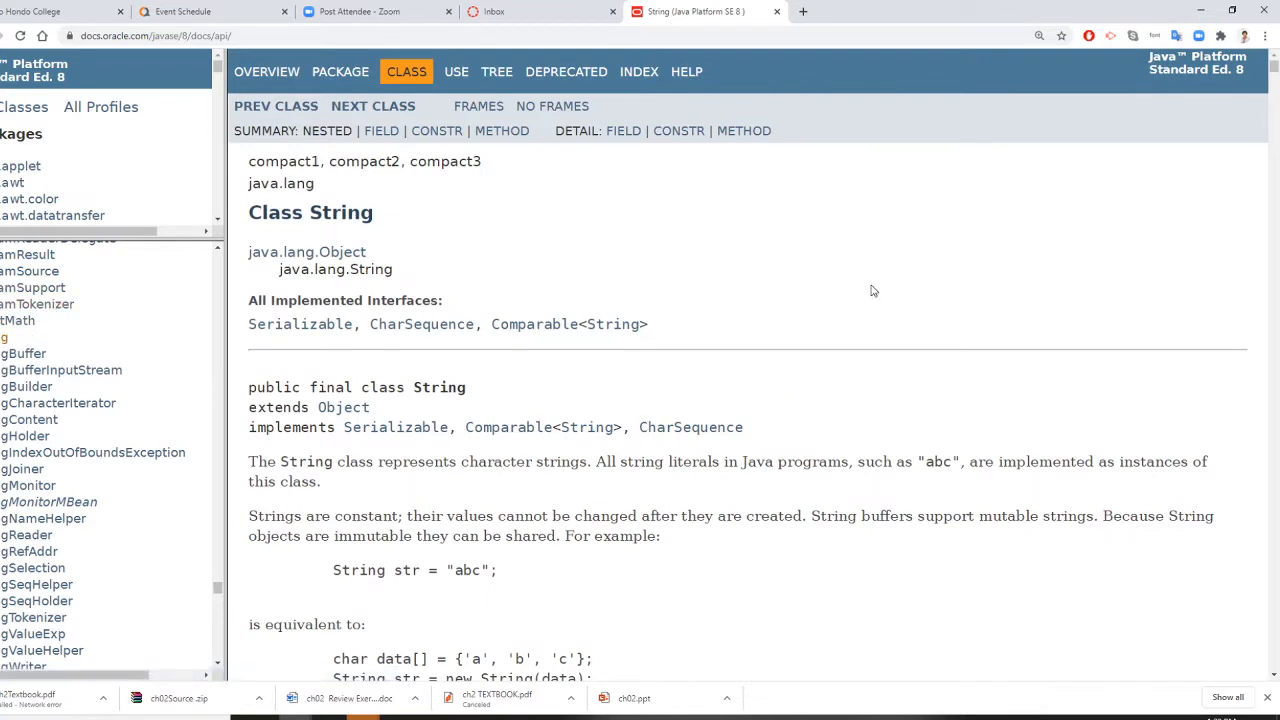
mouse_move(327, 270)
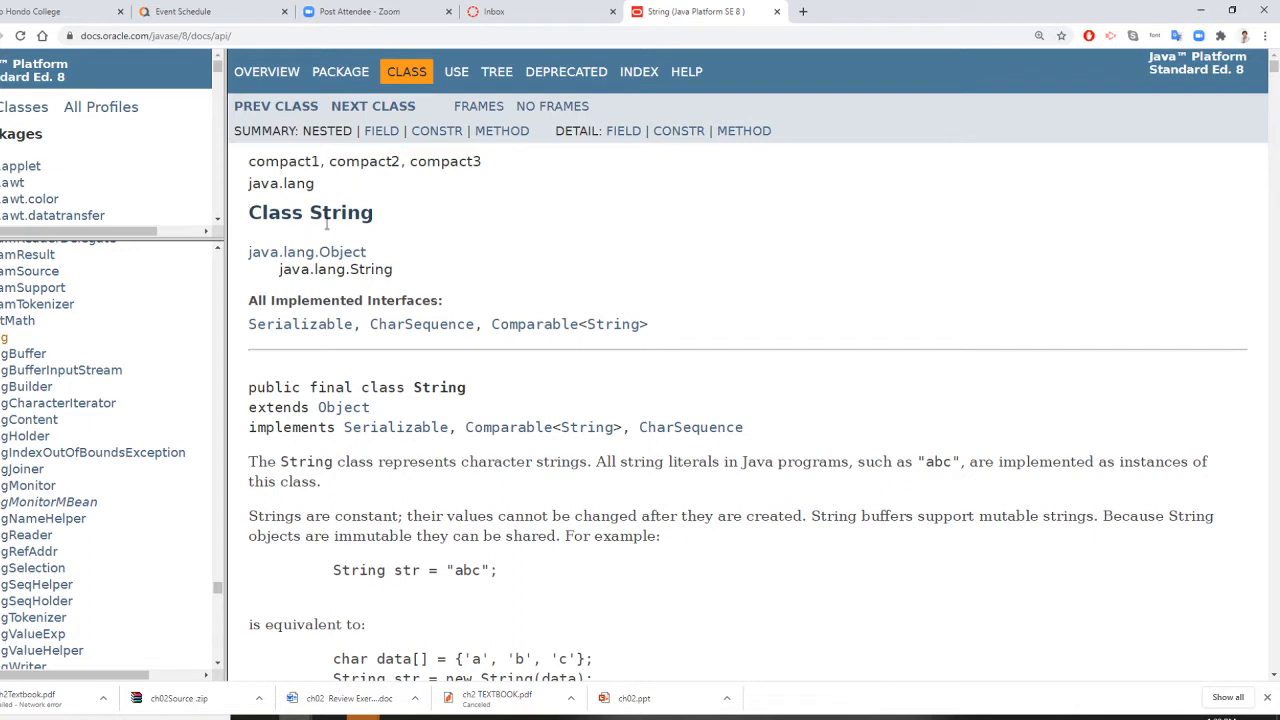
Step: Move to the String str = "abc" example and highlight the str variable and the "abc" literal
scroll(down, 3)
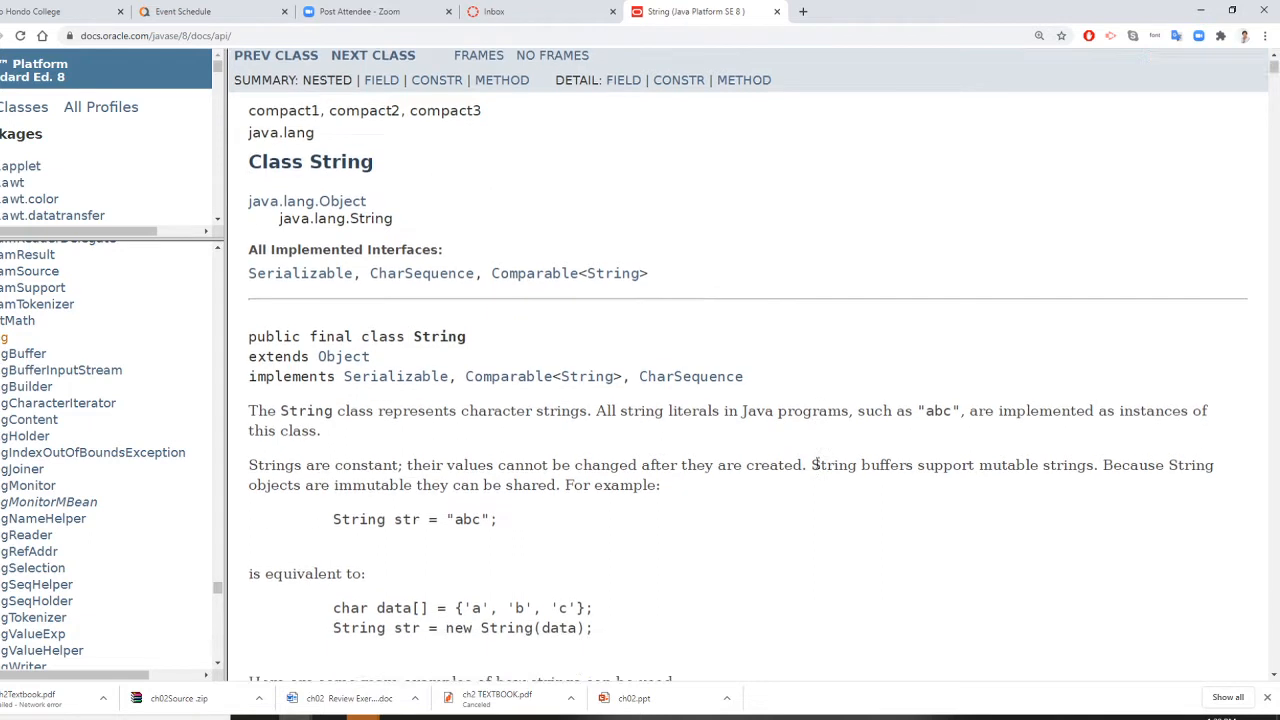
scroll(down, 3)
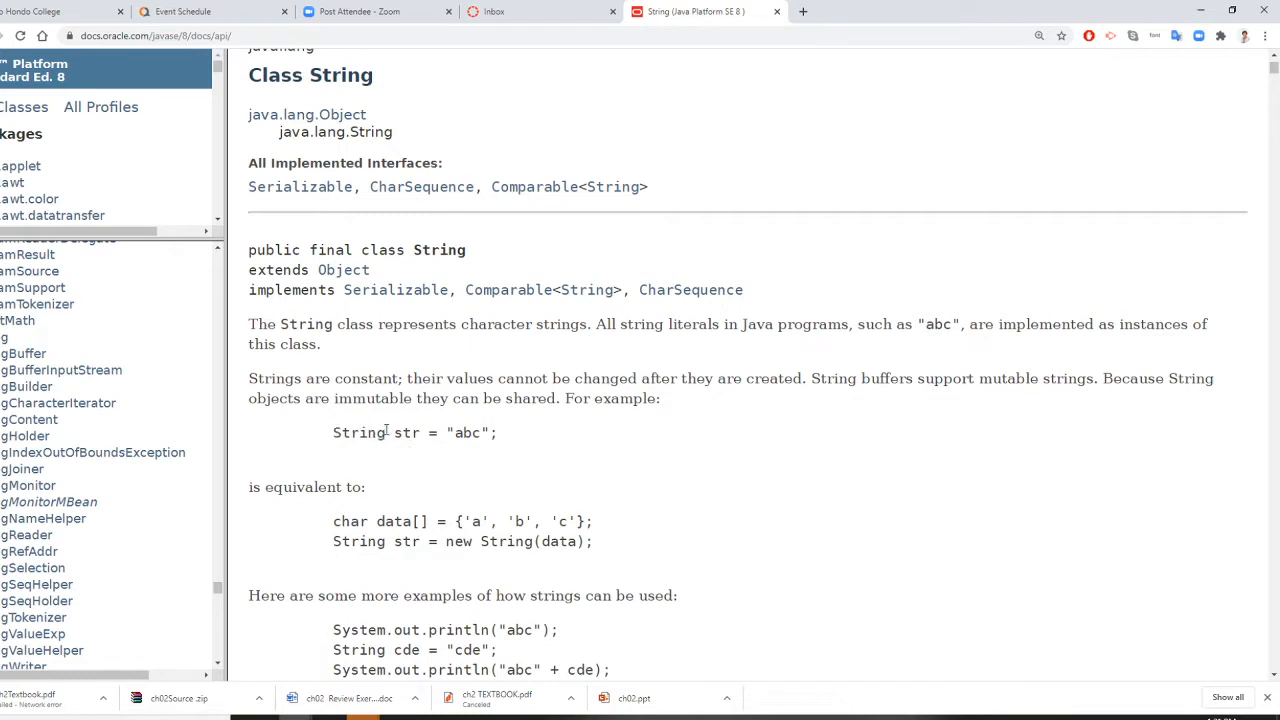
double_click(407, 433)
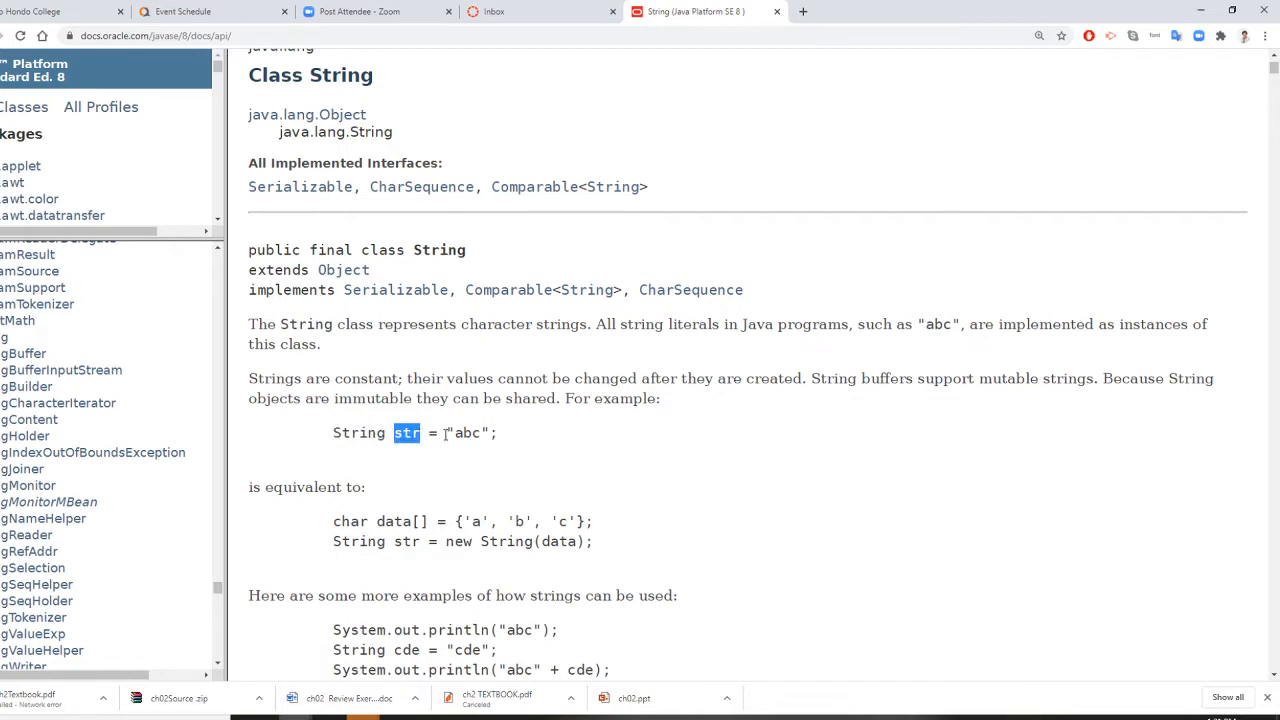
double_click(470, 433)
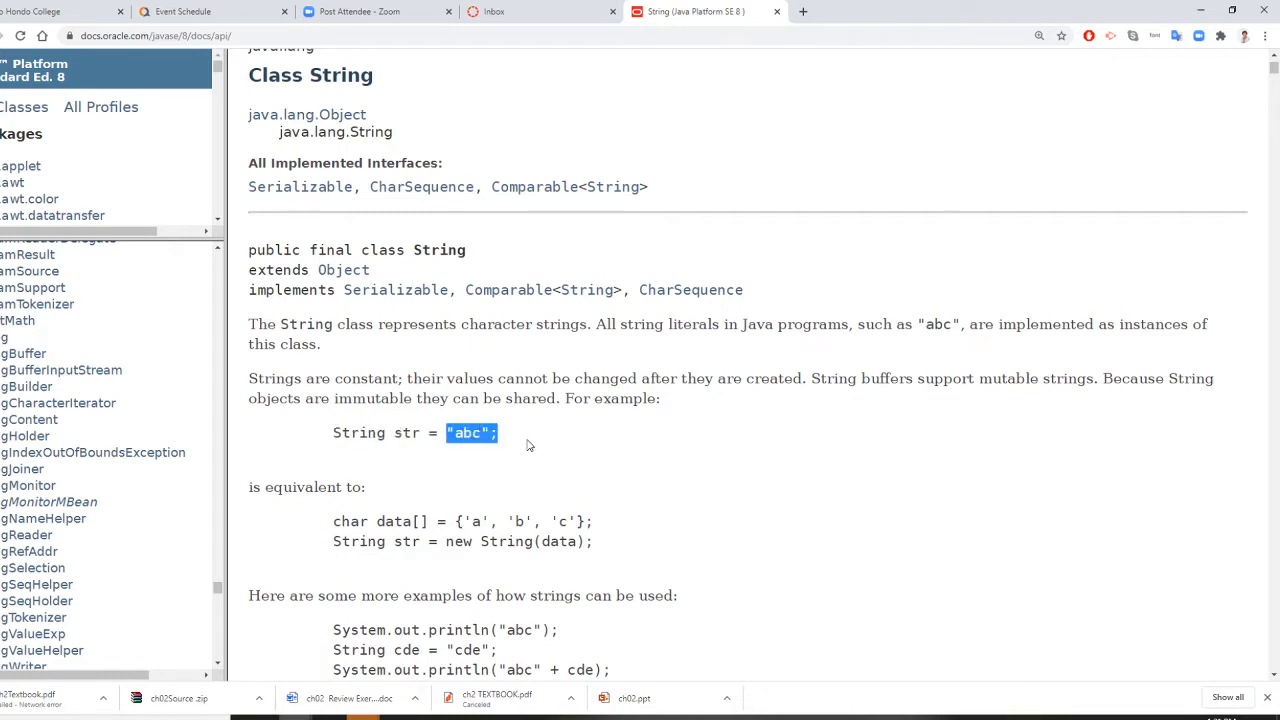
Step: Scroll the String page past its description to the Field and Constructor Summary tables
scroll(down, 3)
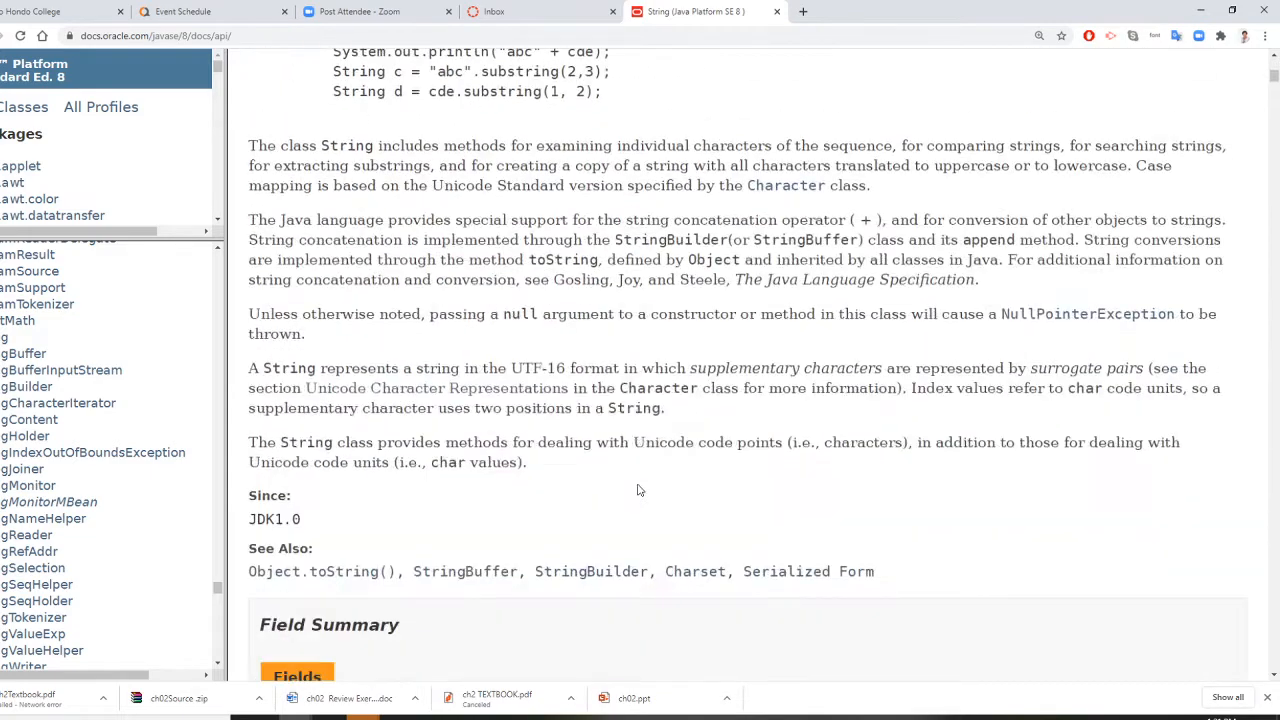
scroll(down, 3)
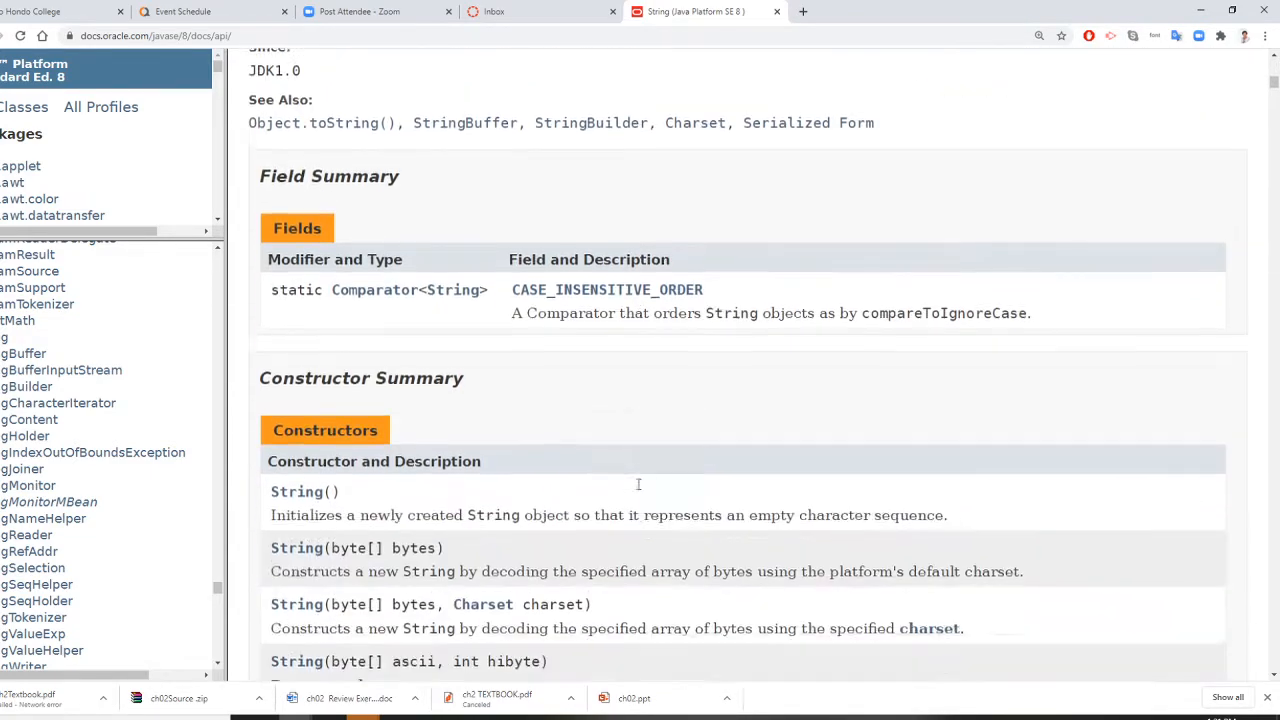
scroll(down, 3)
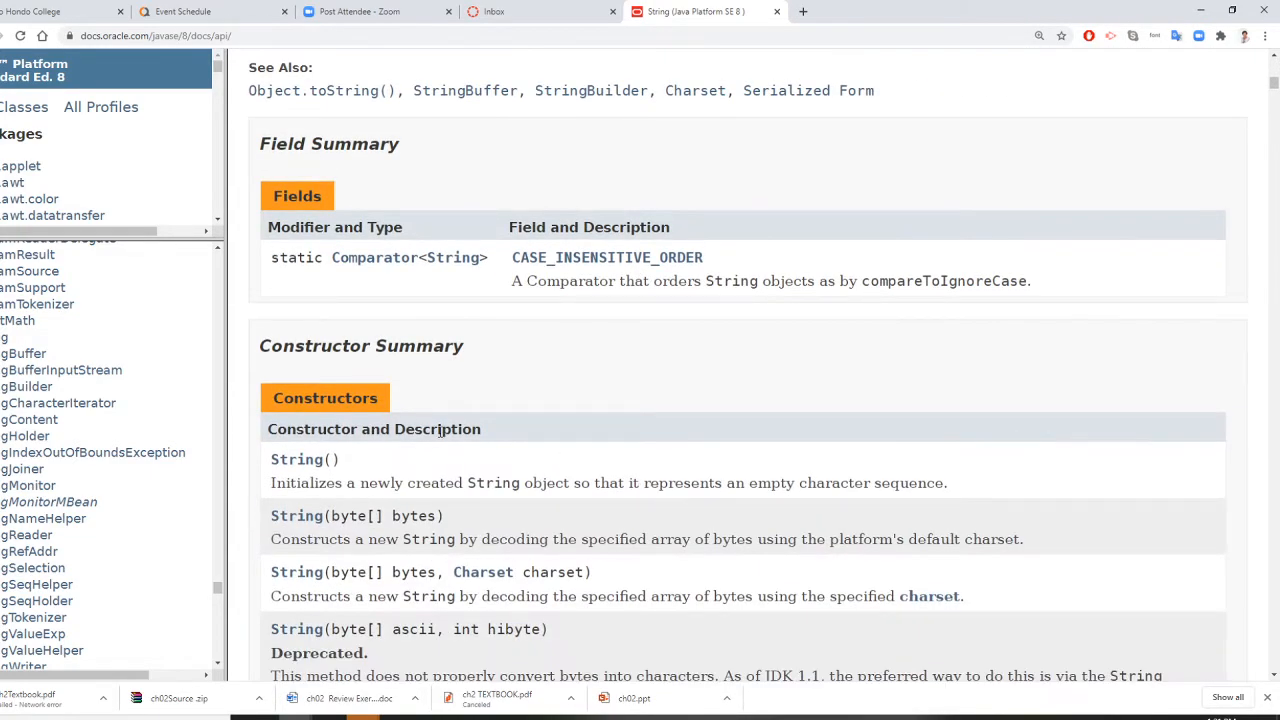
mouse_move(442, 429)
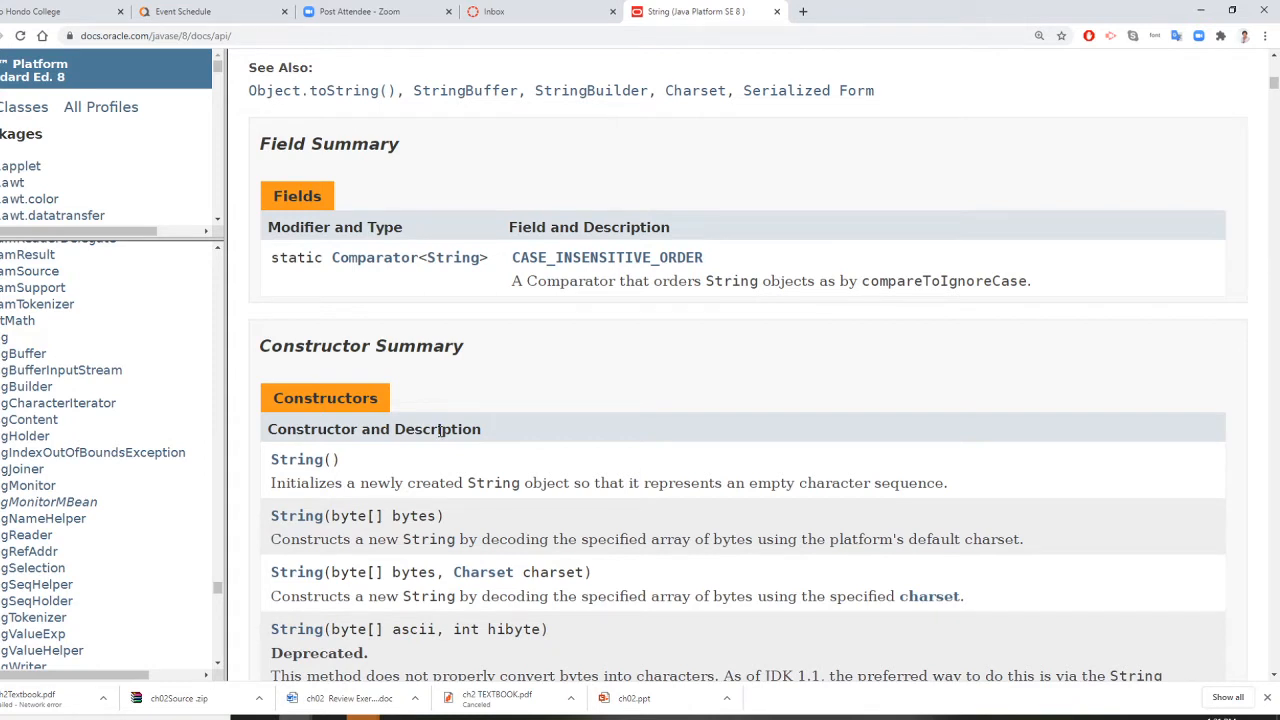
scroll(down, 3)
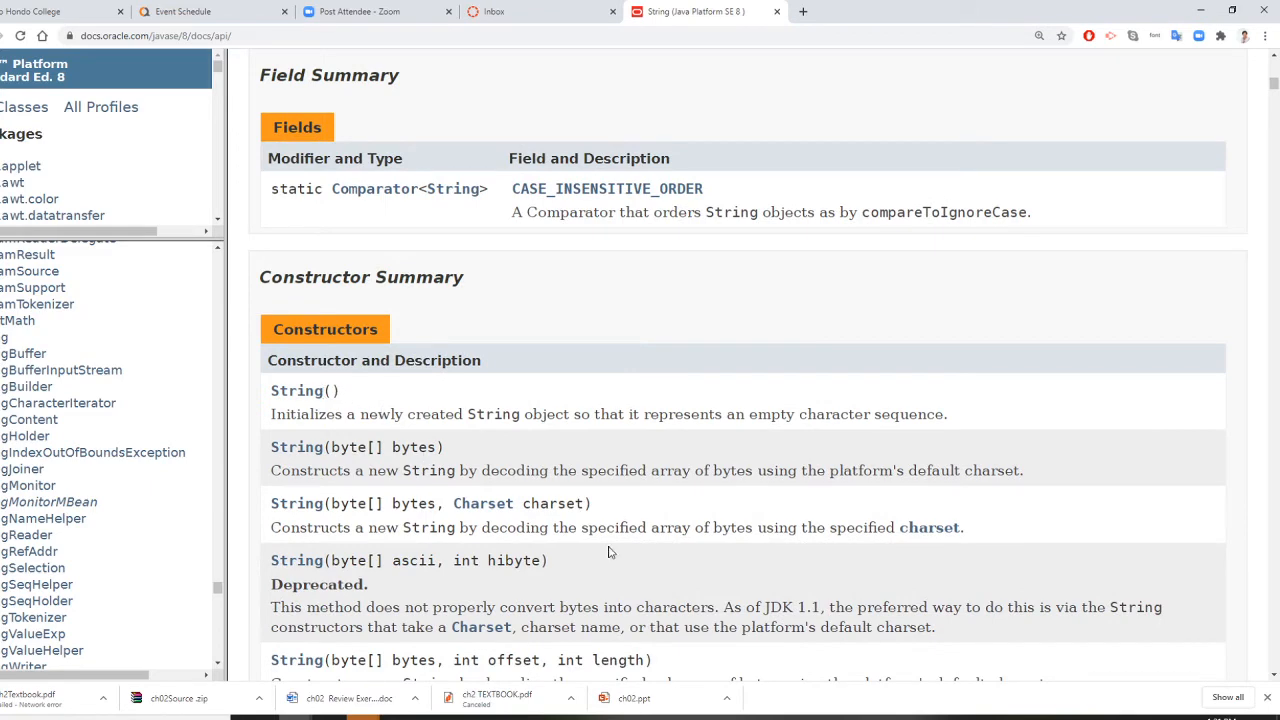
scroll(down, 3)
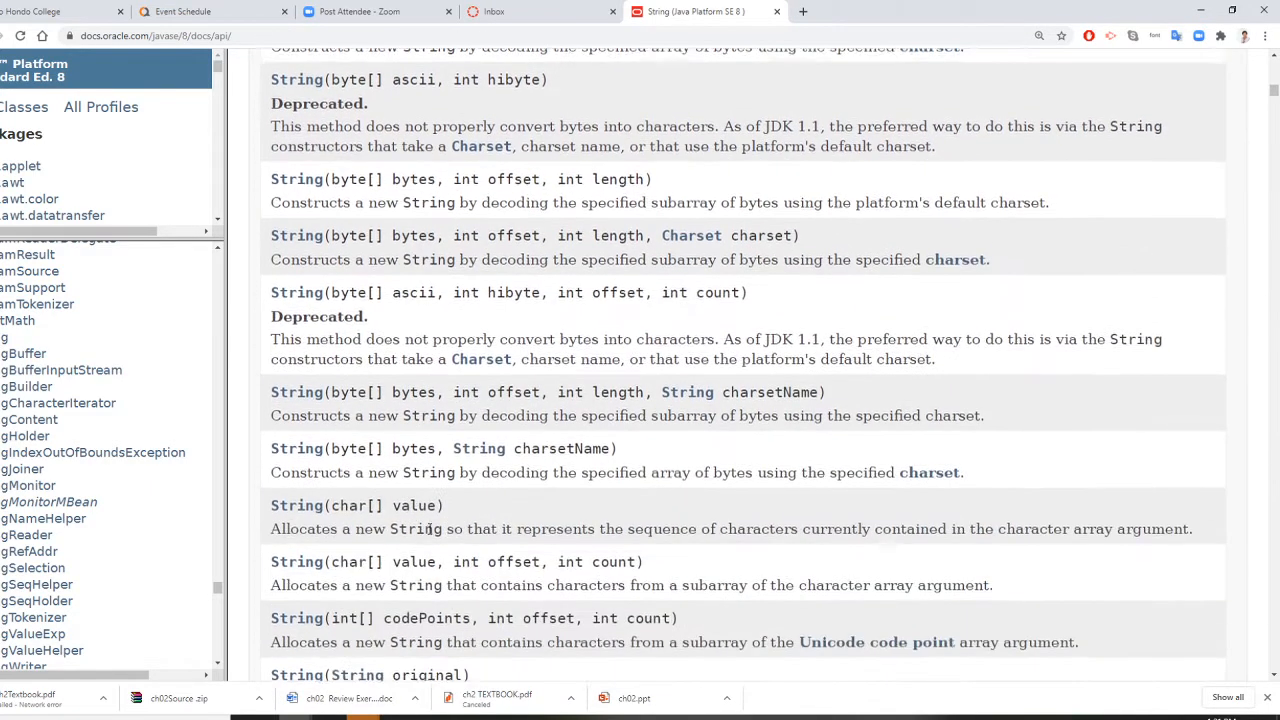
scroll(down, 3)
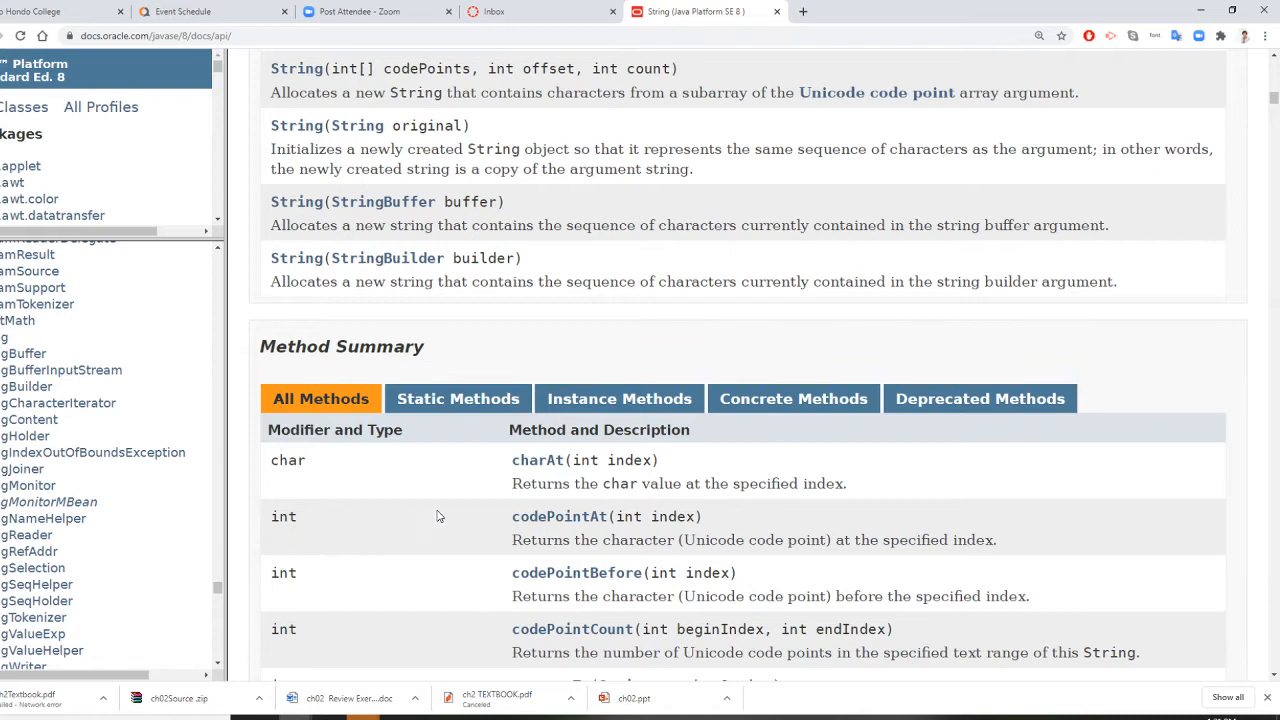
mouse_move(450, 506)
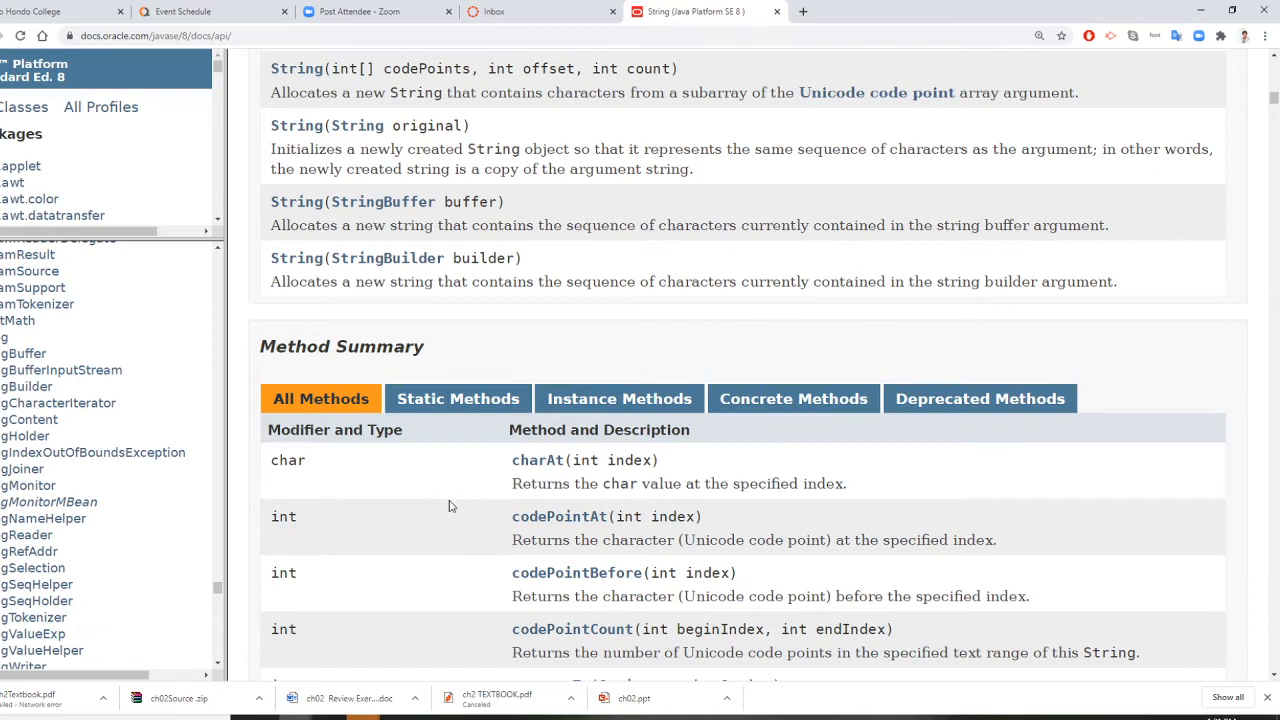
mouse_move(714, 516)
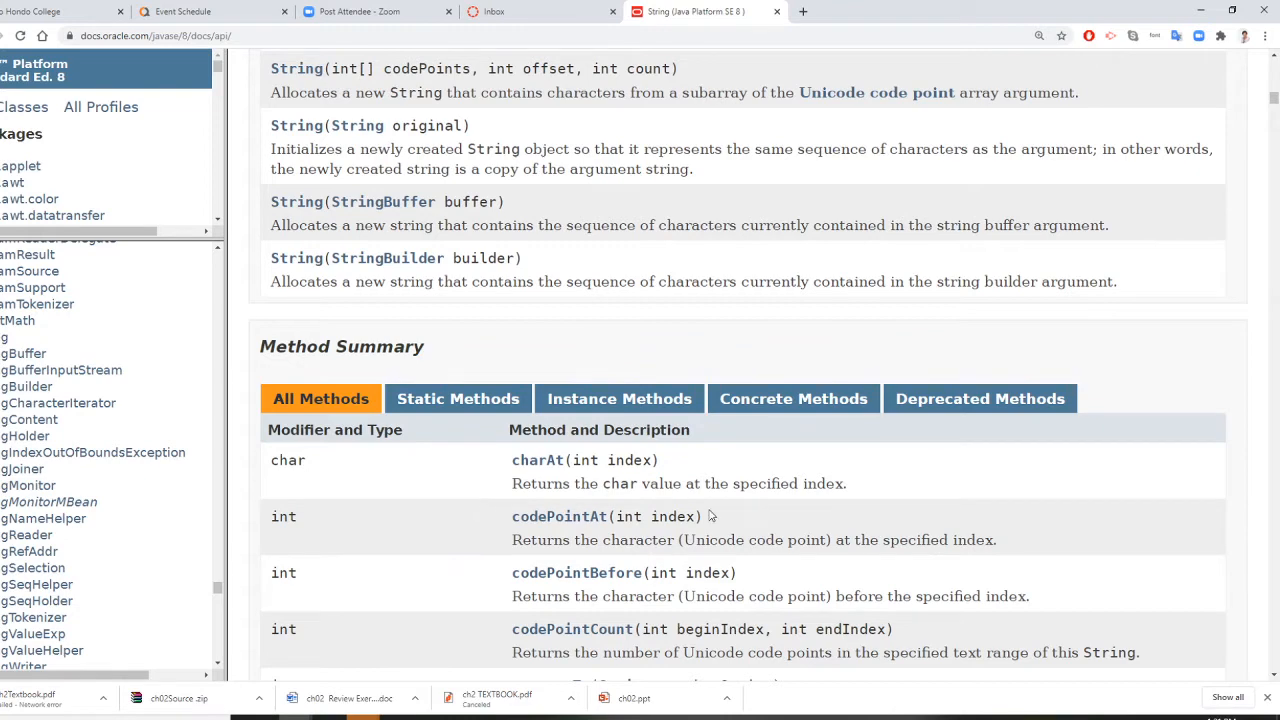
Step: Scroll to the String Method Summary listing charAt, compareTo, concat and contains
scroll(down, 3)
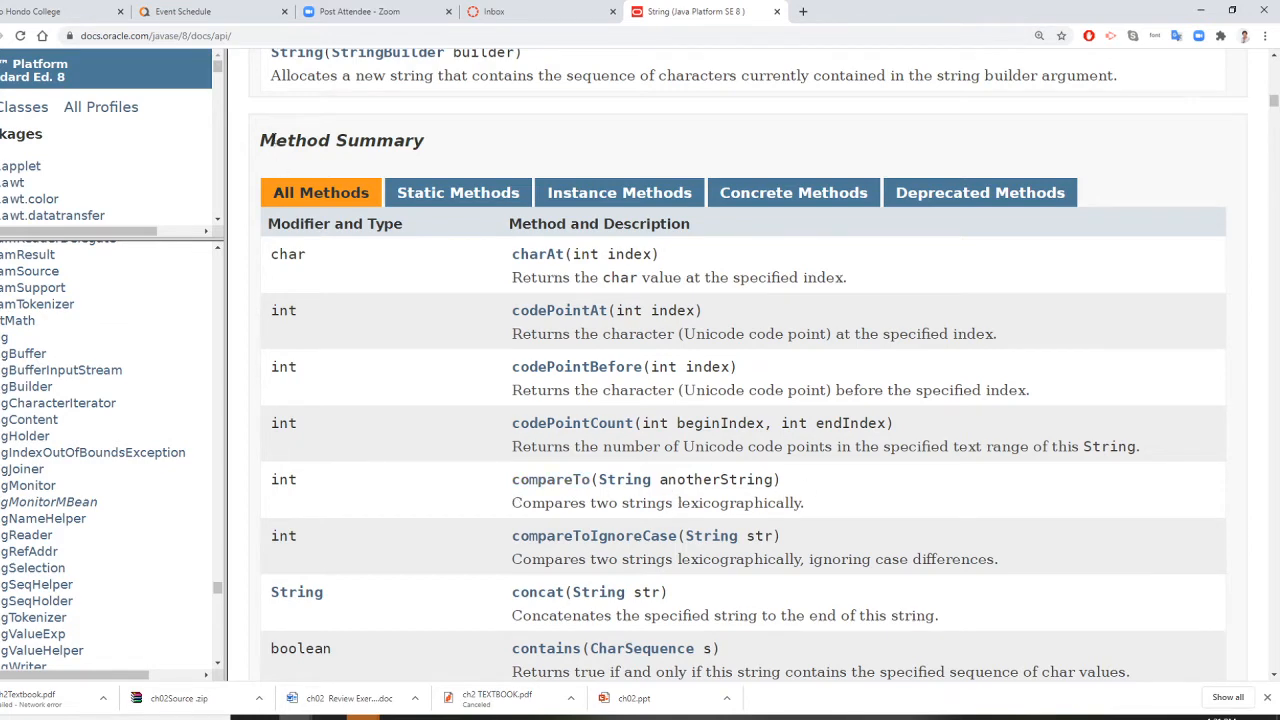
mouse_move(314, 497)
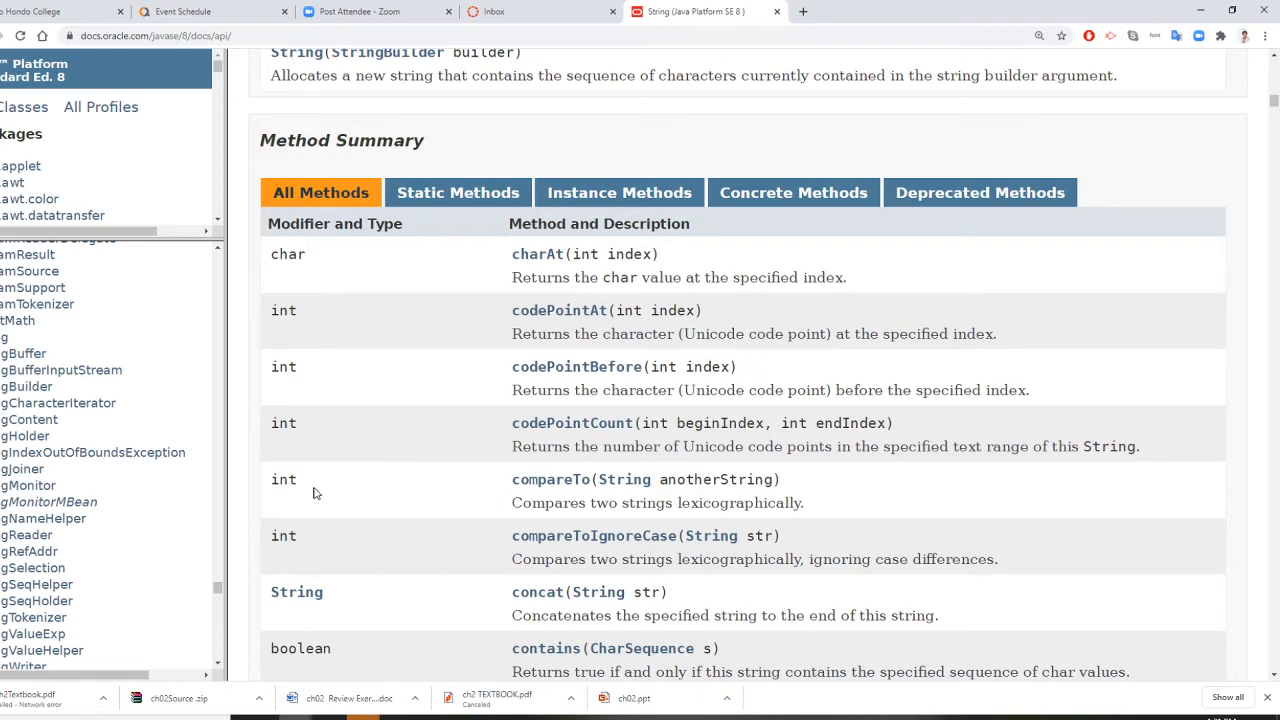
mouse_move(291, 480)
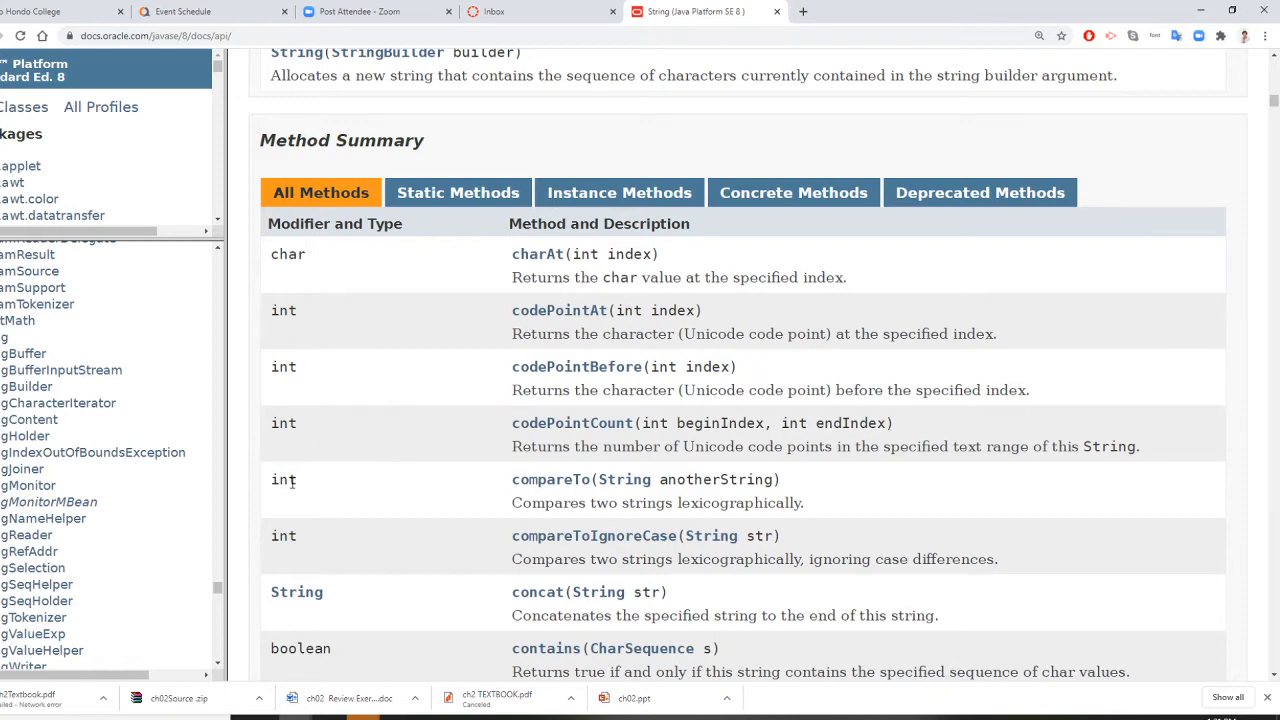
mouse_move(316, 478)
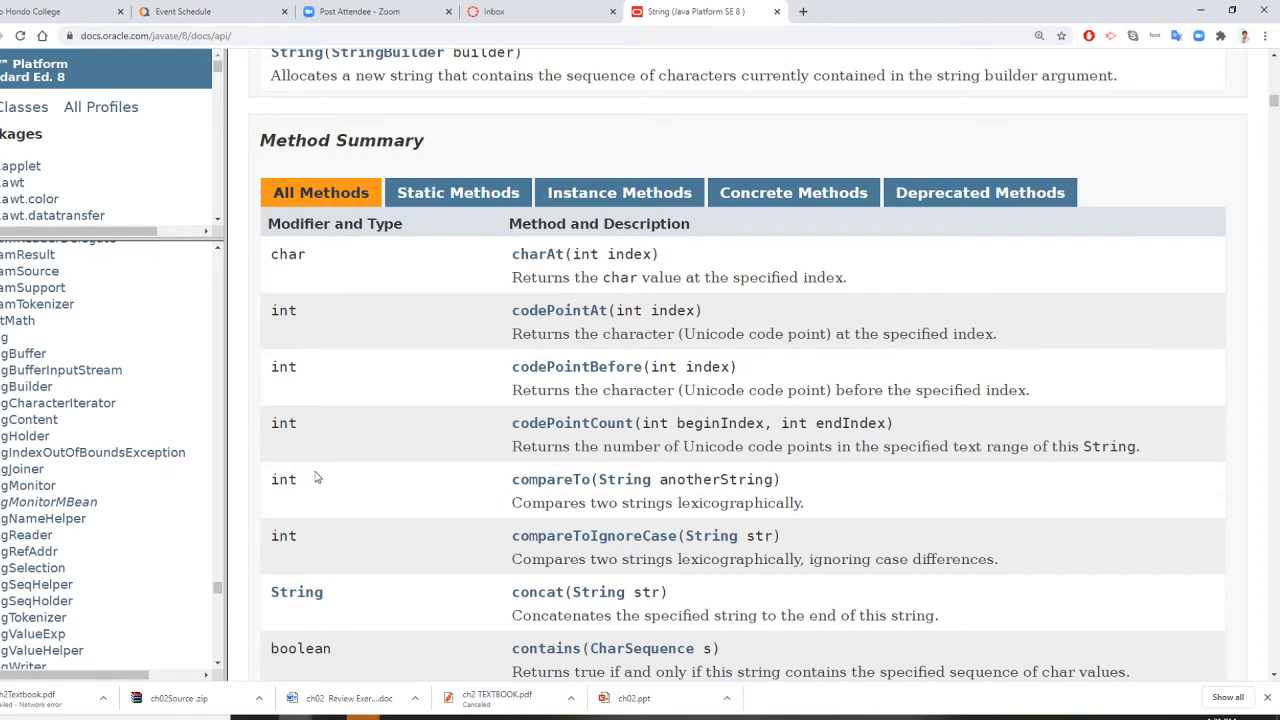
mouse_move(590, 500)
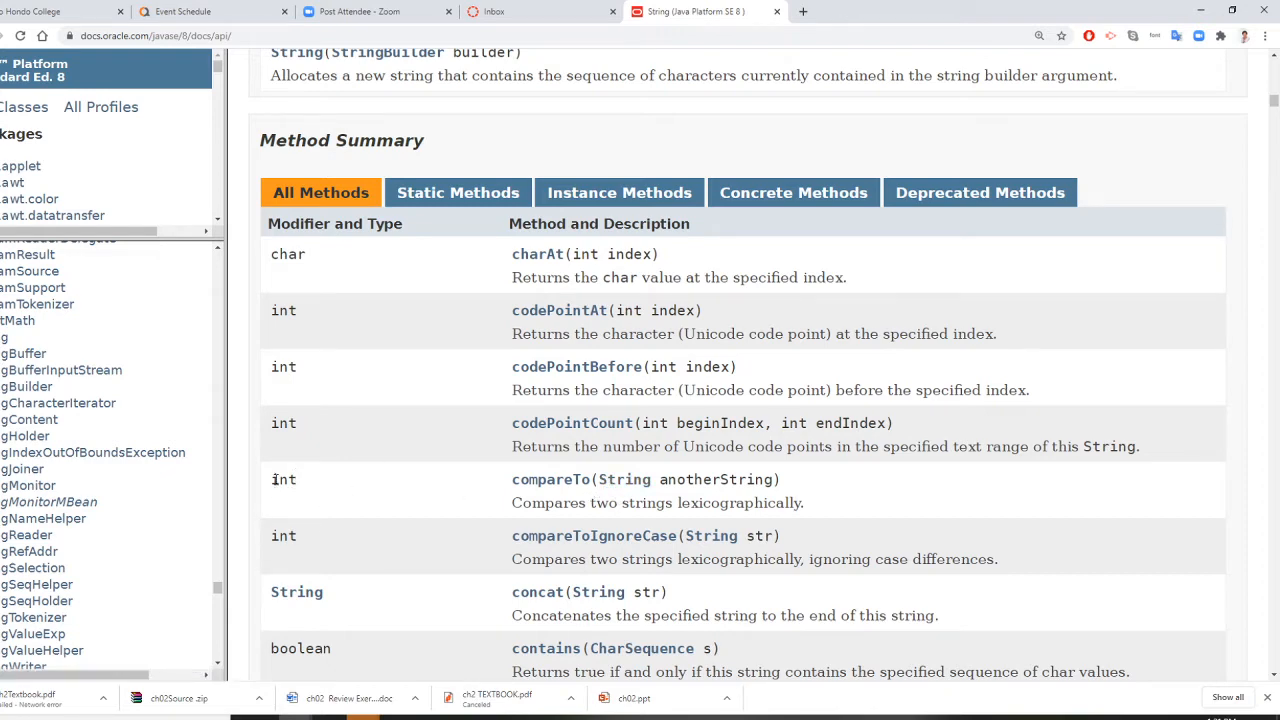
scroll(down, 3)
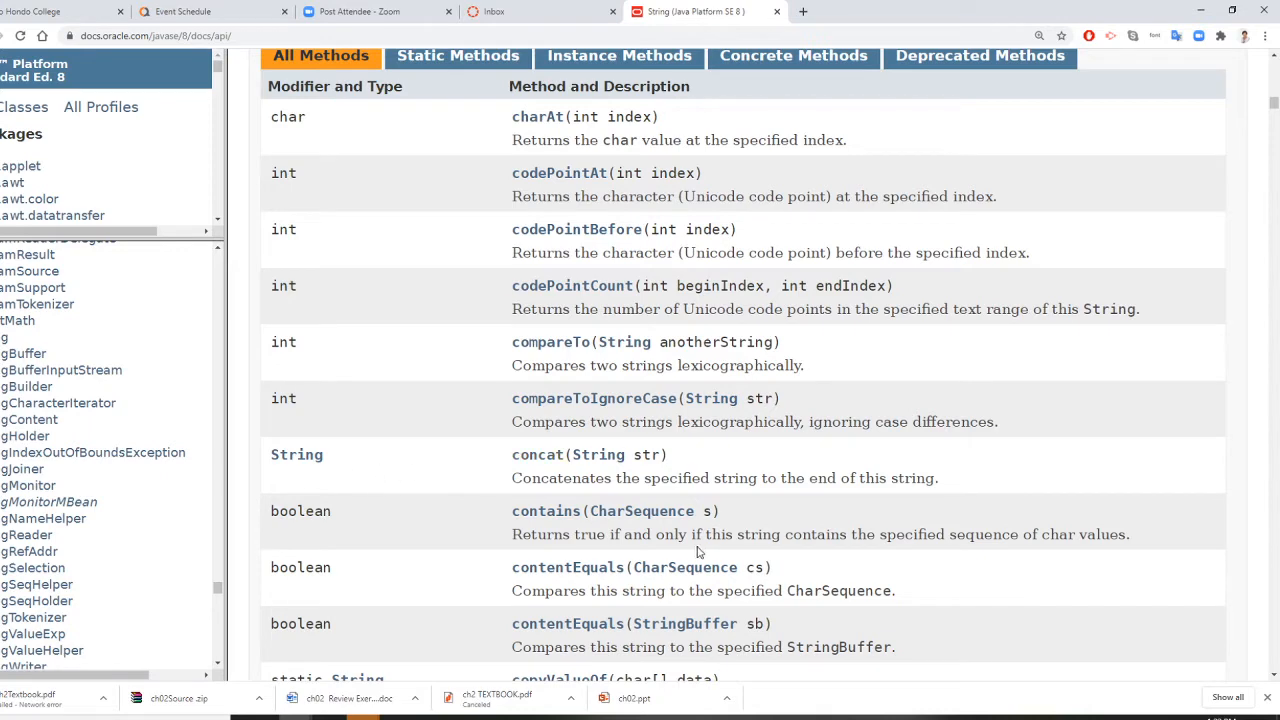
Step: Scroll through the String methods from indexOf and replace down past split and substring
scroll(down, 3)
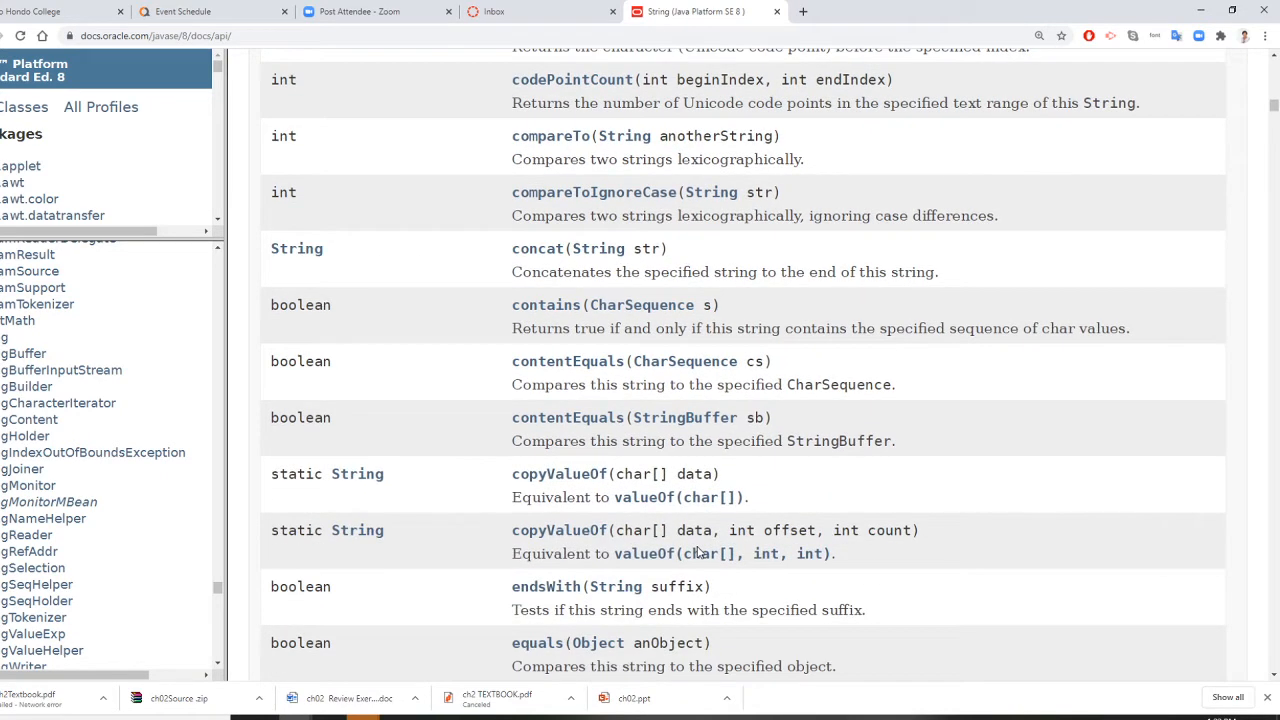
scroll(down, 3)
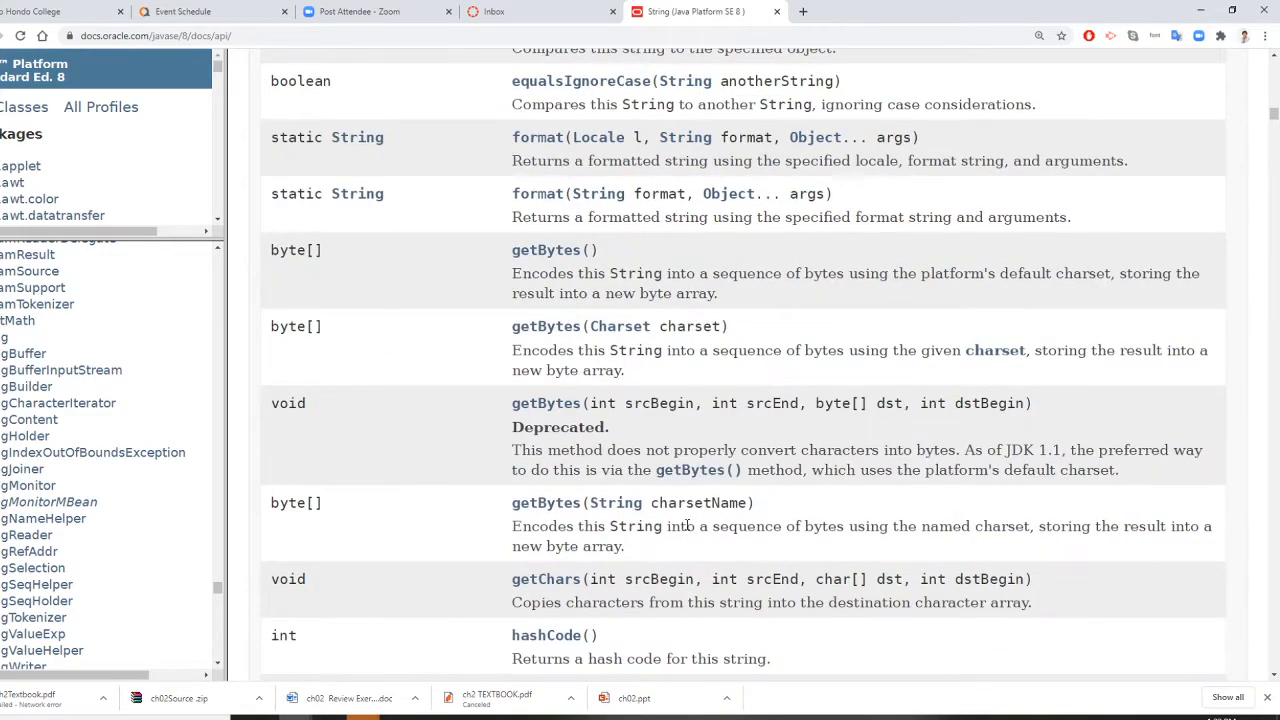
scroll(down, 3)
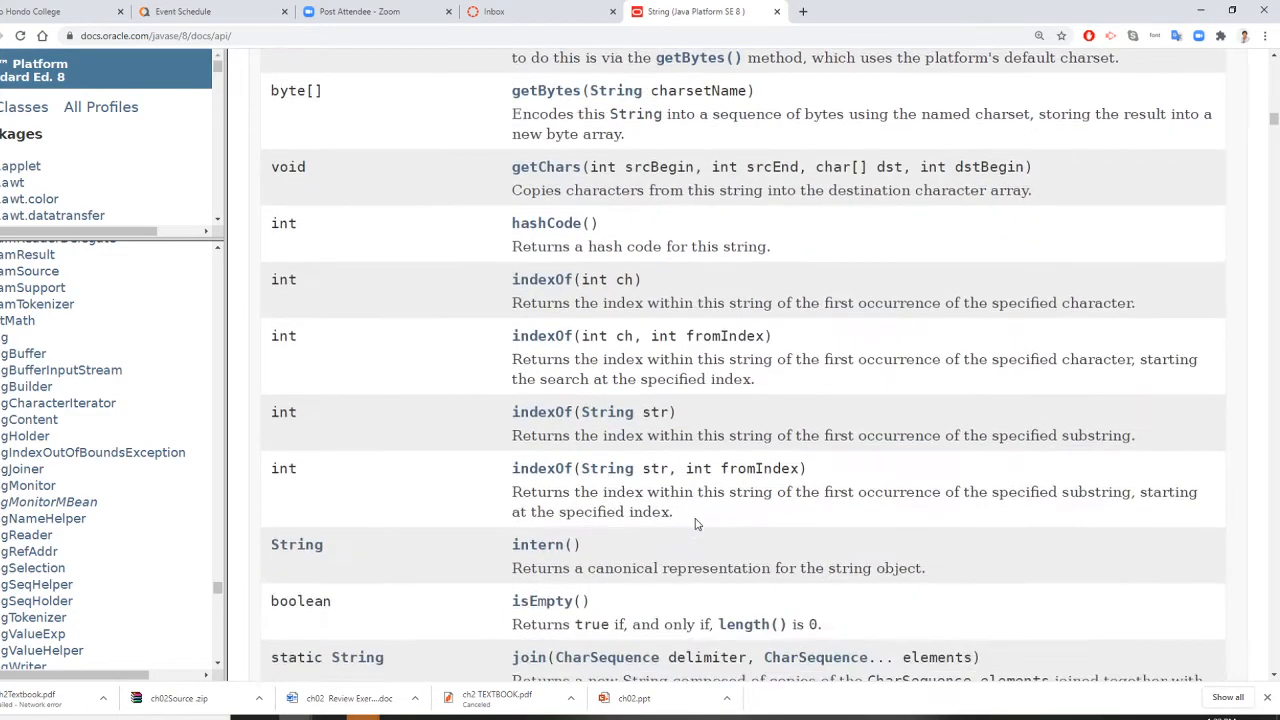
mouse_move(586, 335)
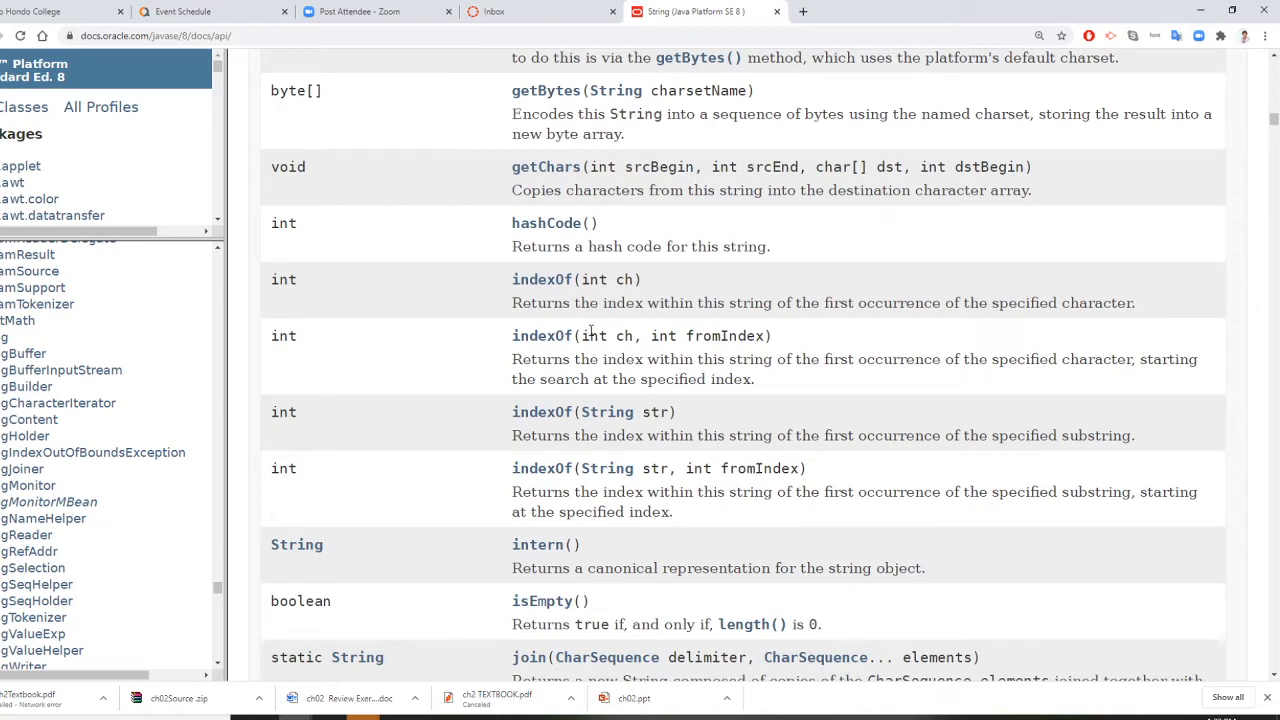
mouse_move(623, 355)
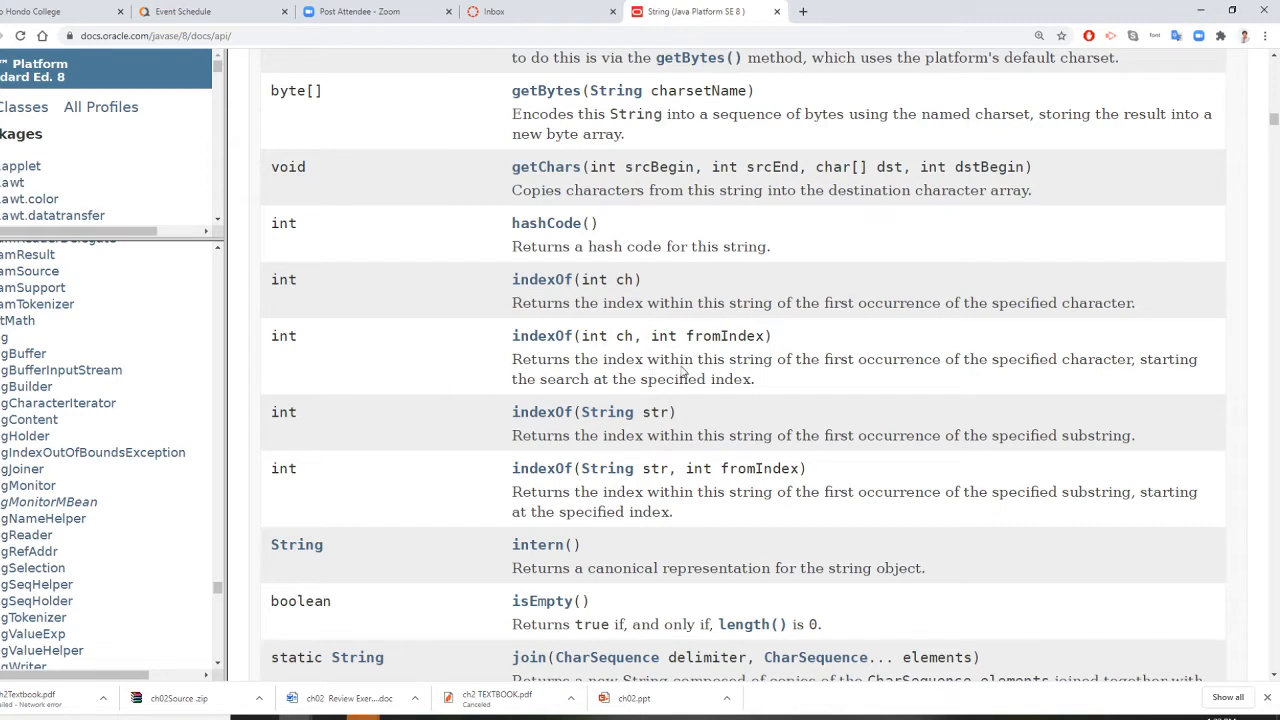
mouse_move(679, 359)
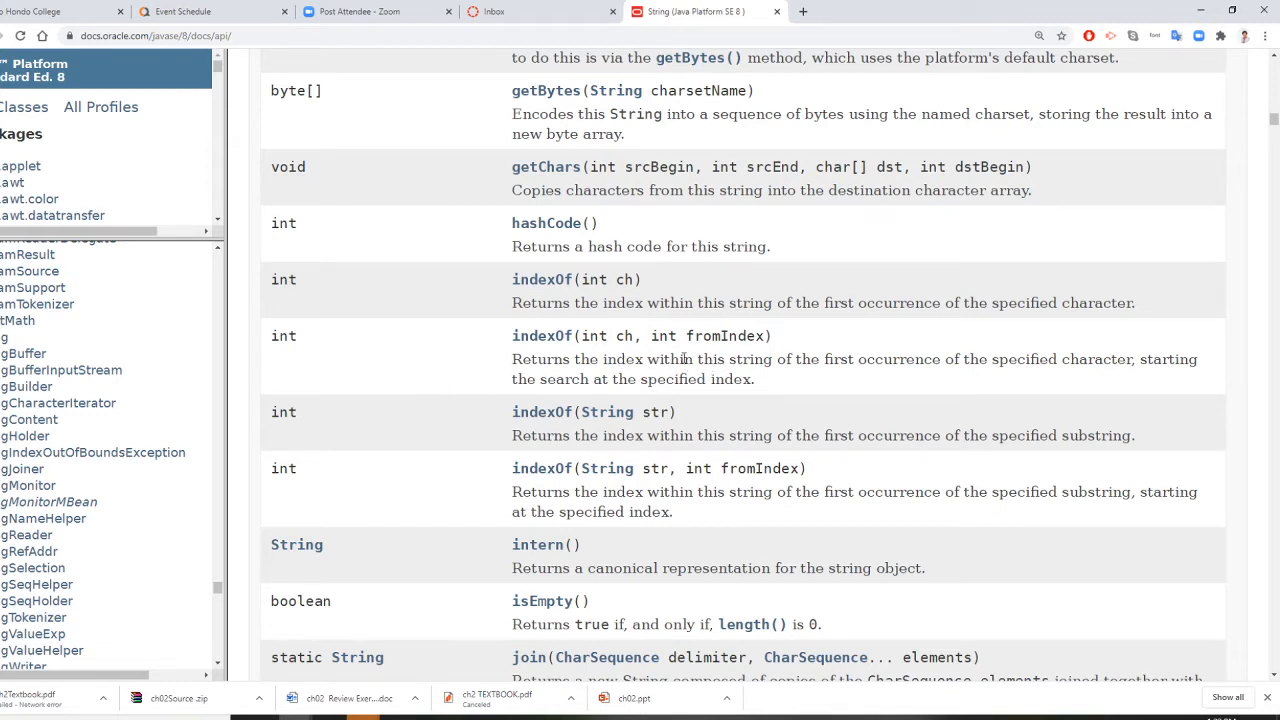
mouse_move(869, 358)
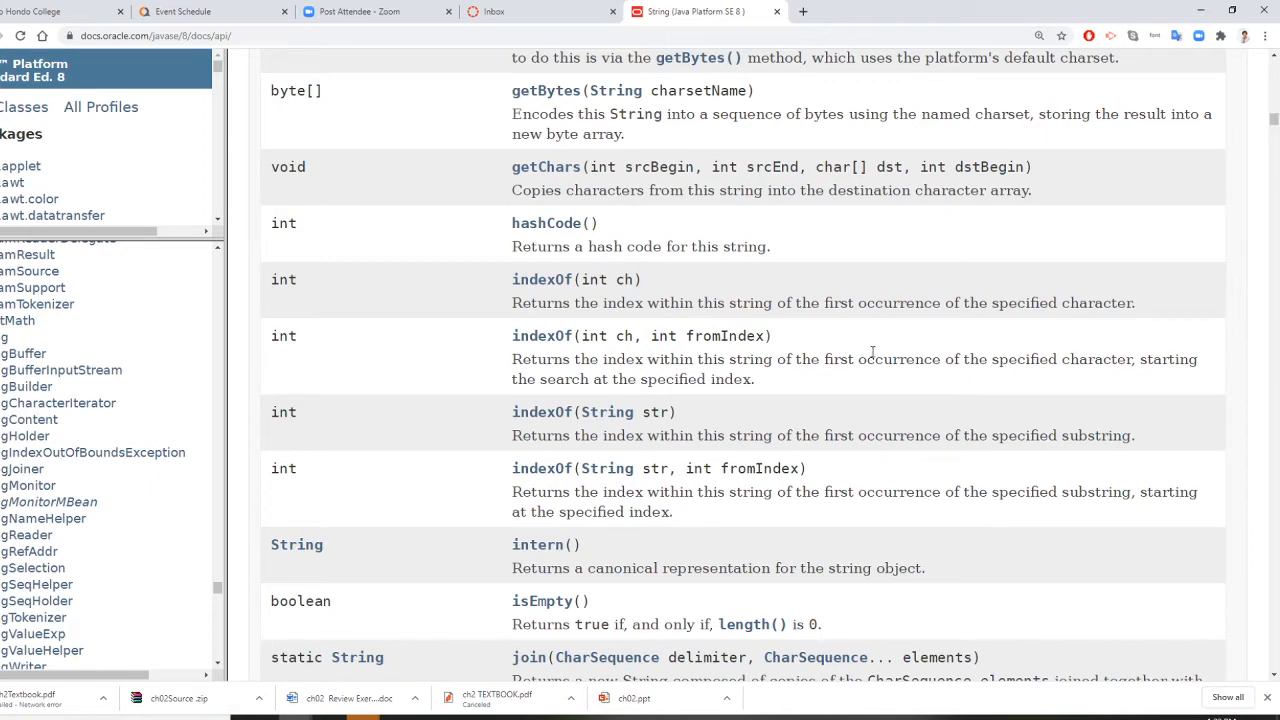
scroll(down, 3)
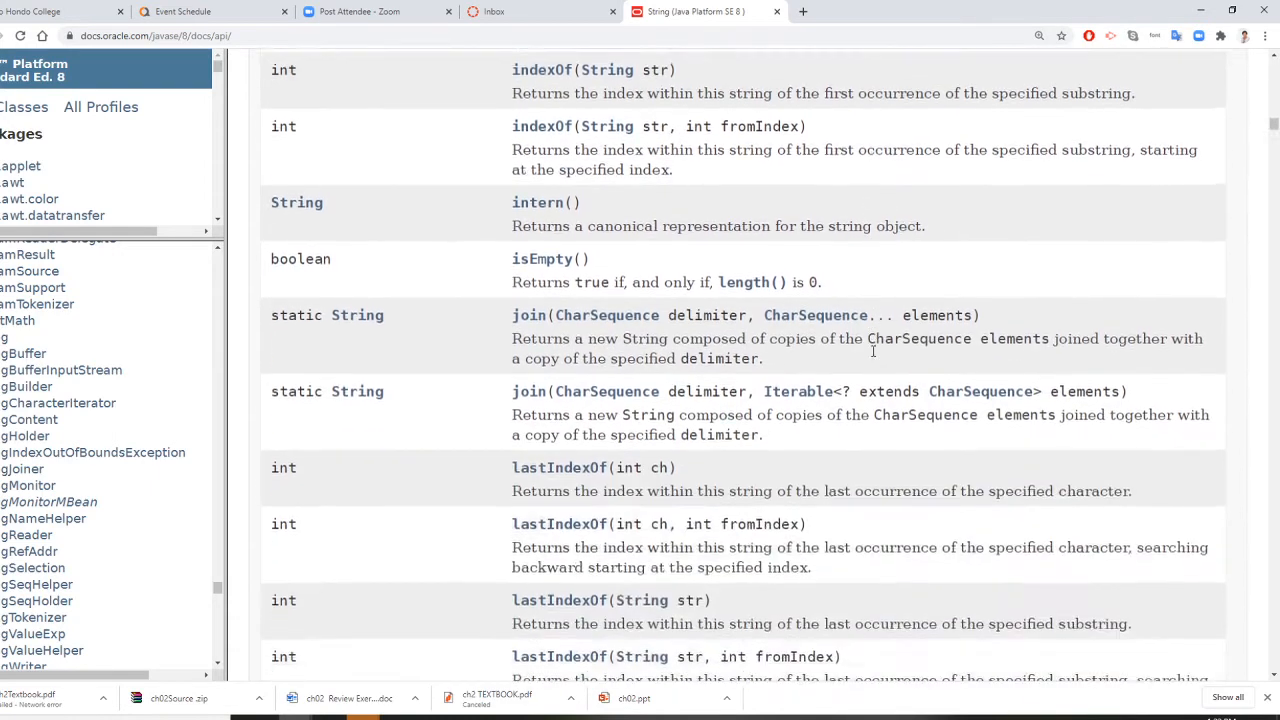
scroll(down, 3)
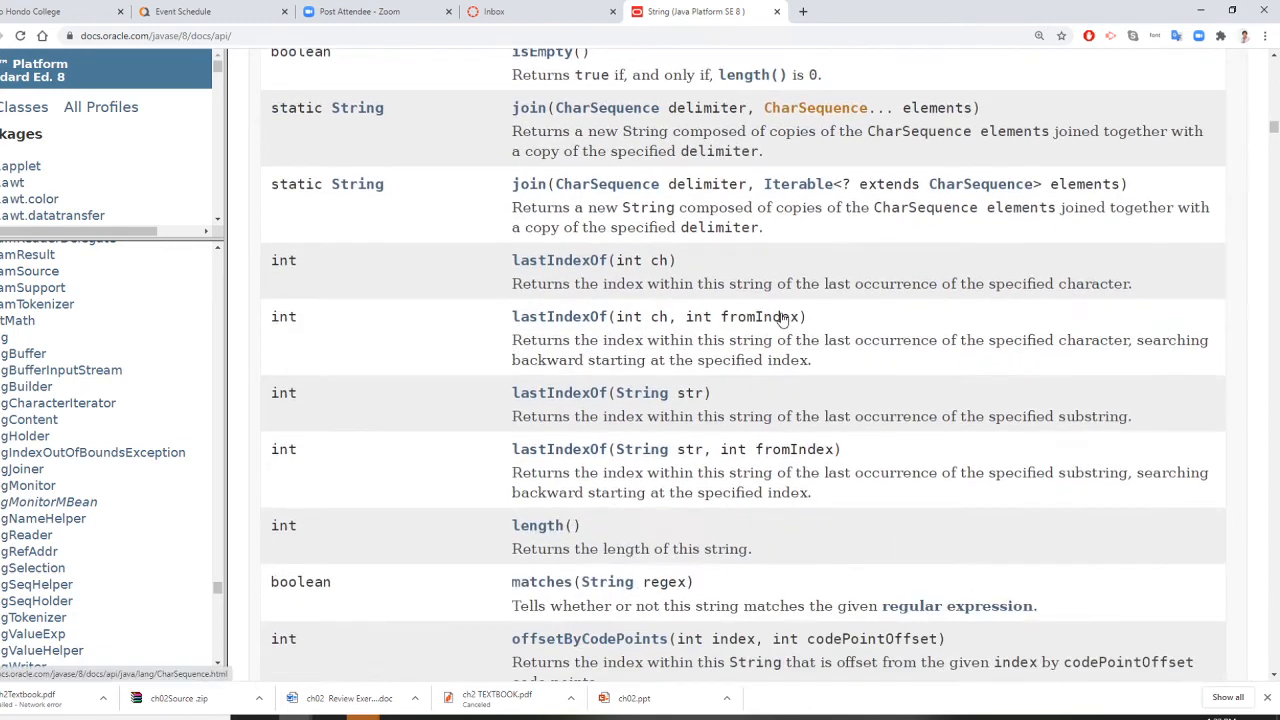
scroll(down, 3)
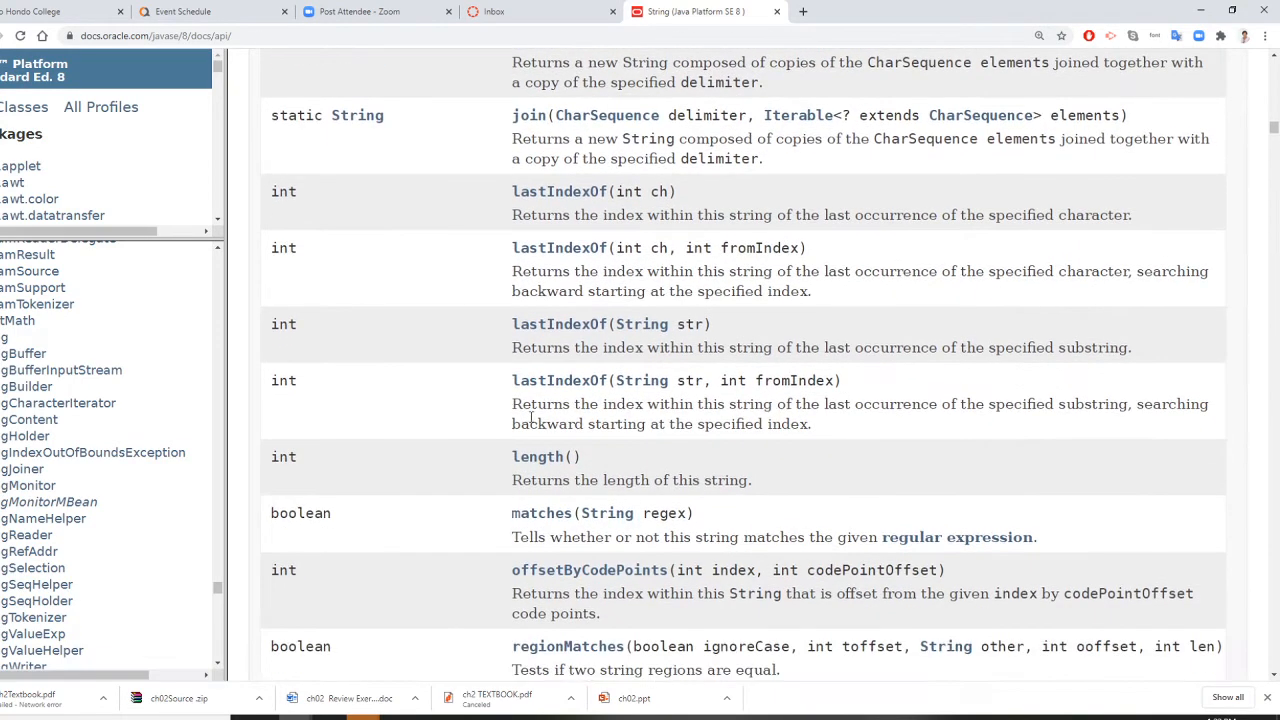
mouse_move(478, 444)
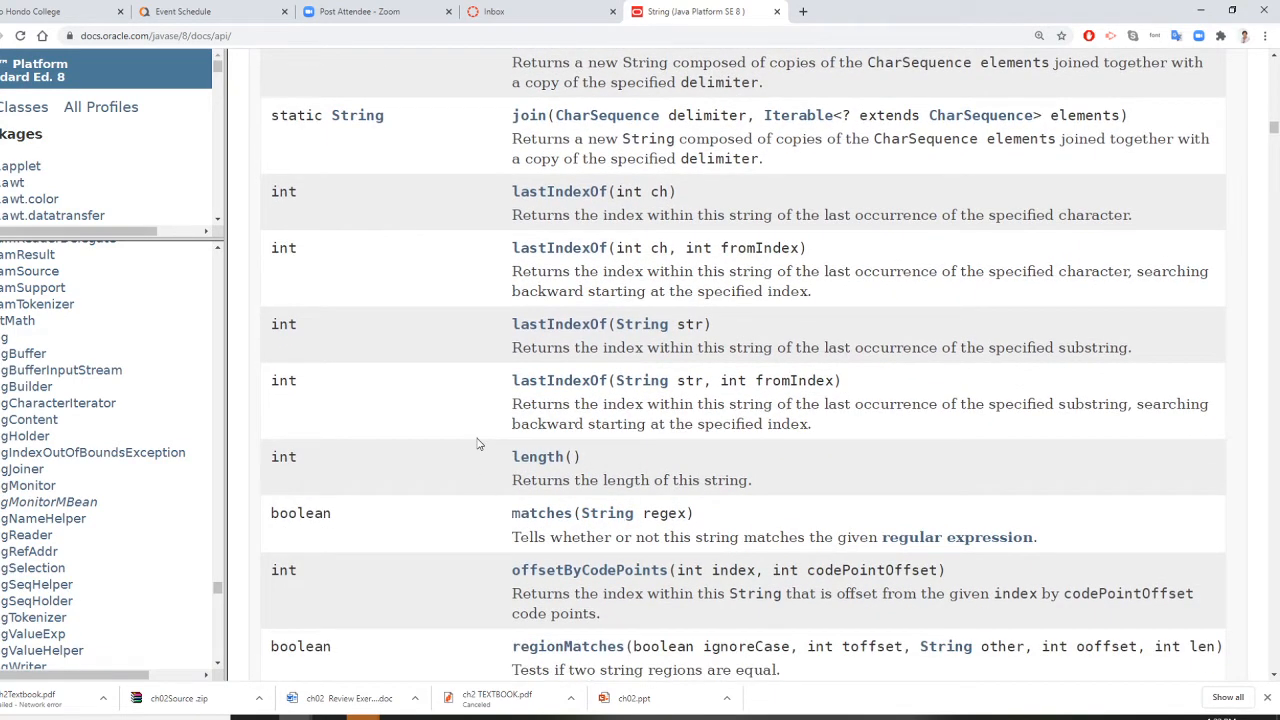
mouse_move(484, 434)
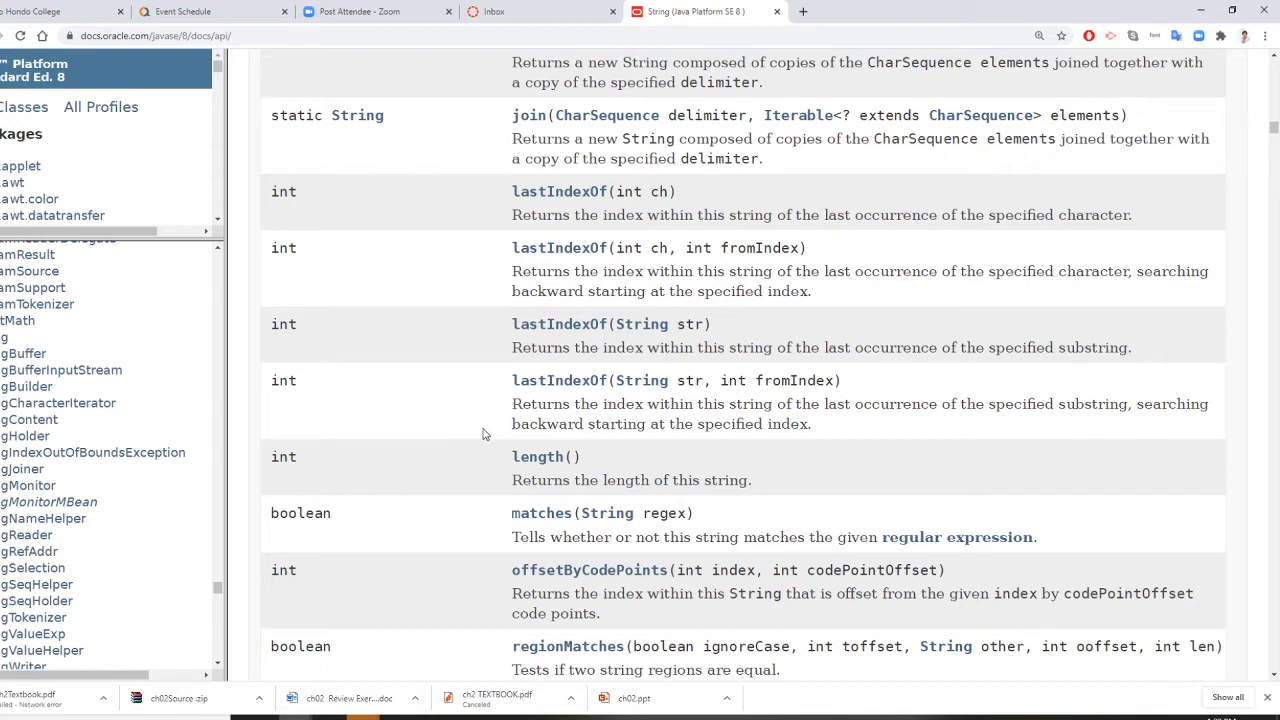
mouse_move(647, 480)
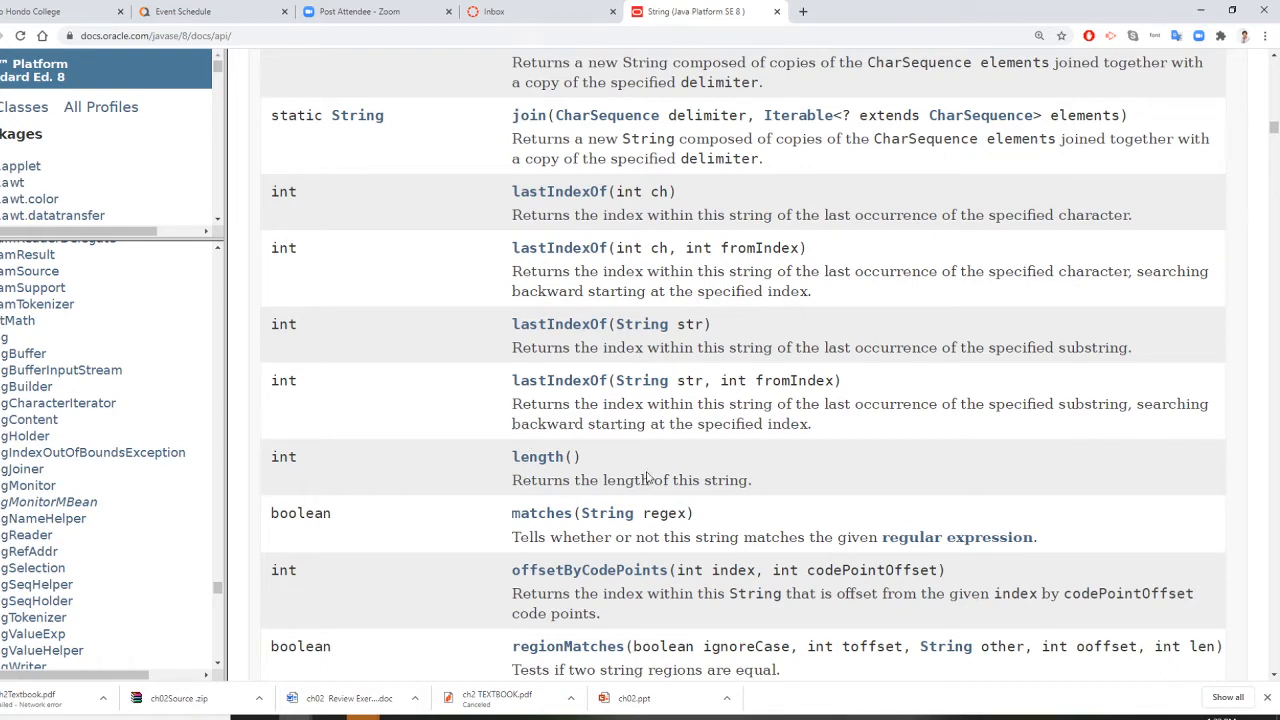
mouse_move(663, 455)
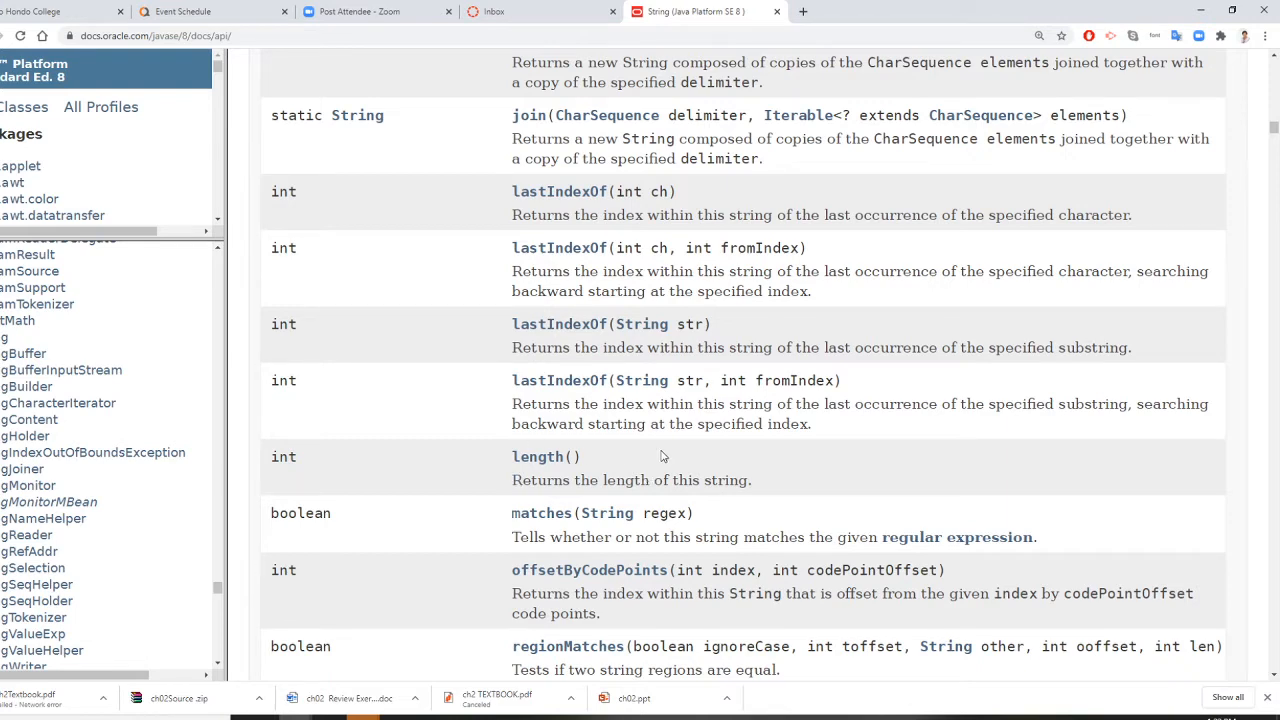
scroll(down, 3)
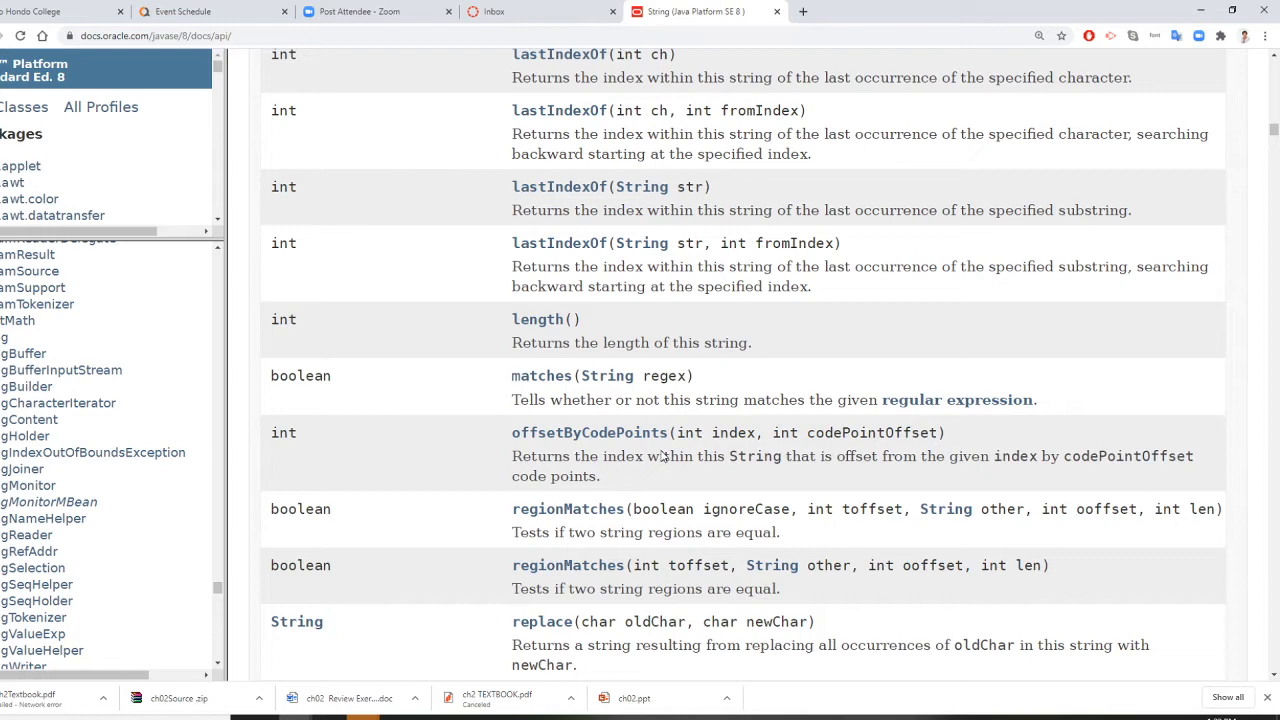
mouse_move(661, 456)
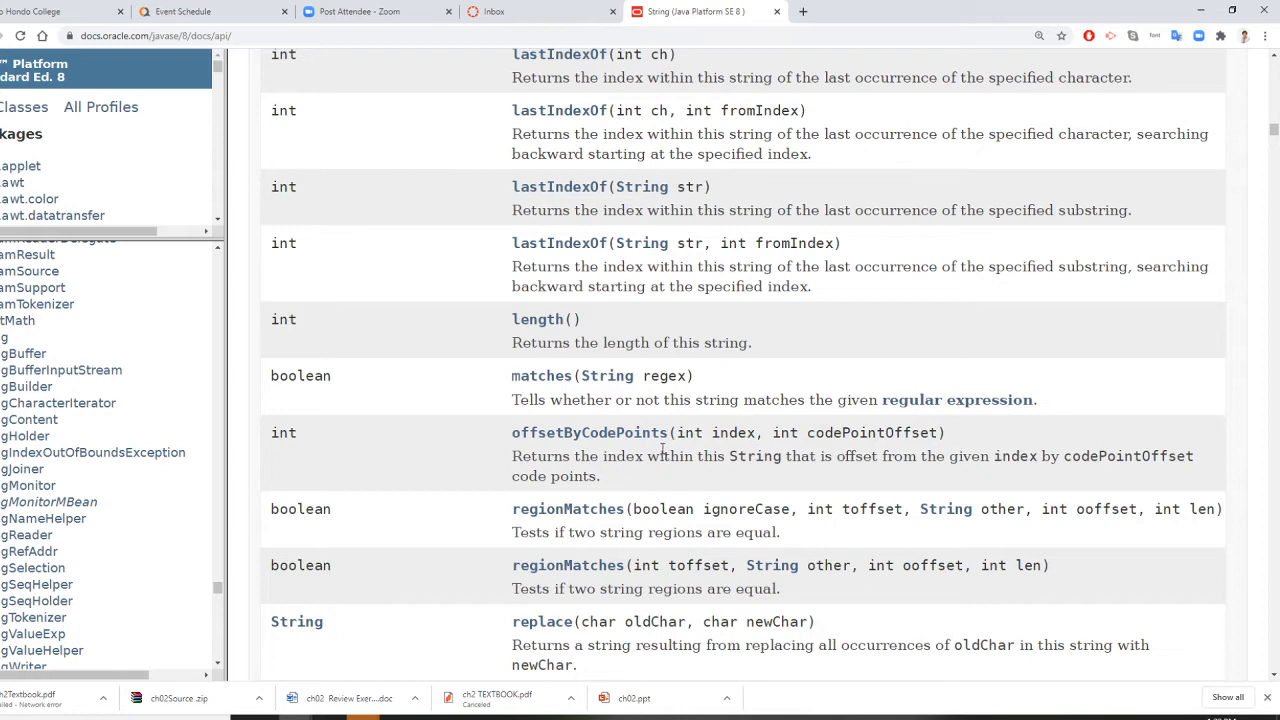
Step: Continue past toUpperCase to the valueOf methods, then head back up the String page
scroll(down, 3)
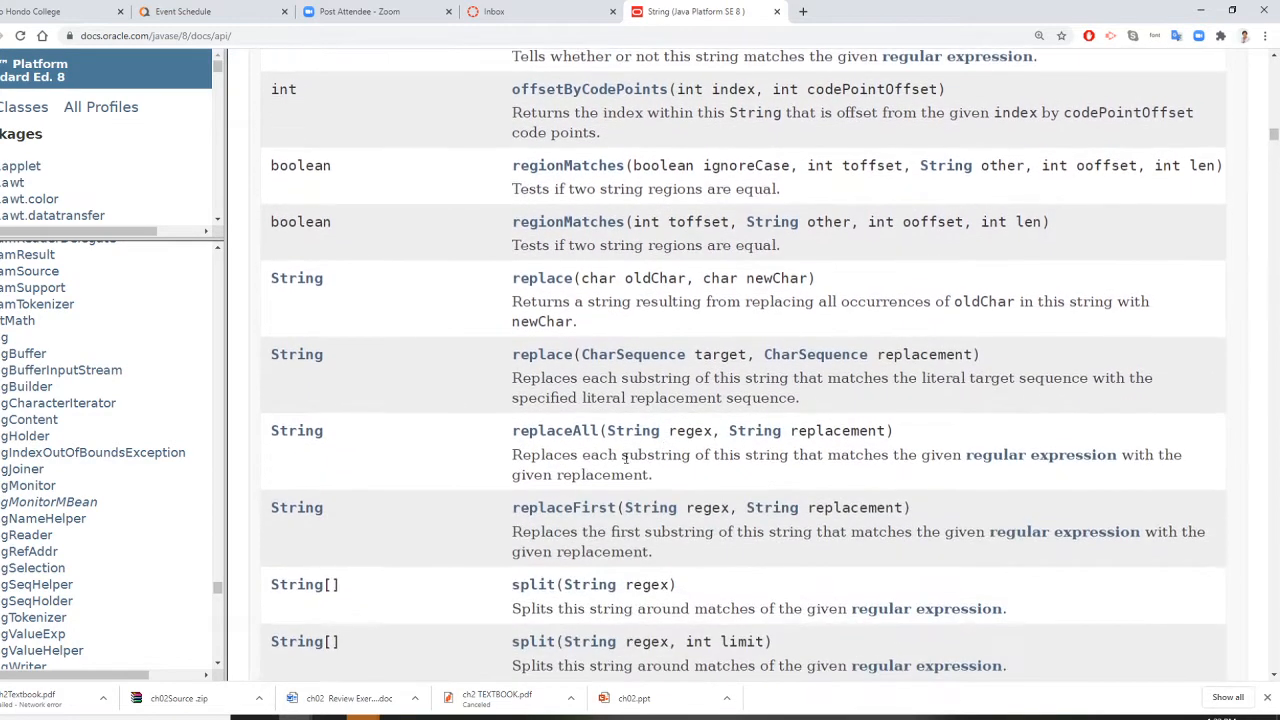
mouse_move(751, 322)
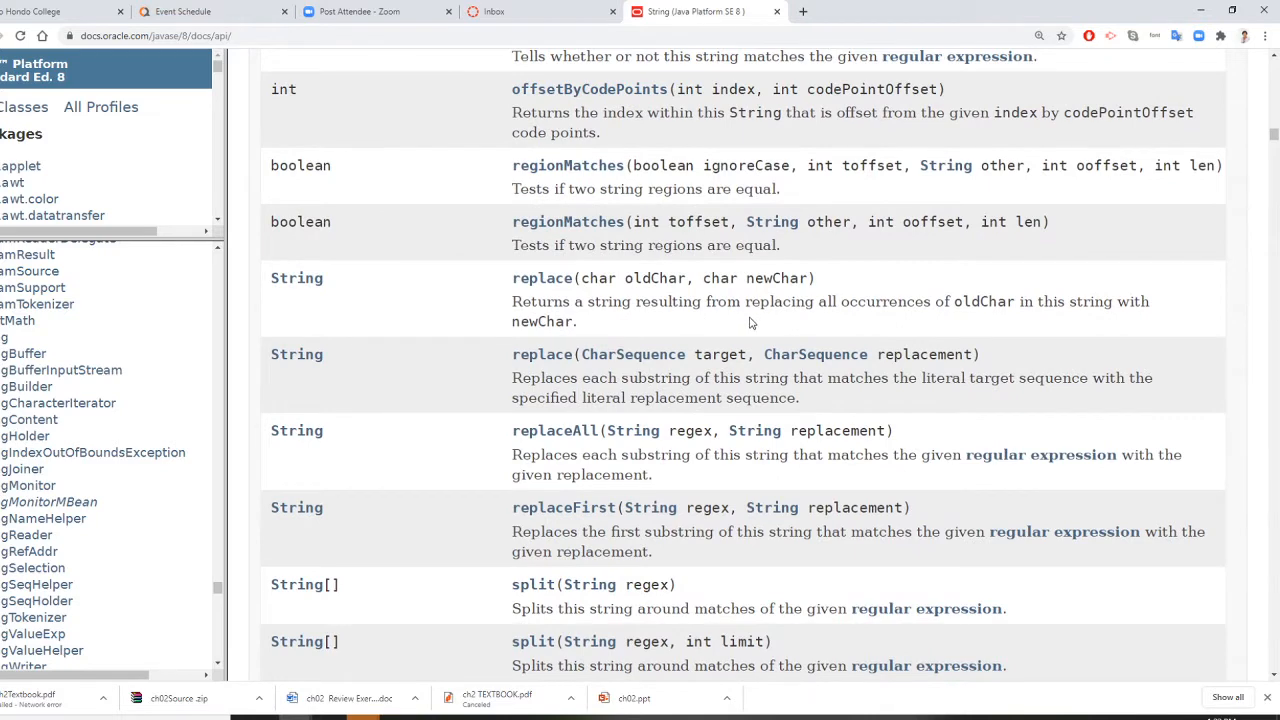
scroll(down, 3)
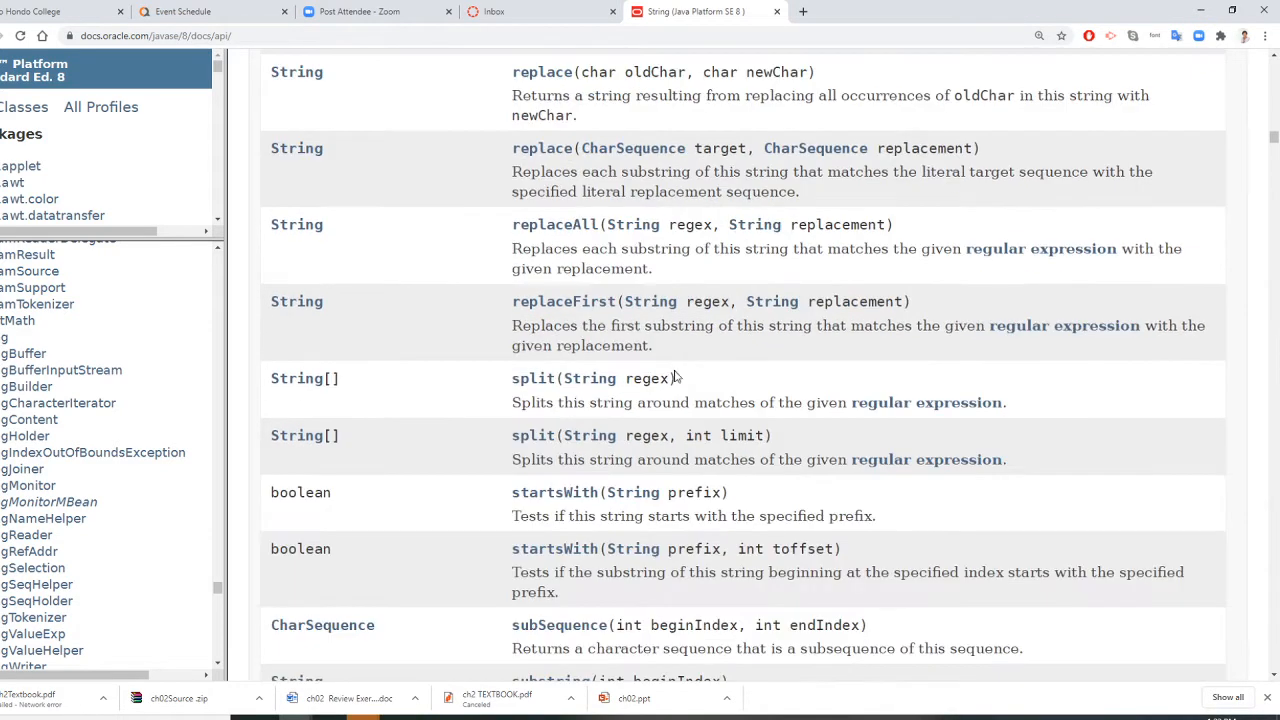
scroll(down, 3)
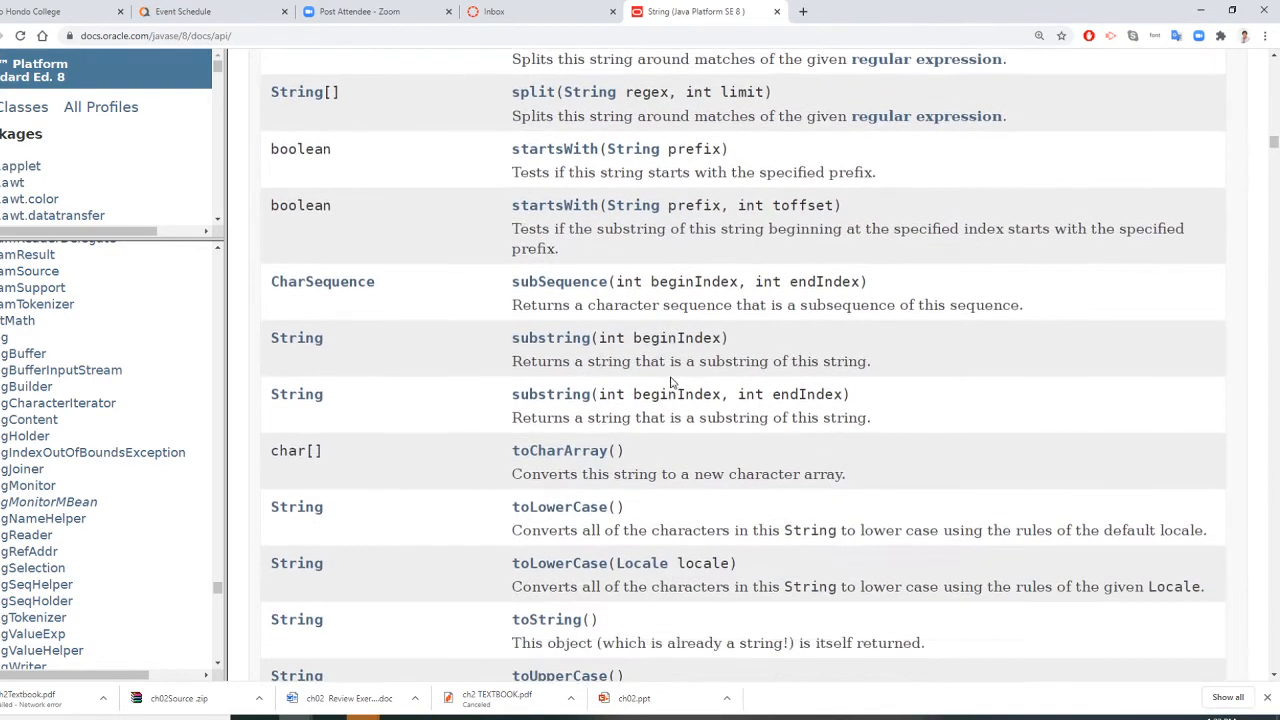
scroll(down, 3)
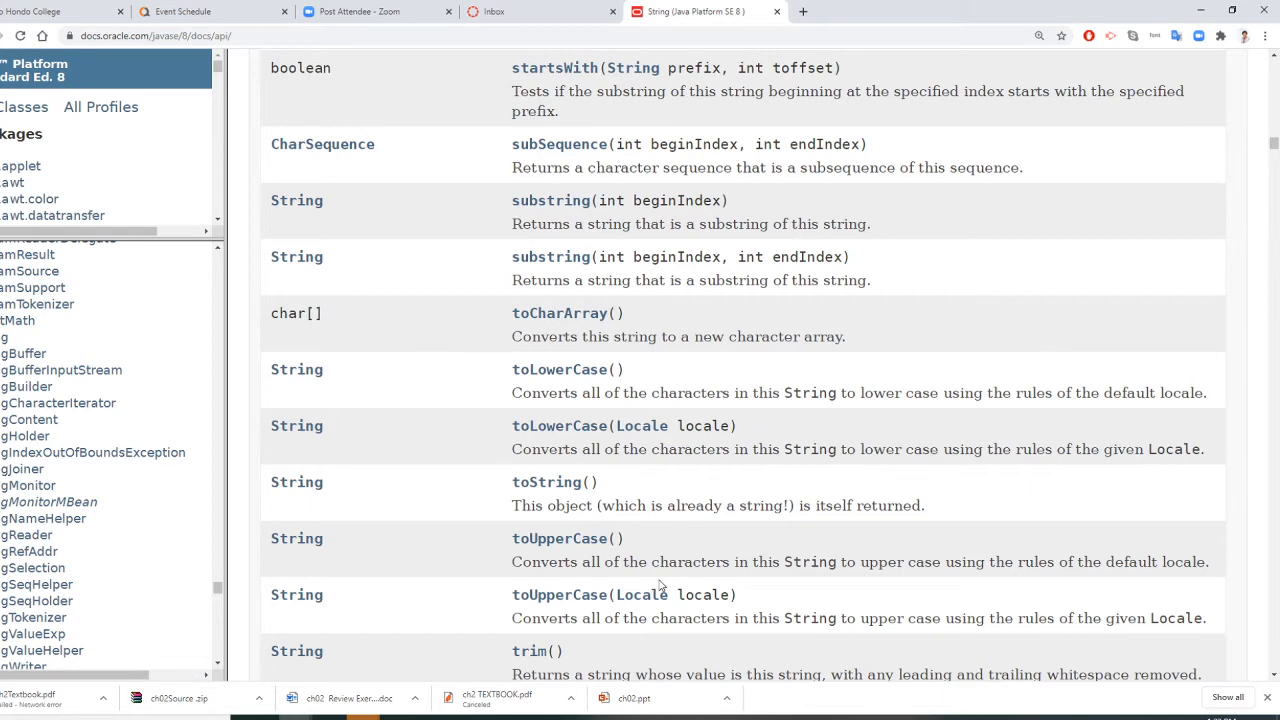
scroll(down, 3)
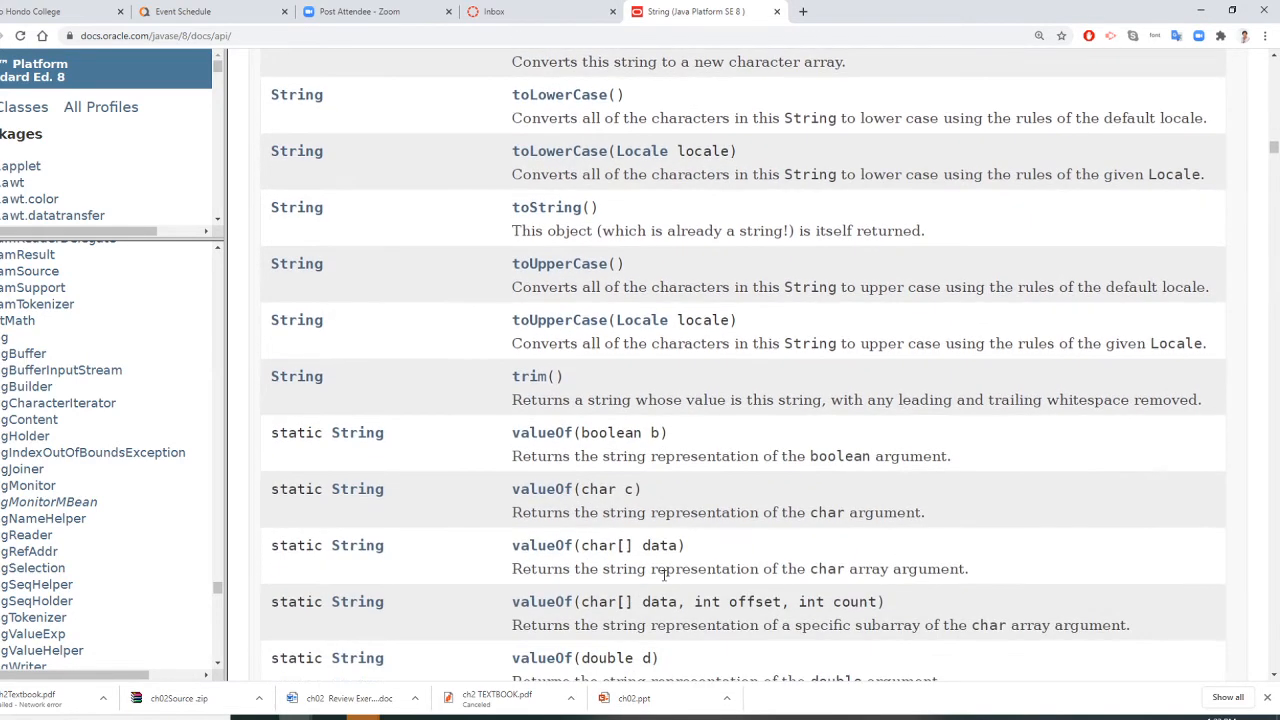
scroll(down, 3)
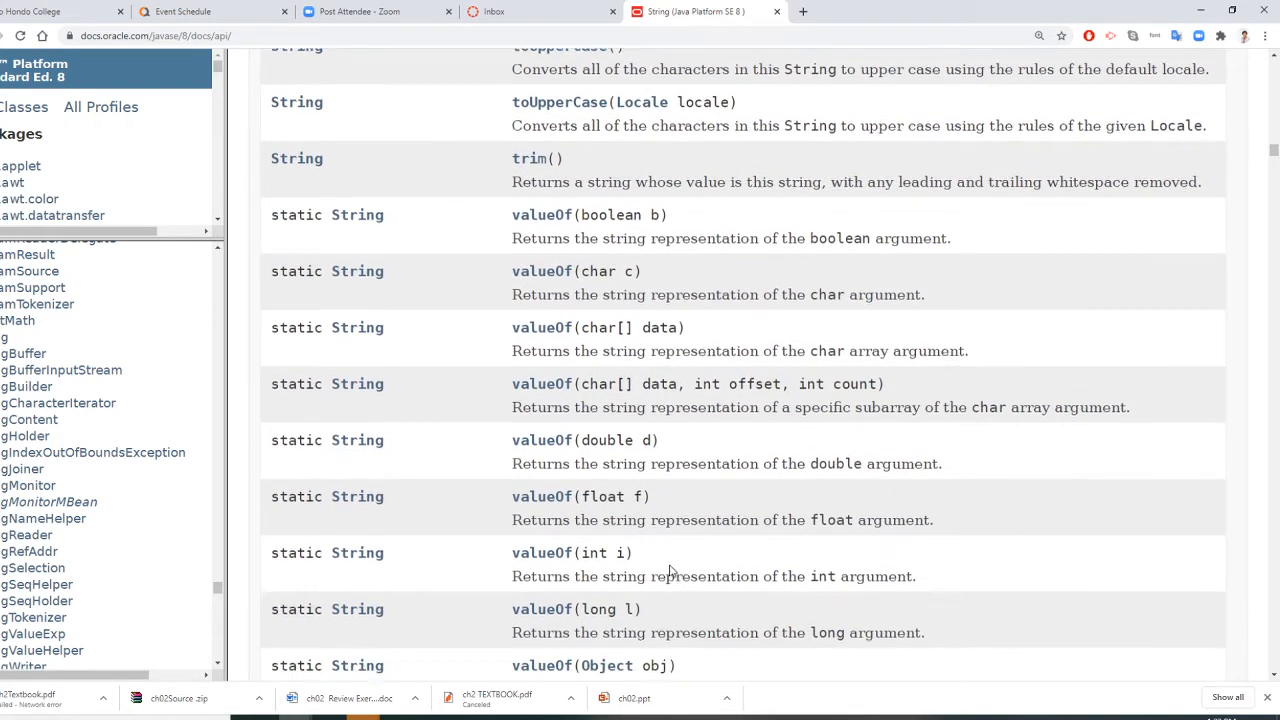
scroll(up, 3)
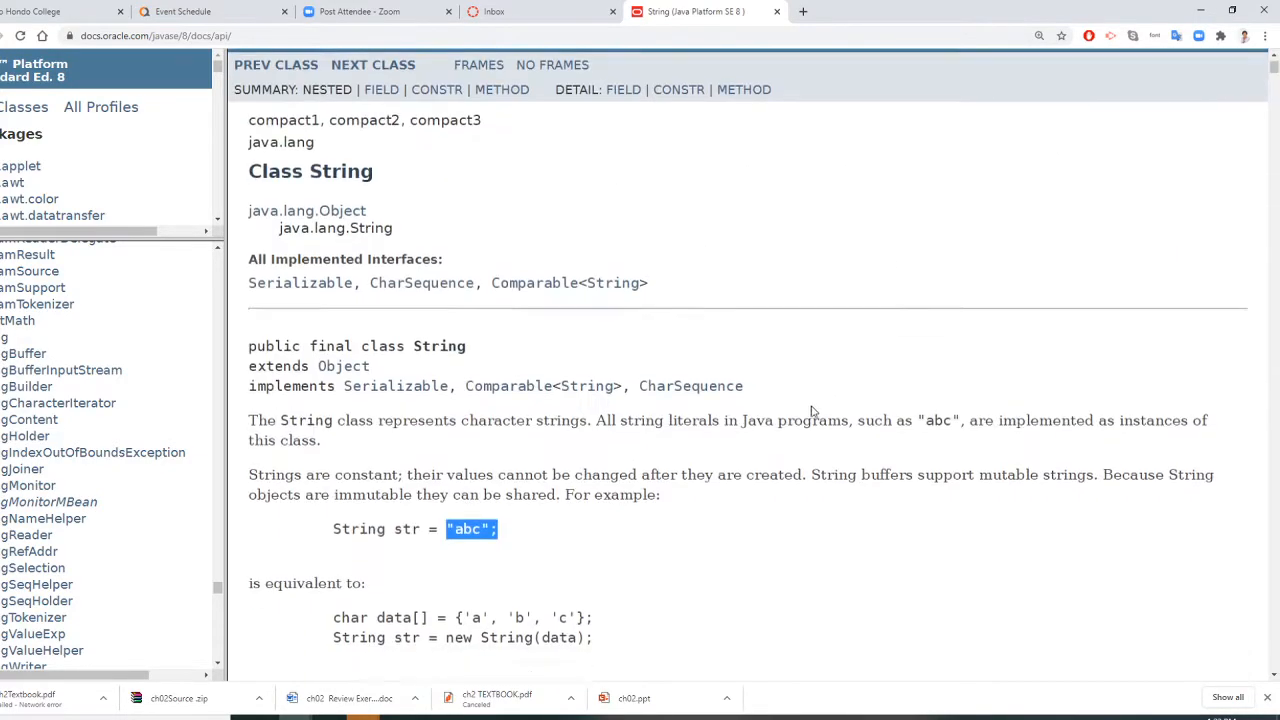
Step: Scroll the String page past its constructors back to the Method Summary with charAt through contentEquals
scroll(down, 3)
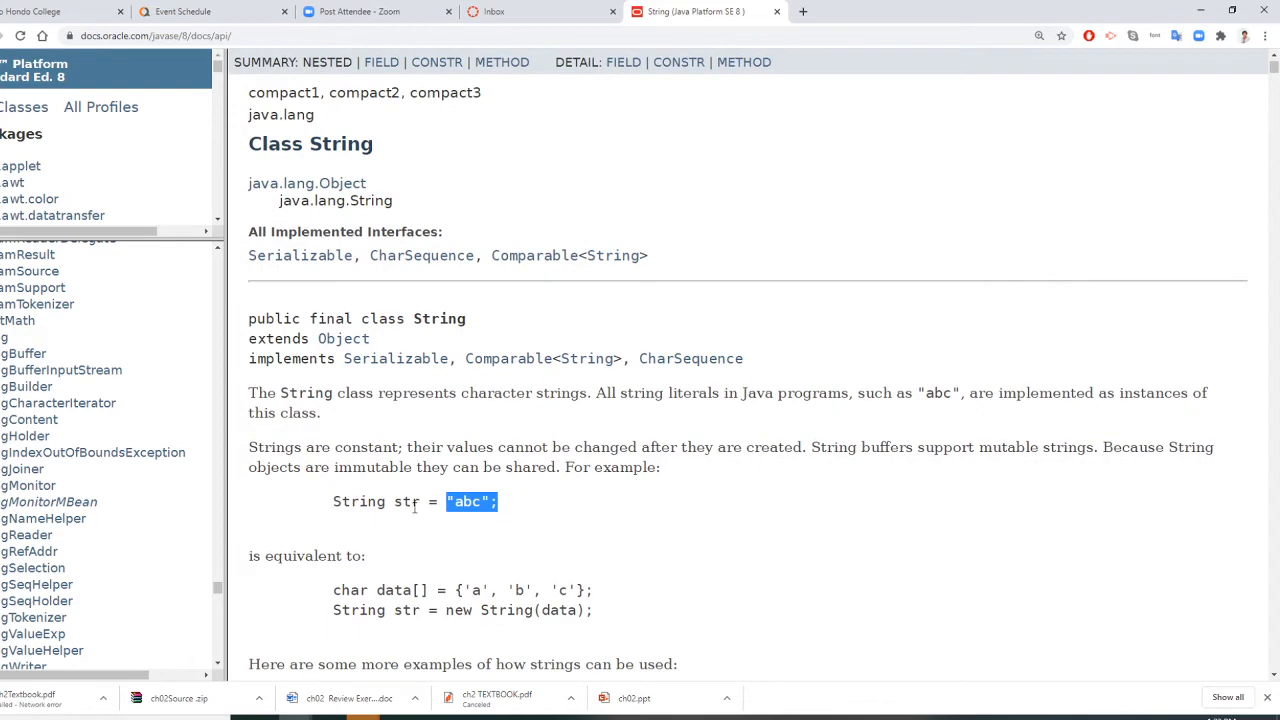
mouse_move(478, 531)
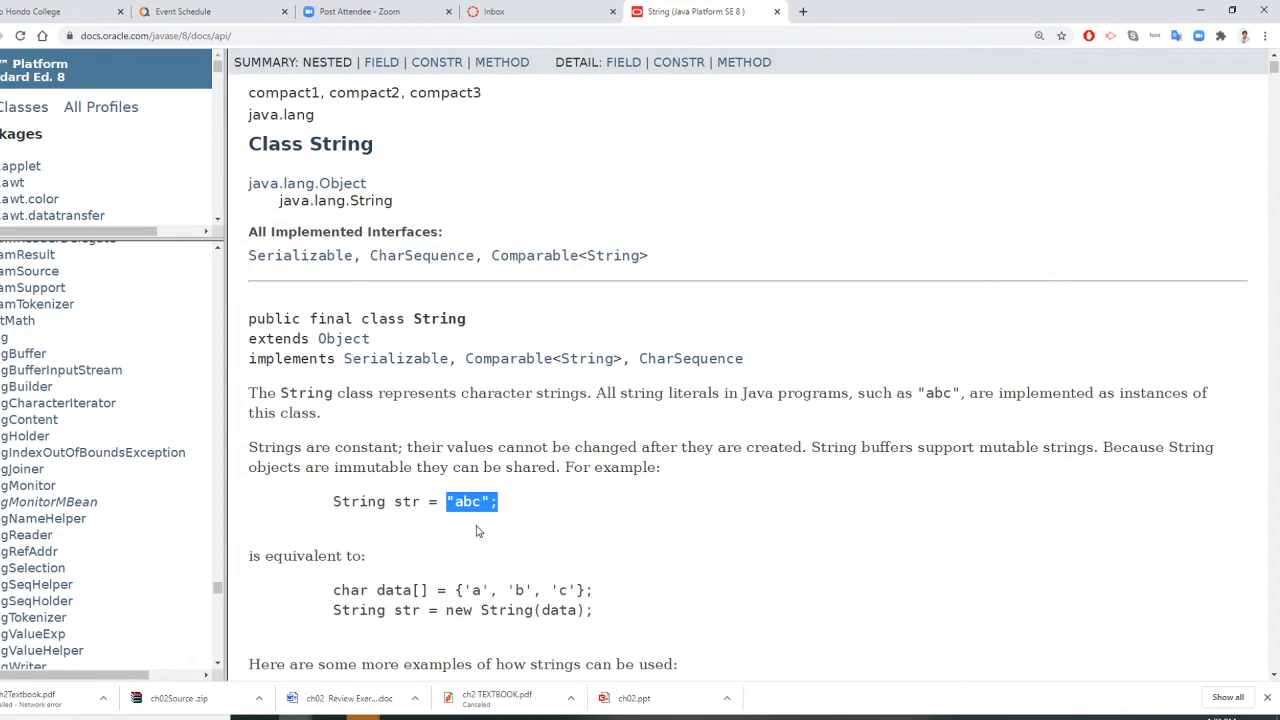
scroll(down, 3)
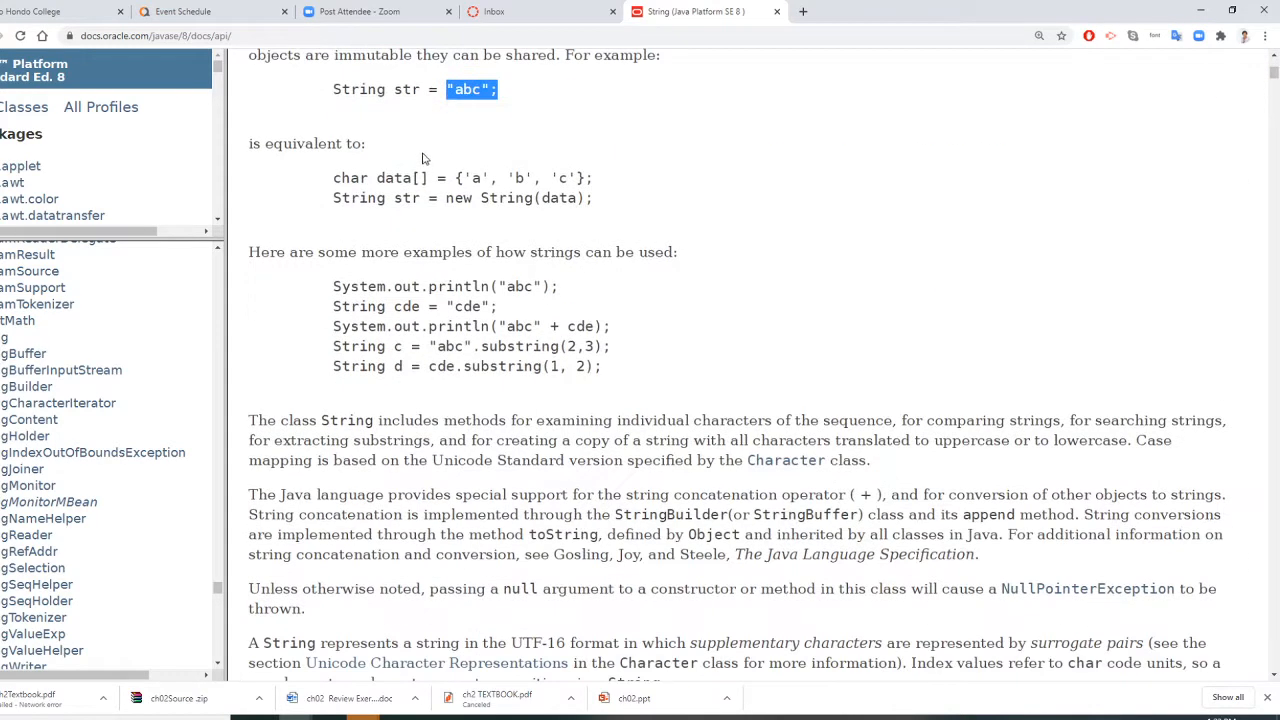
scroll(down, 3)
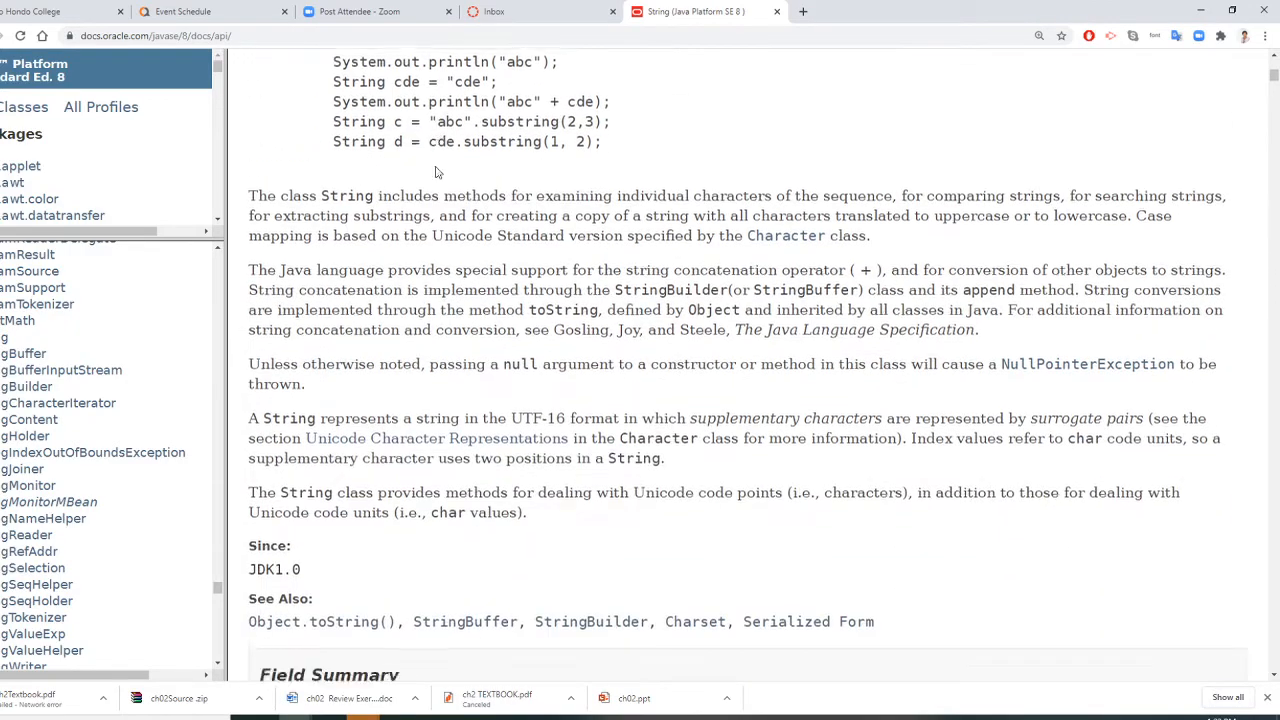
scroll(down, 3)
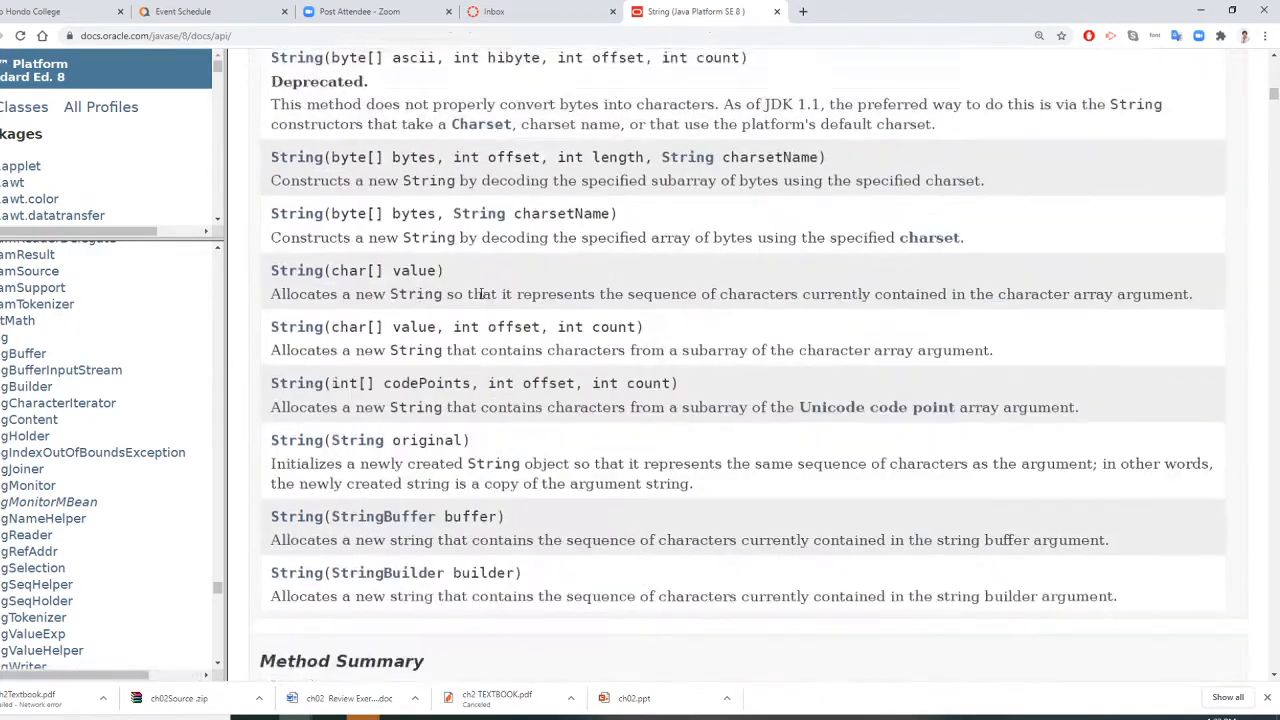
scroll(down, 3)
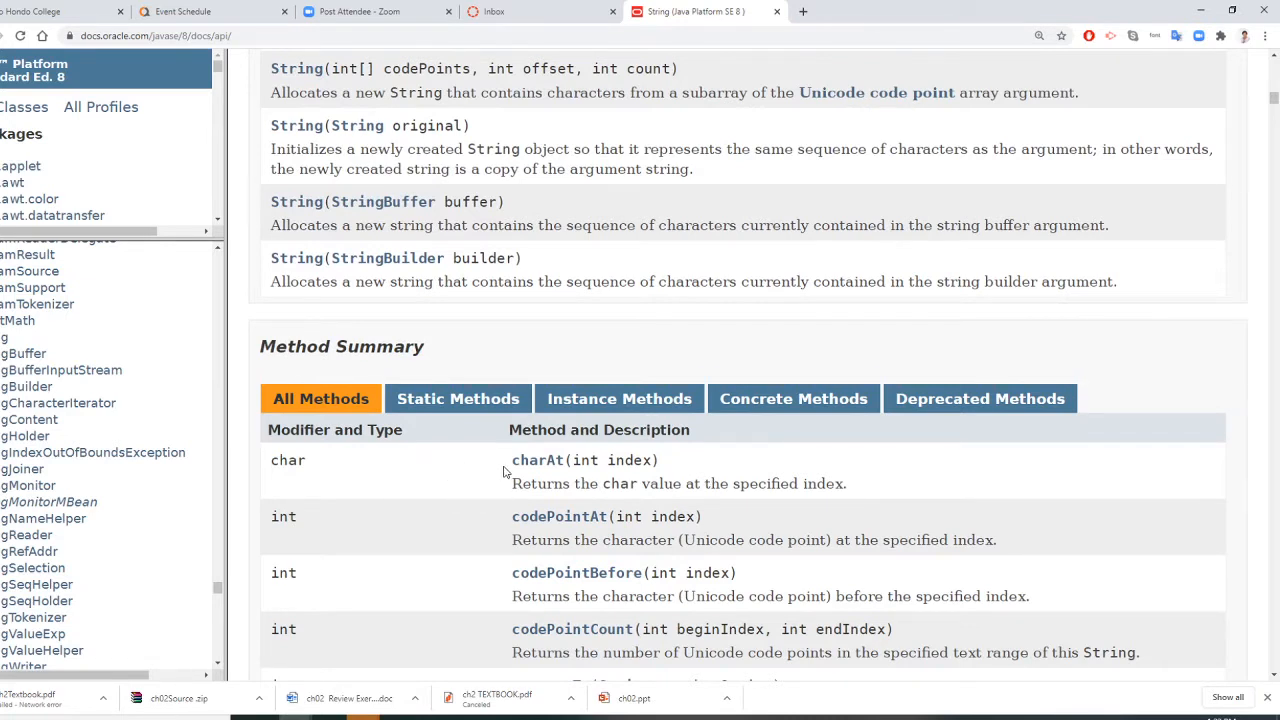
mouse_move(462, 540)
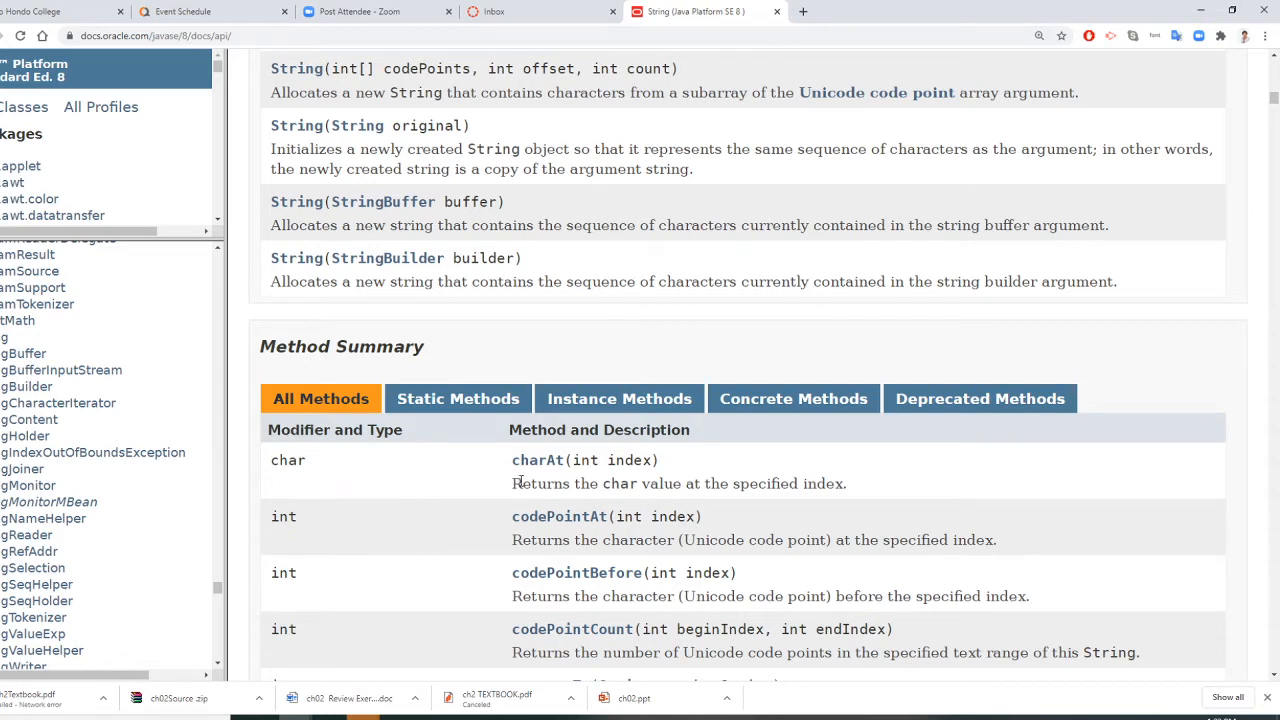
scroll(down, 3)
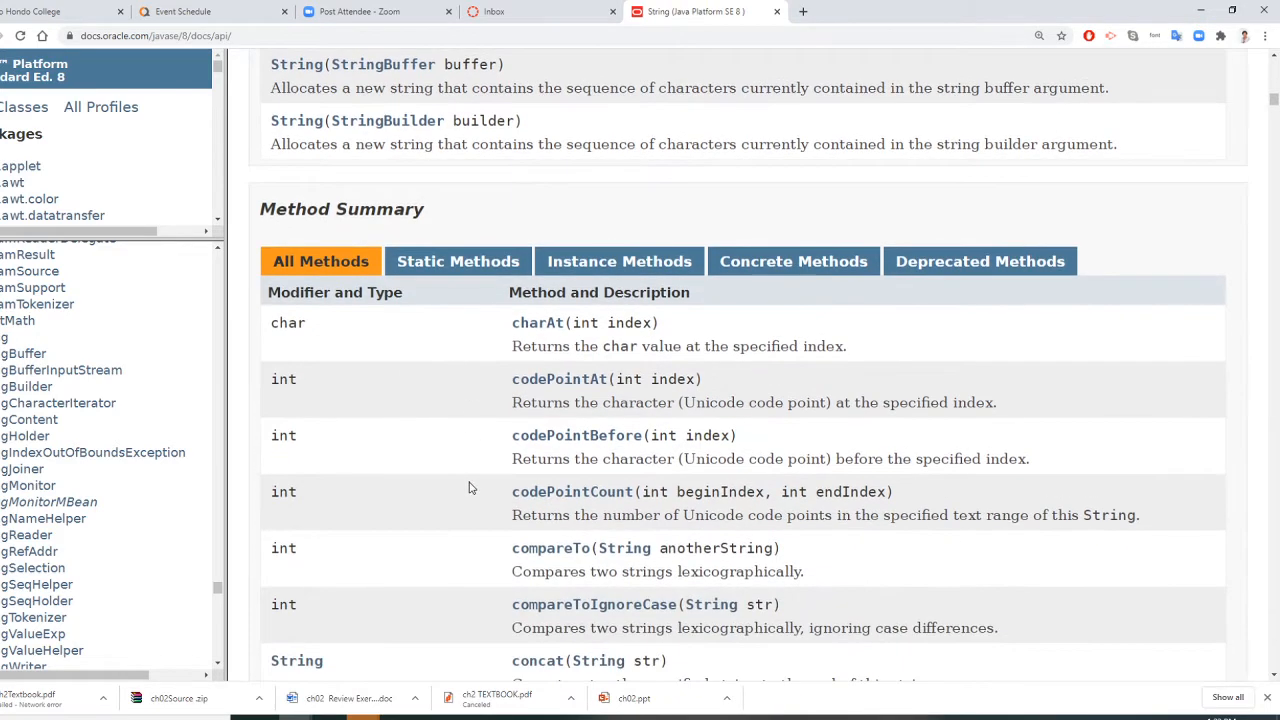
scroll(down, 3)
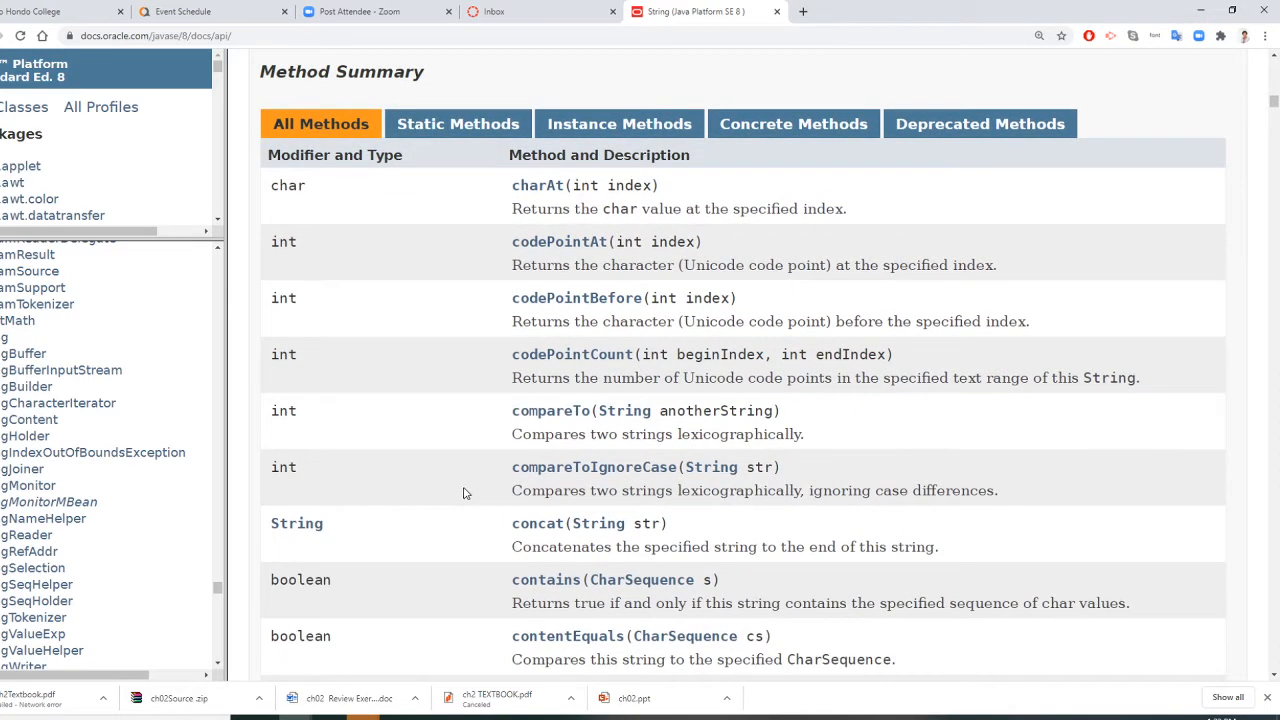
mouse_move(463, 496)
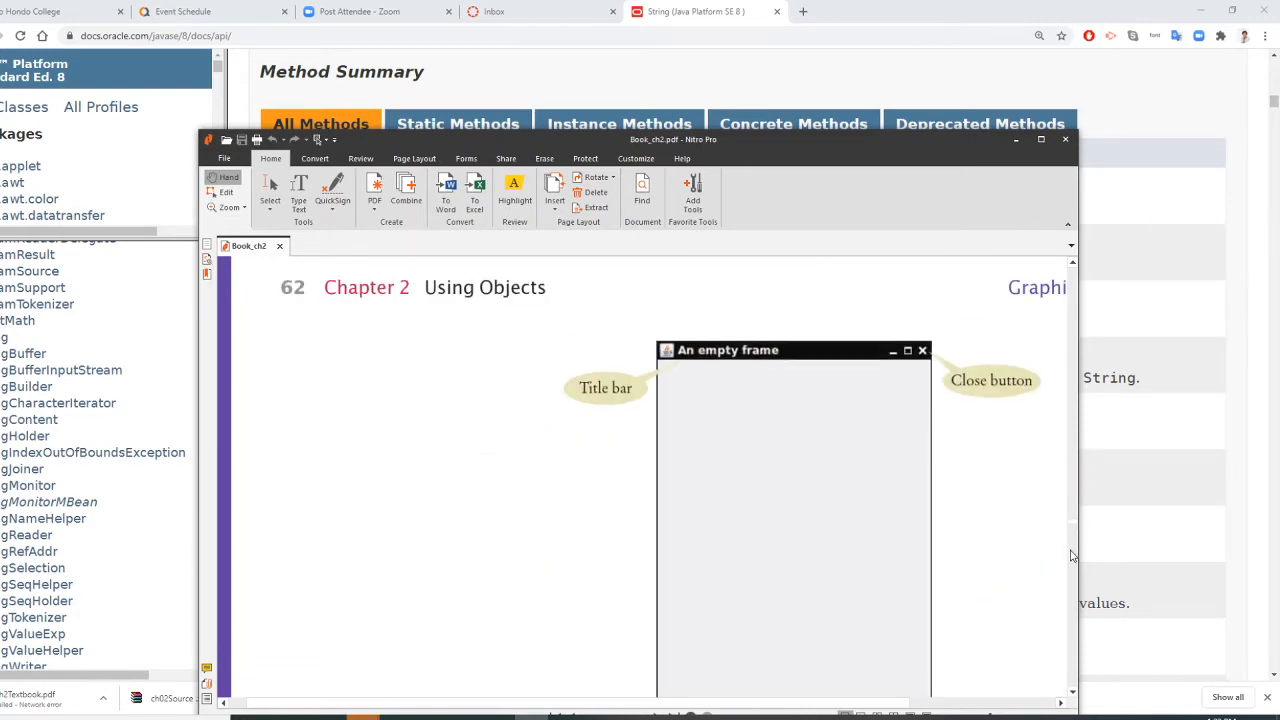
Step: Scroll Book_ch2.pdf in Nitro Pro to section 2.3.1 and Programming Tip 2.3, 'Don't Memorize—Use Online Help'
scroll(down, 3)
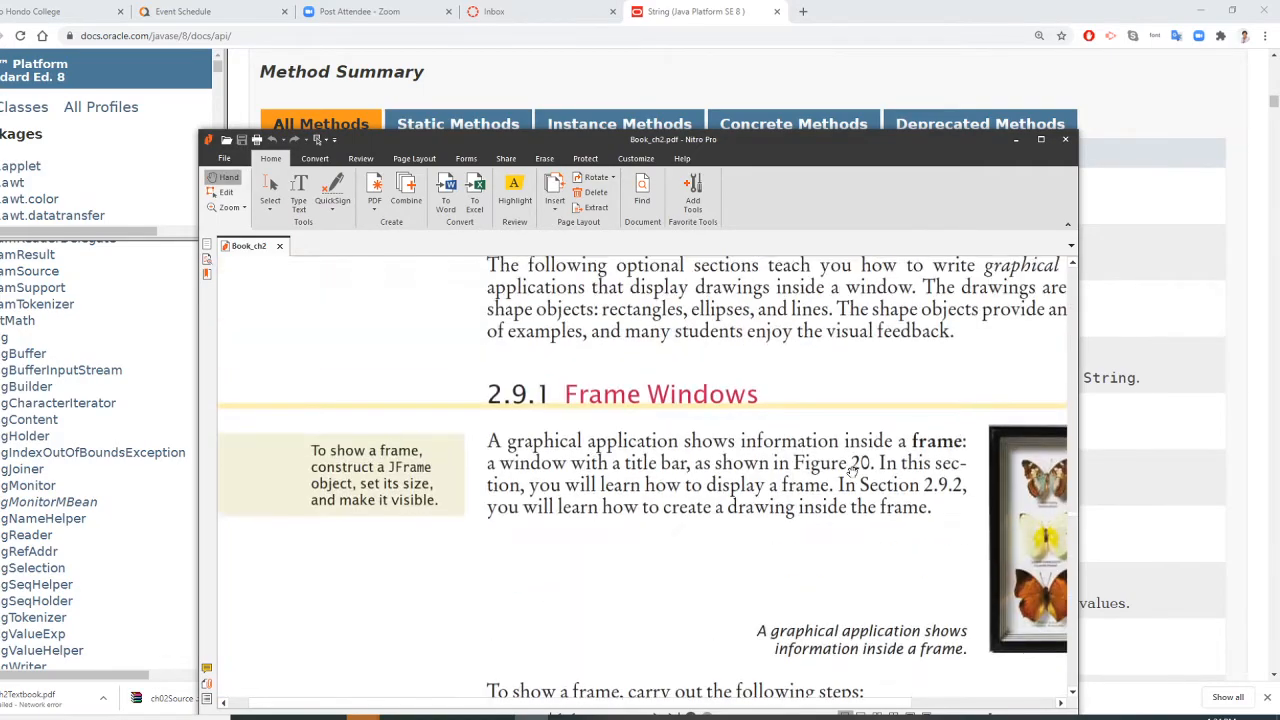
scroll(down, 3)
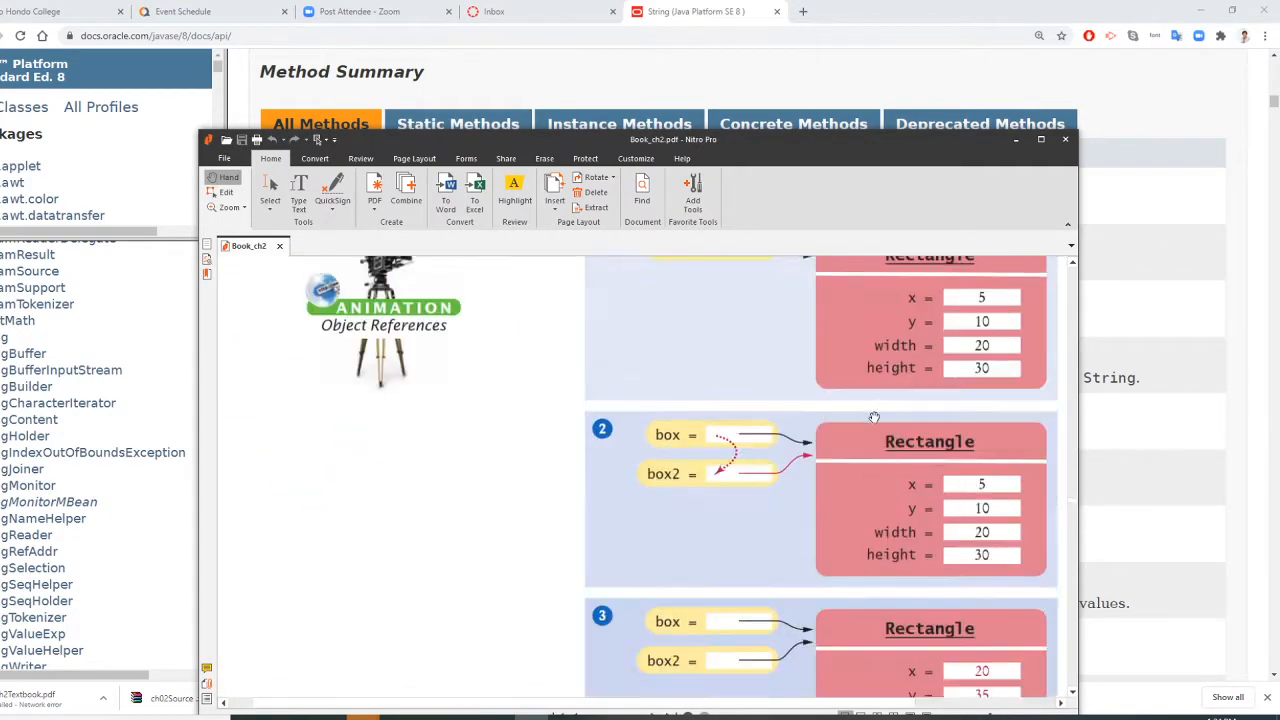
scroll(down, 3)
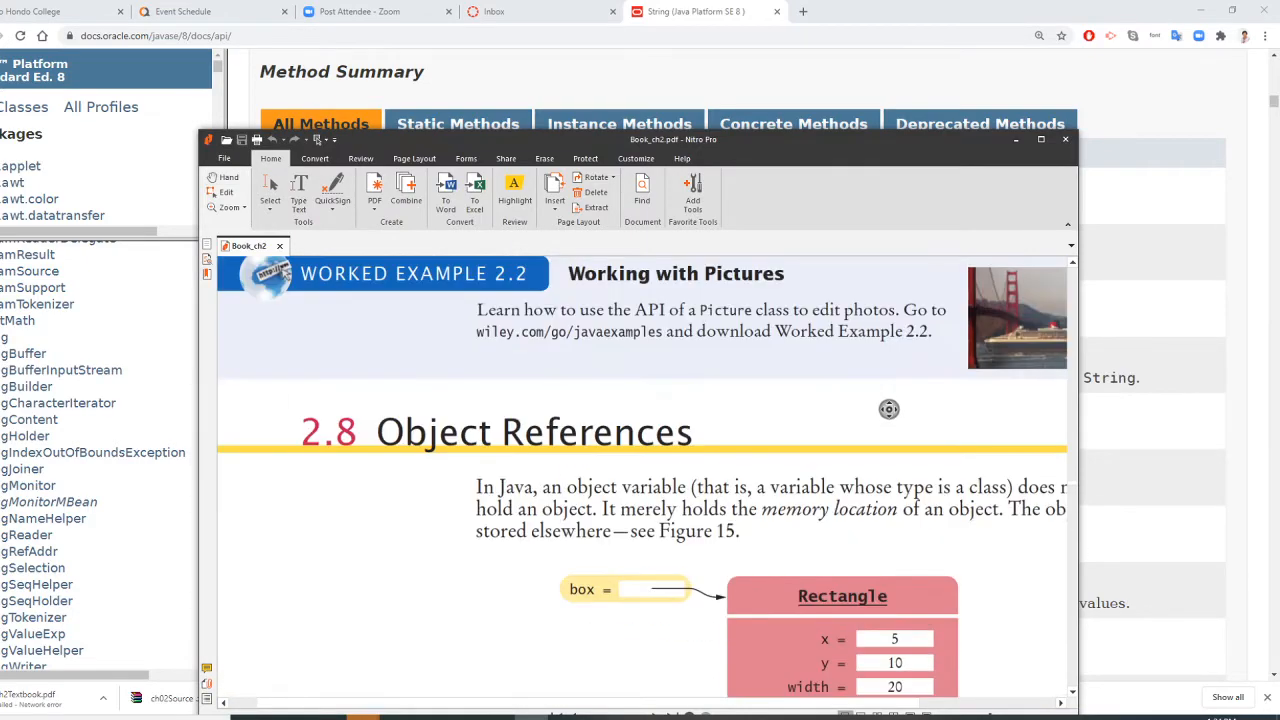
scroll(down, 3)
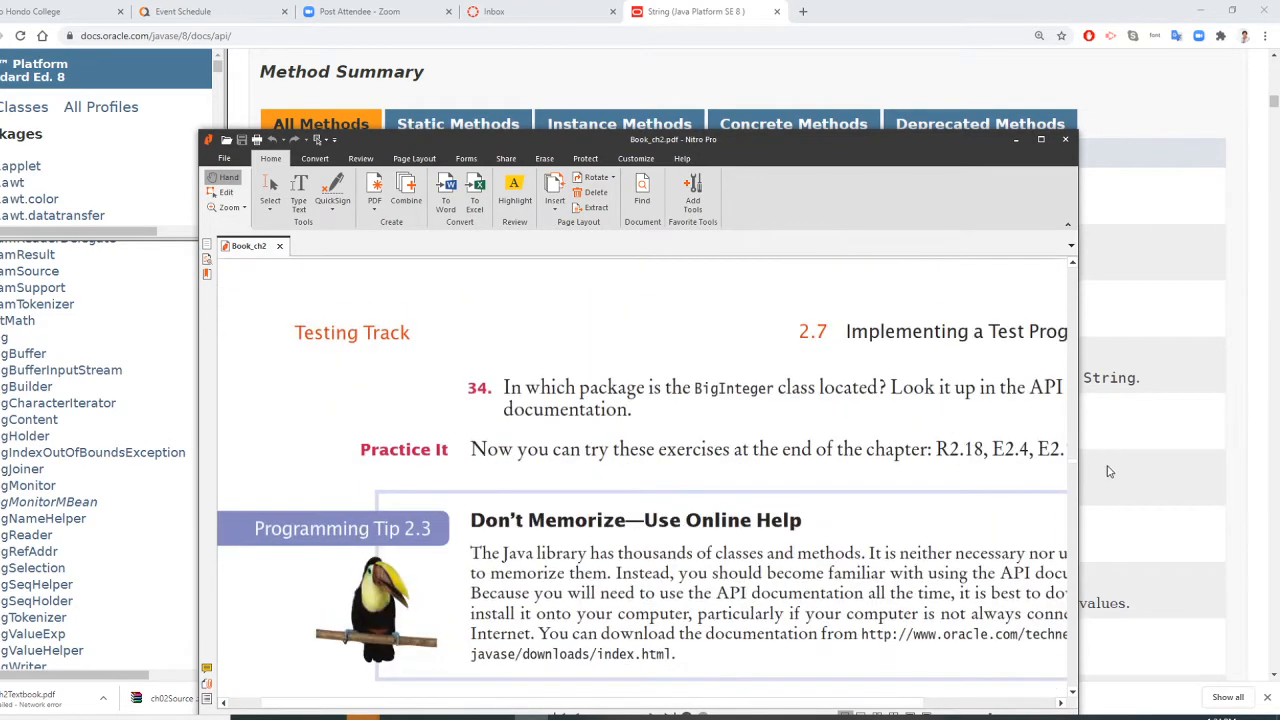
mouse_move(1078, 452)
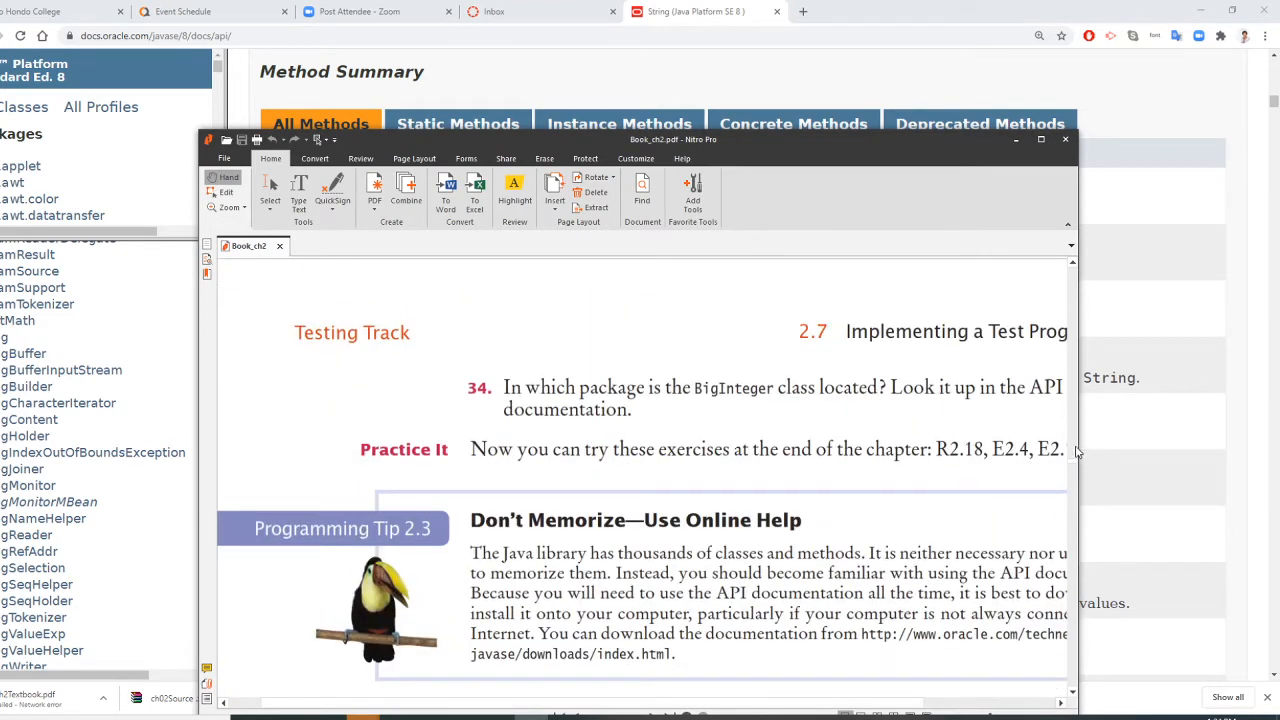
mouse_move(1078, 452)
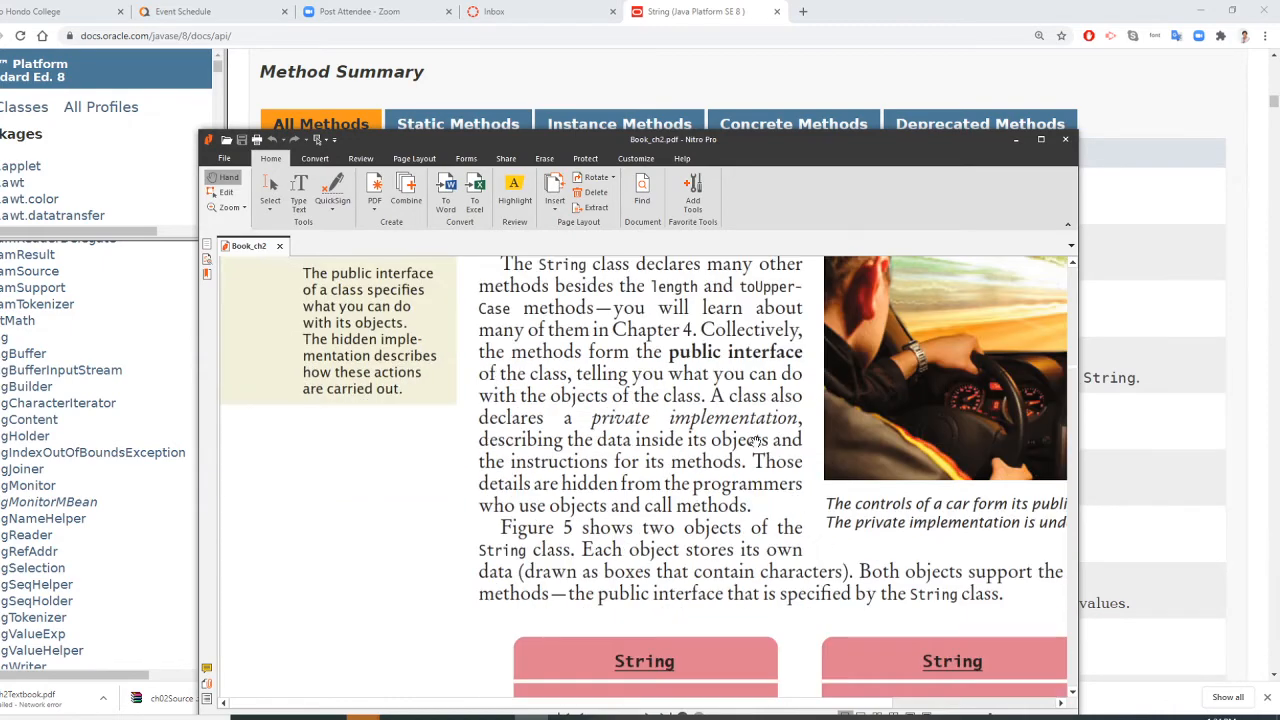
Step: Scroll through the textbook's String method-call examples in sections 2.3.1 and 2.3.2
scroll(down, 3)
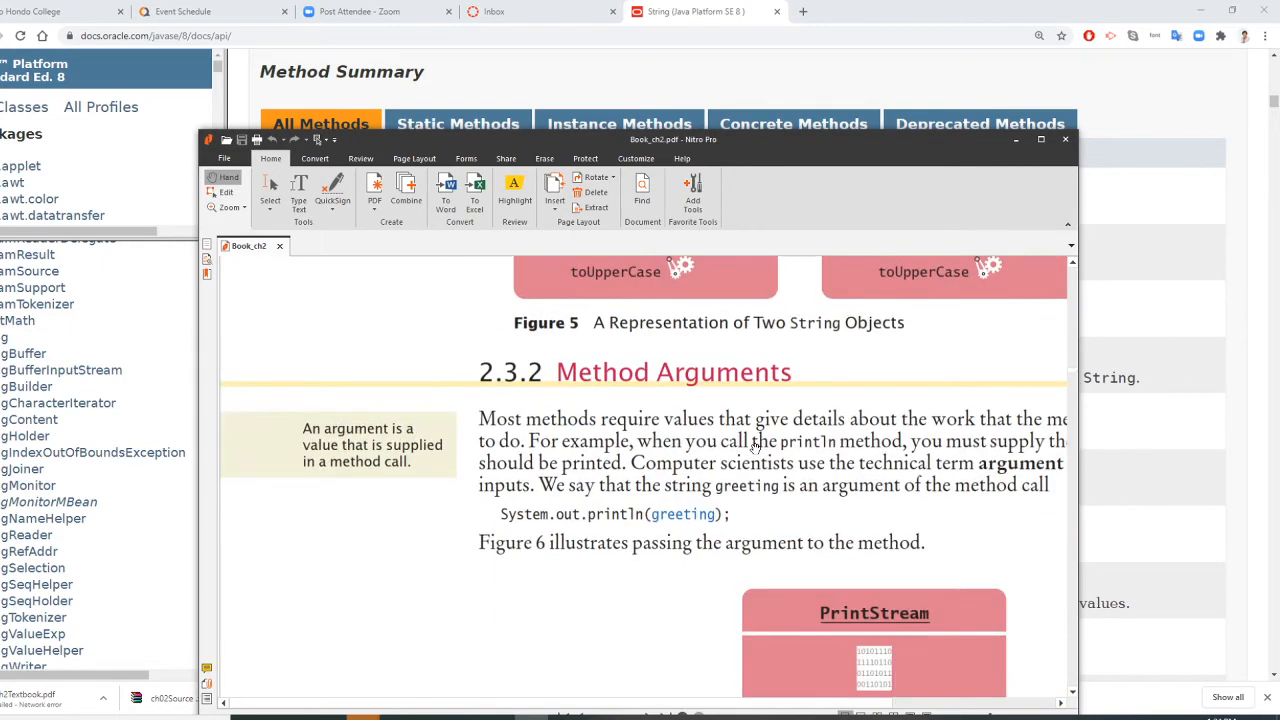
scroll(down, 3)
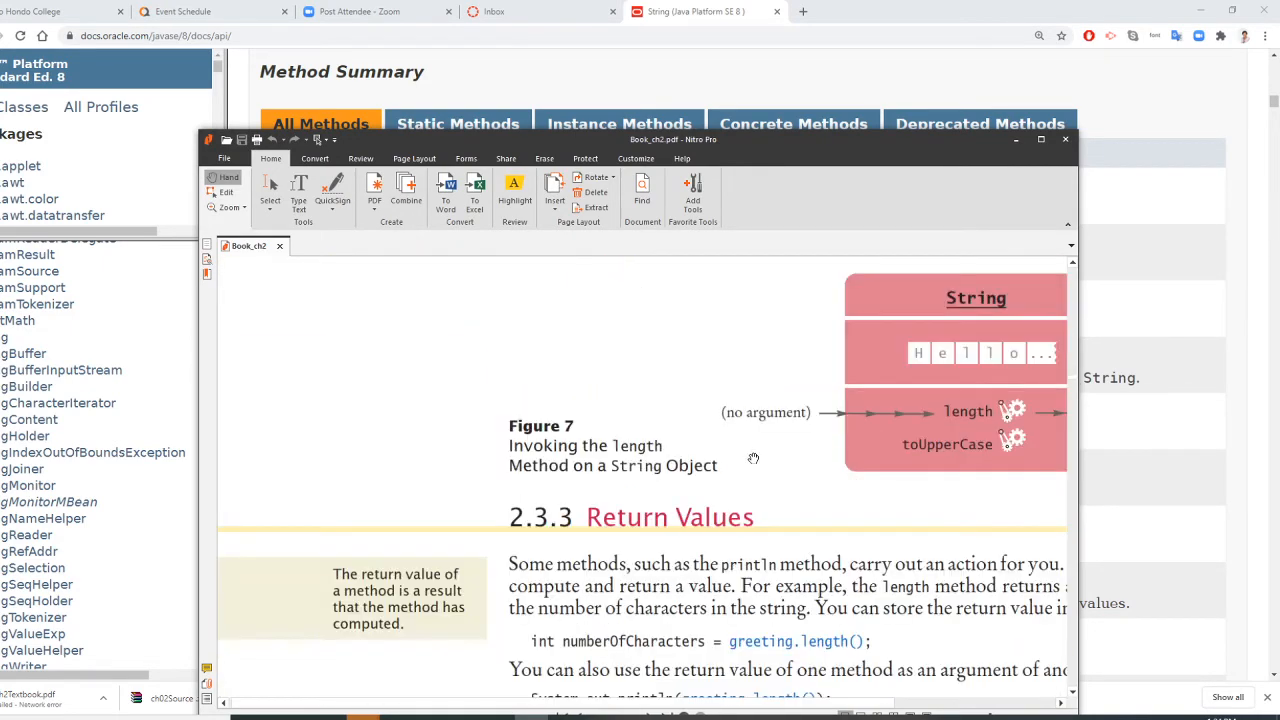
scroll(down, 3)
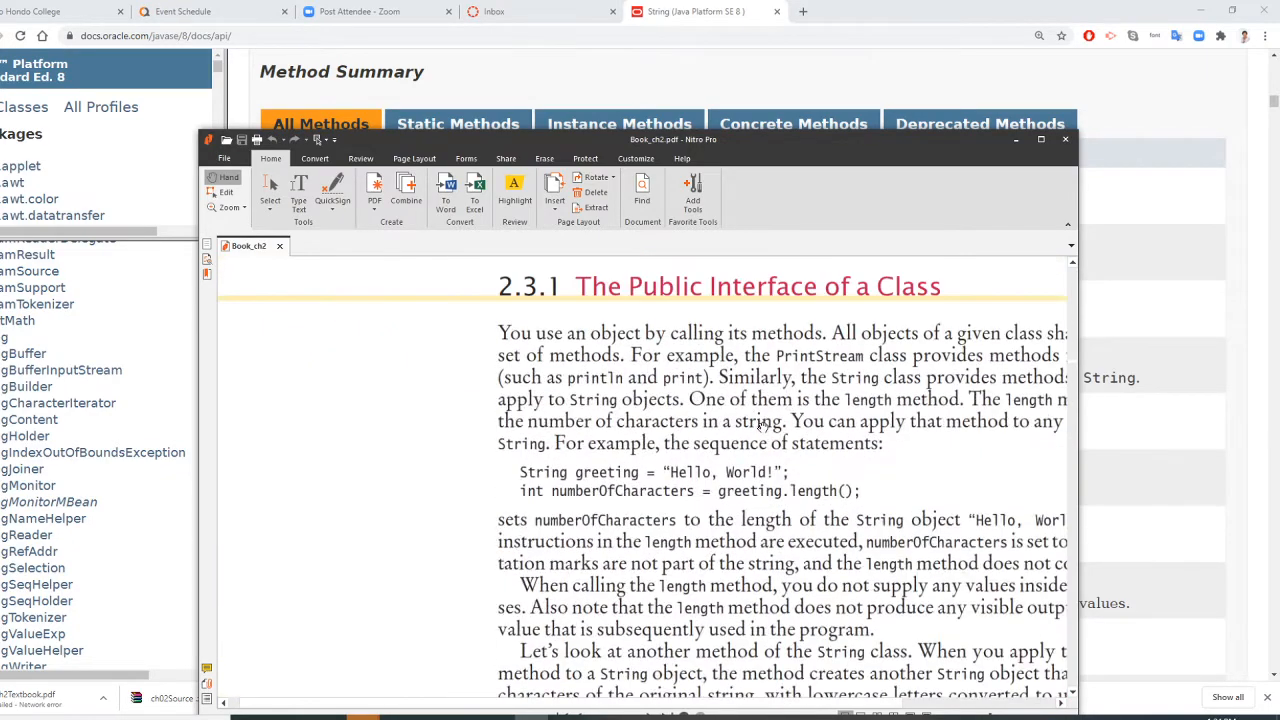
scroll(down, 3)
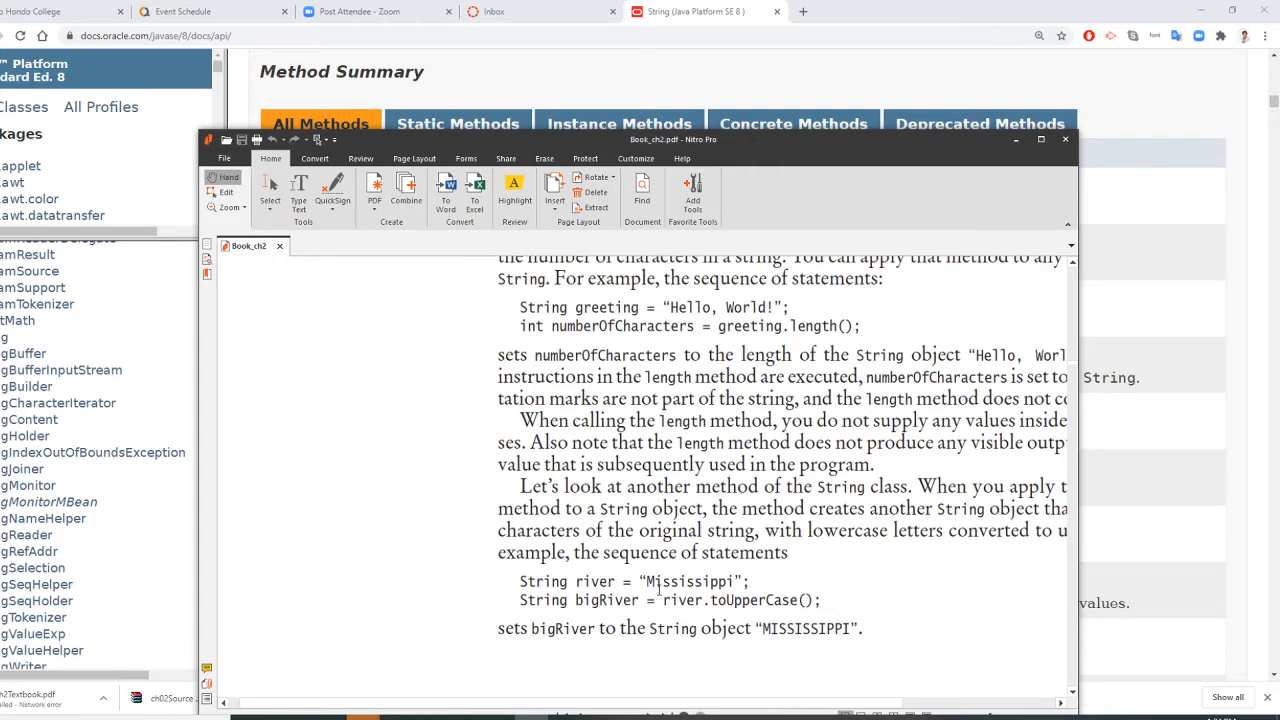
mouse_move(779, 599)
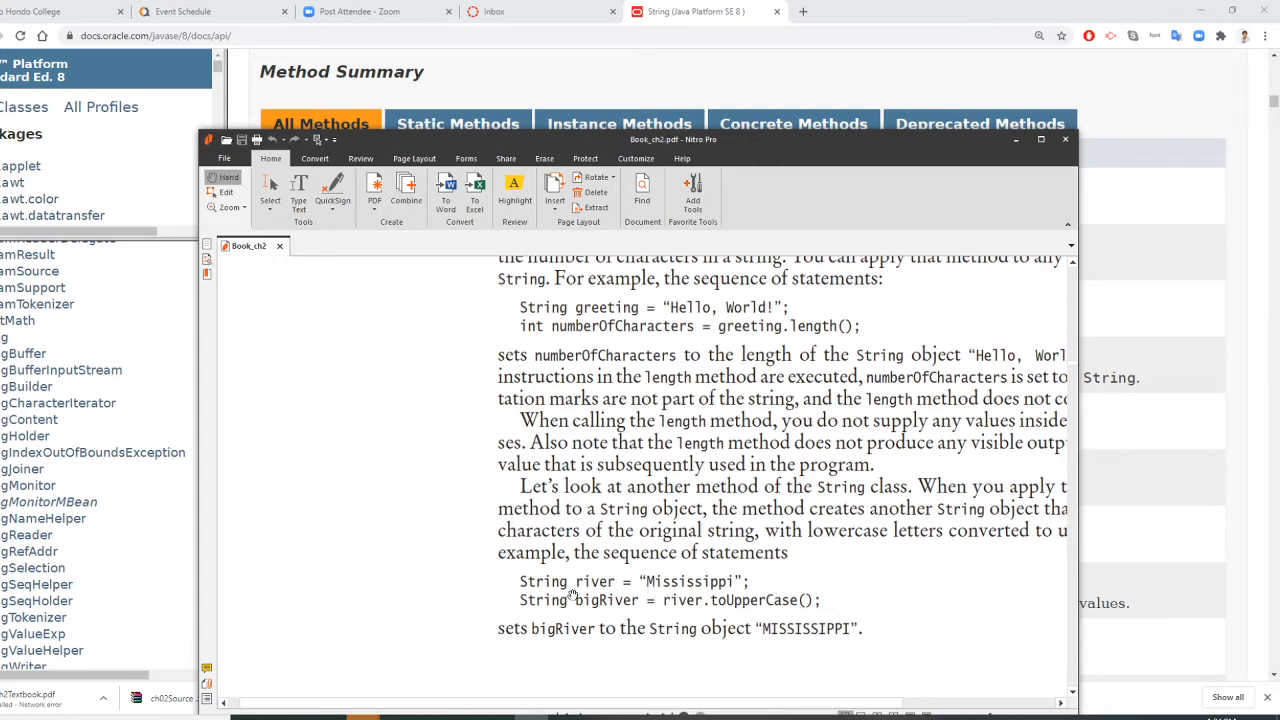
mouse_move(665, 610)
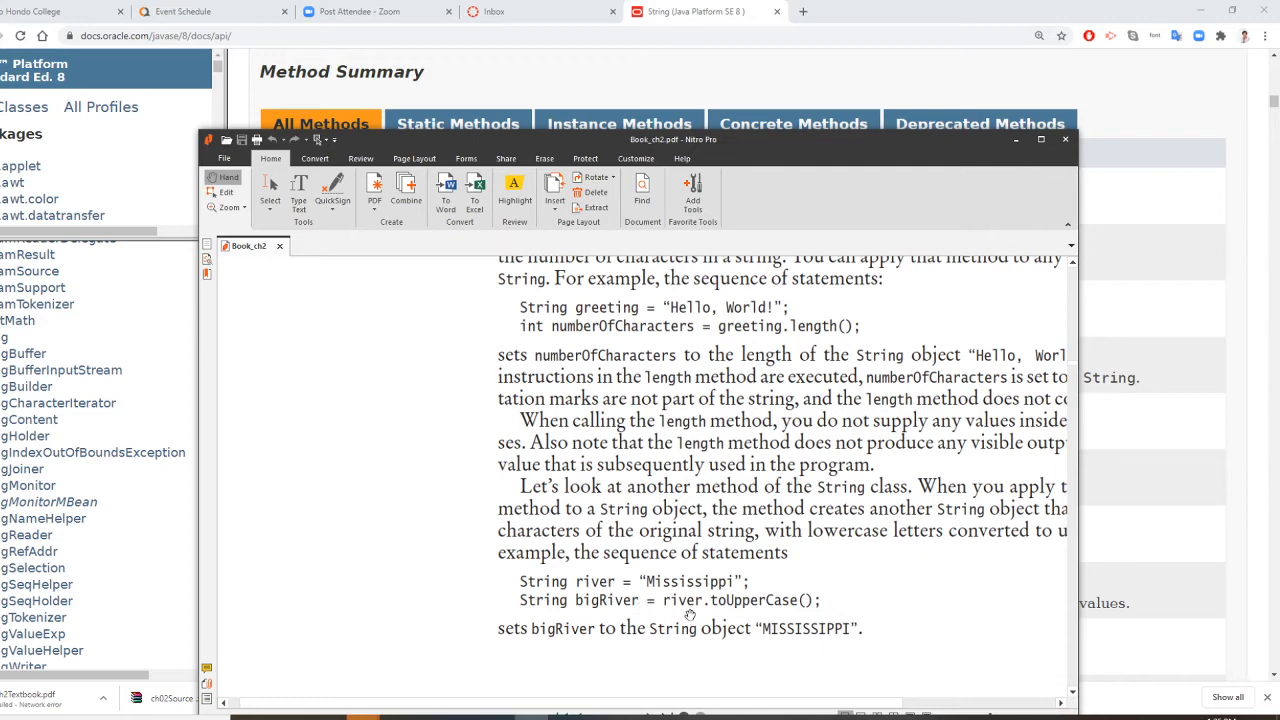
mouse_move(828, 608)
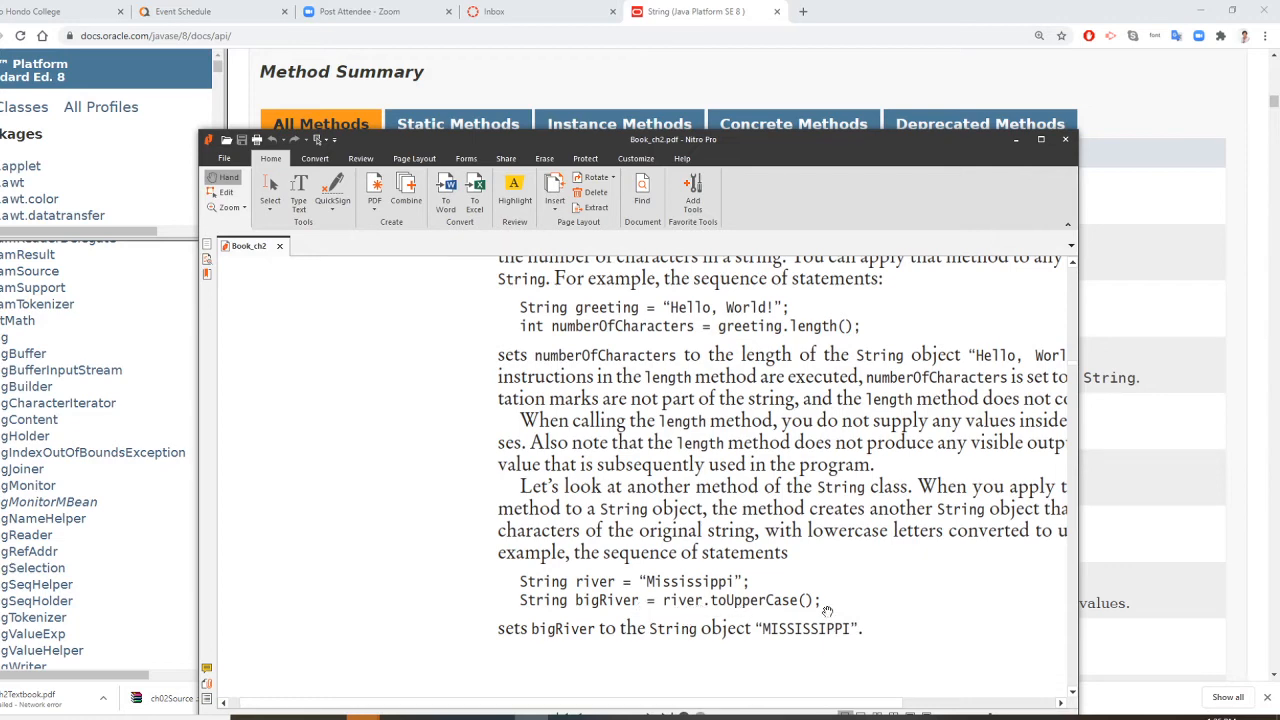
Step: Continue to section 2.3.3 Return Values with the greeting.length() example
scroll(down, 3)
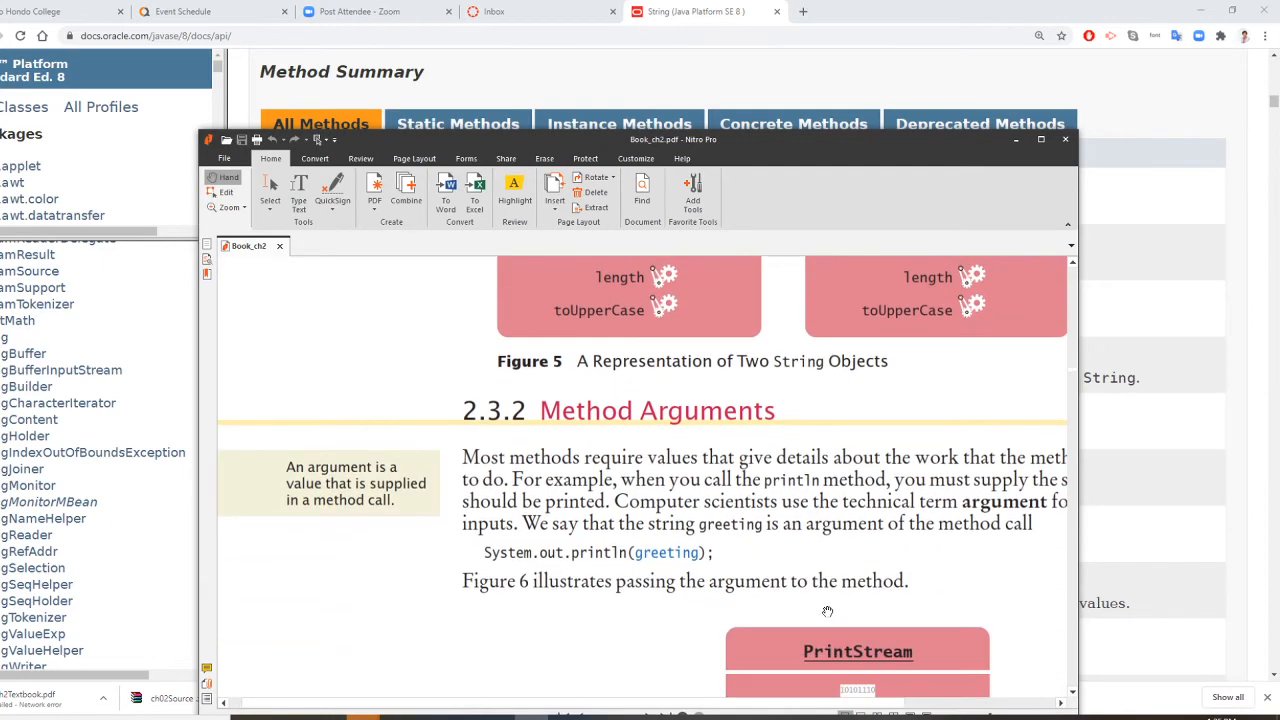
scroll(down, 3)
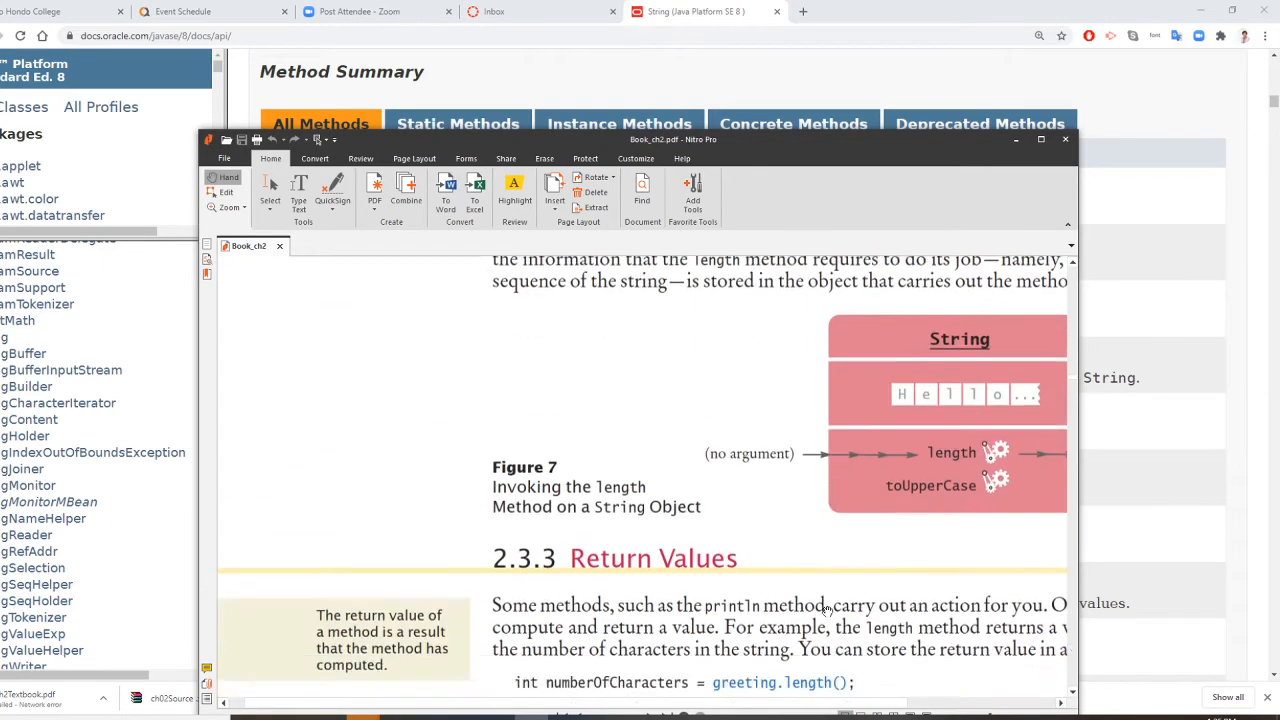
scroll(down, 3)
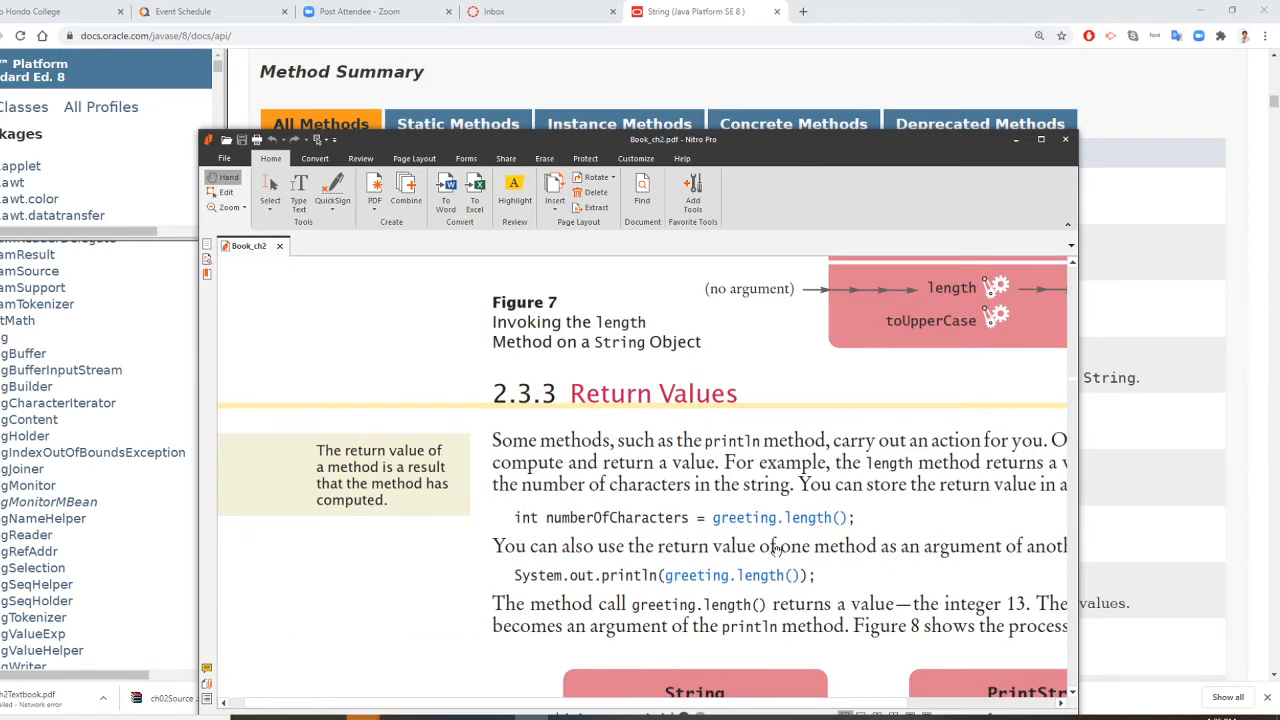
scroll(down, 3)
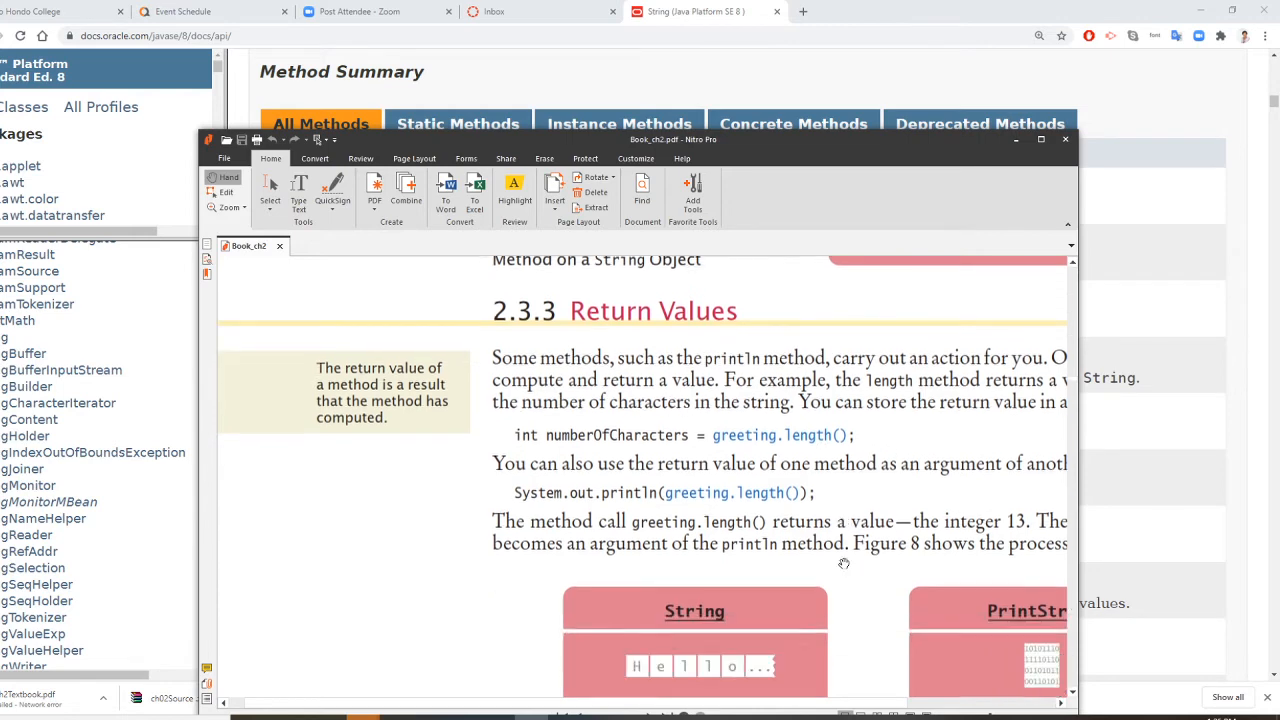
scroll(down, 3)
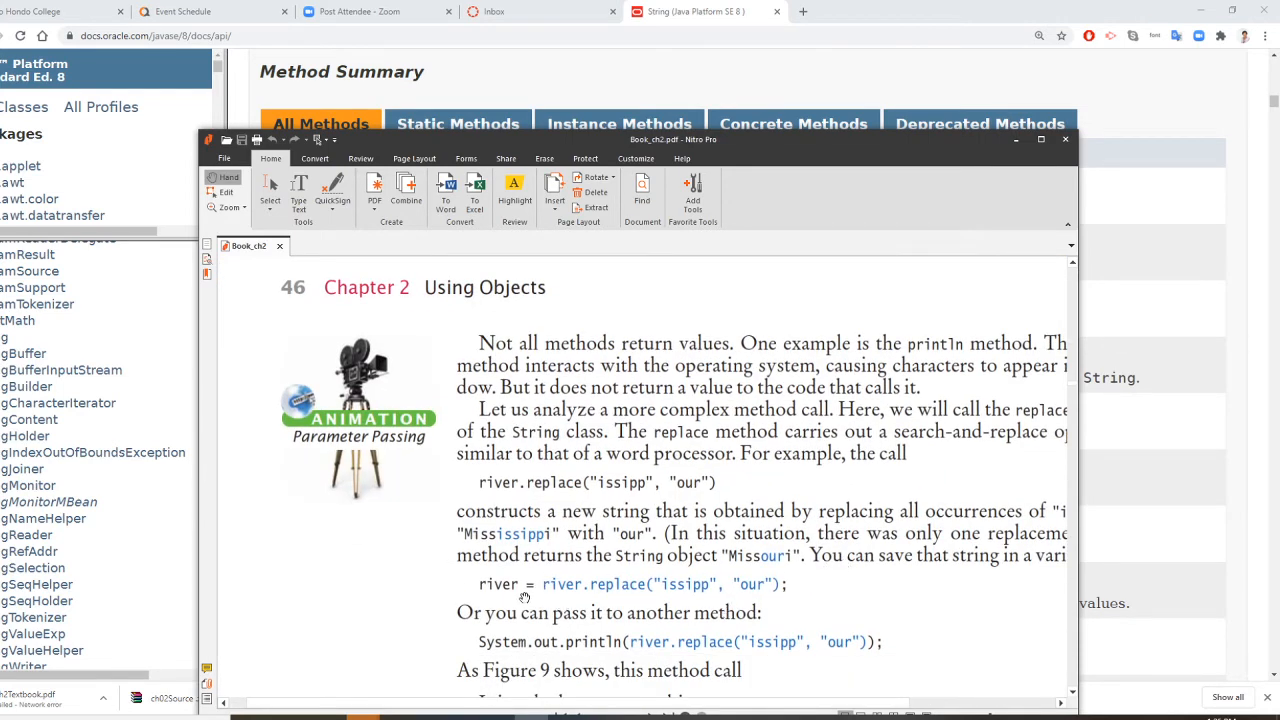
mouse_move(589, 585)
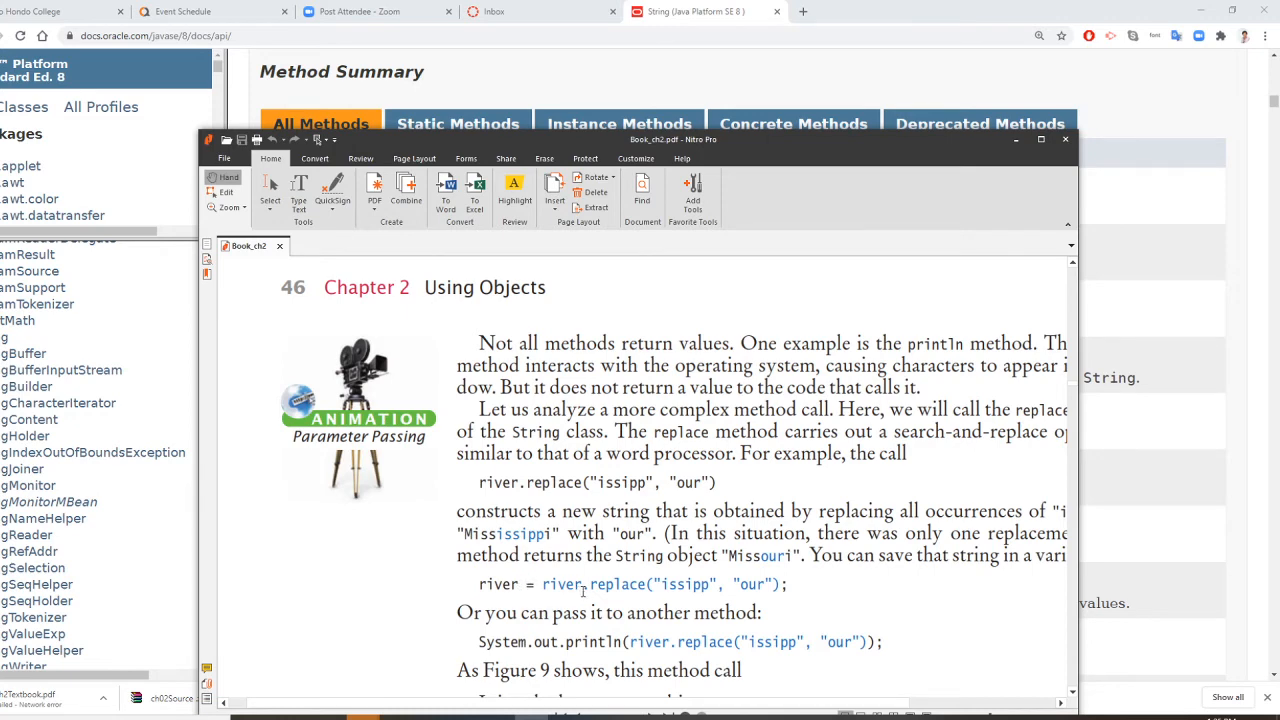
Step: Scroll to page 46 showing river.replace turning "Mississippi" into "Missouri"
scroll(down, 3)
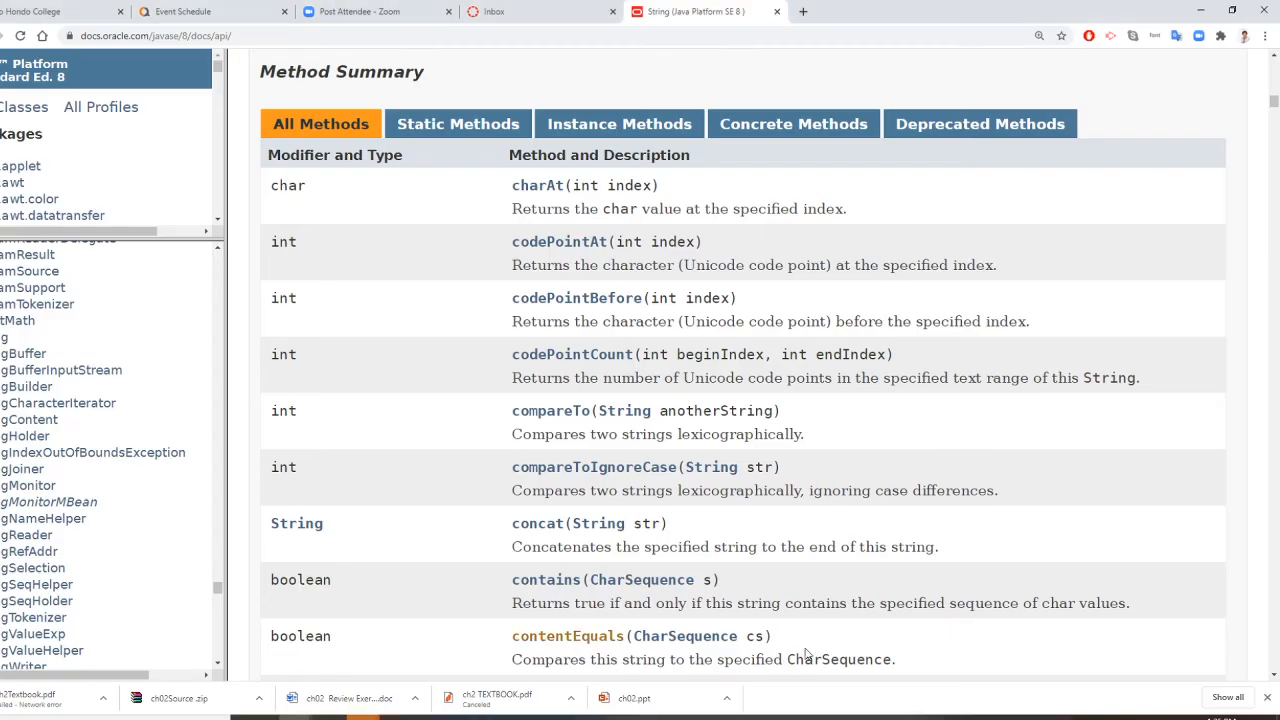
mouse_move(826, 567)
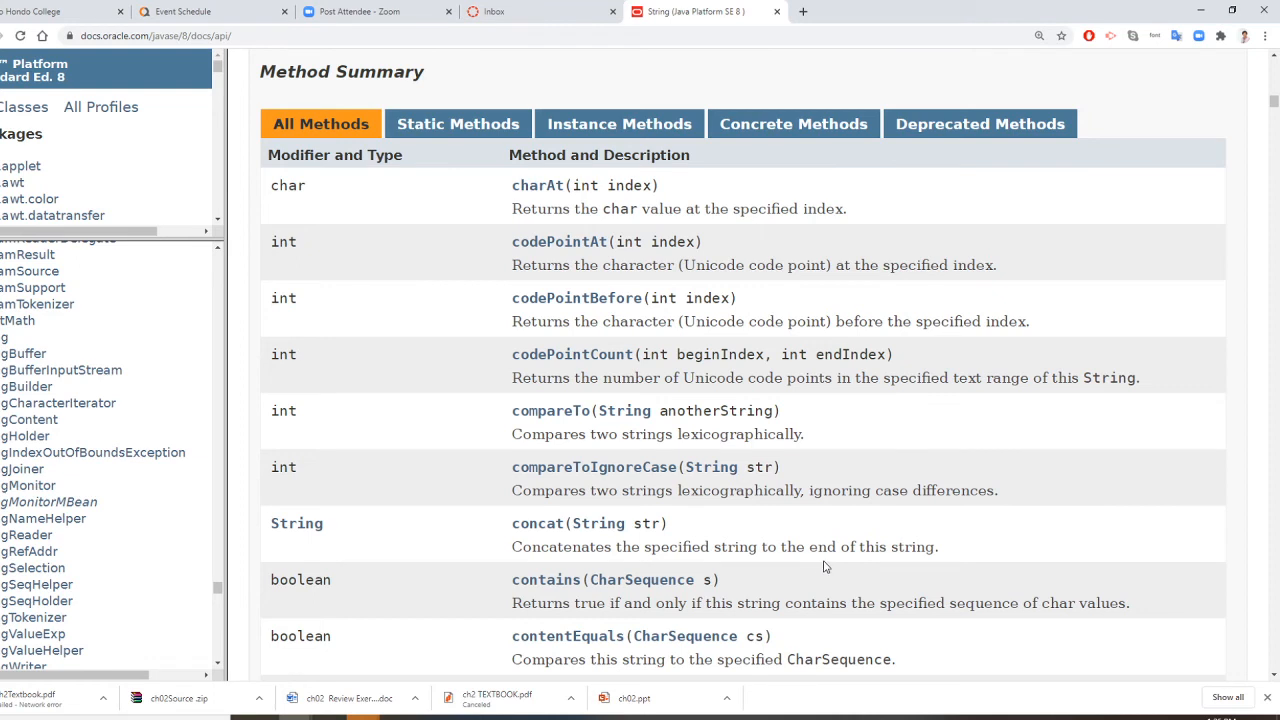
mouse_move(835, 582)
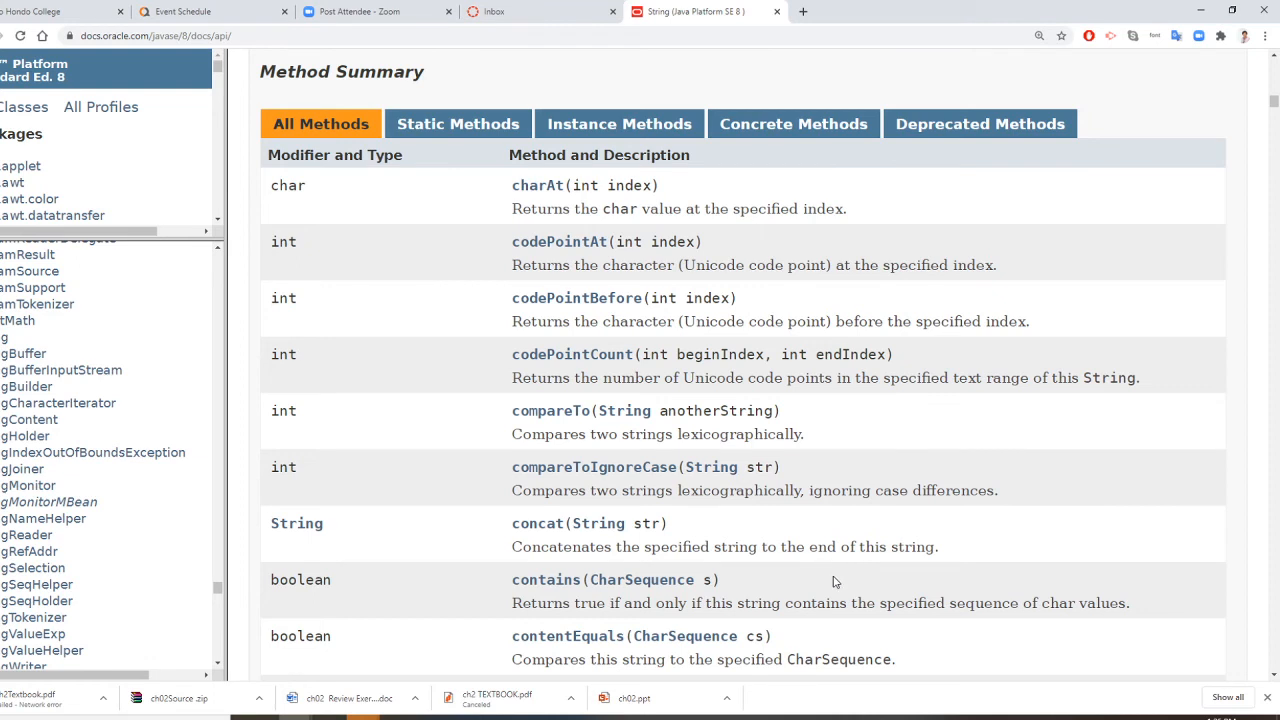
Step: Scroll the String API page so the constructor list end sits above the Method Summary
scroll(down, 3)
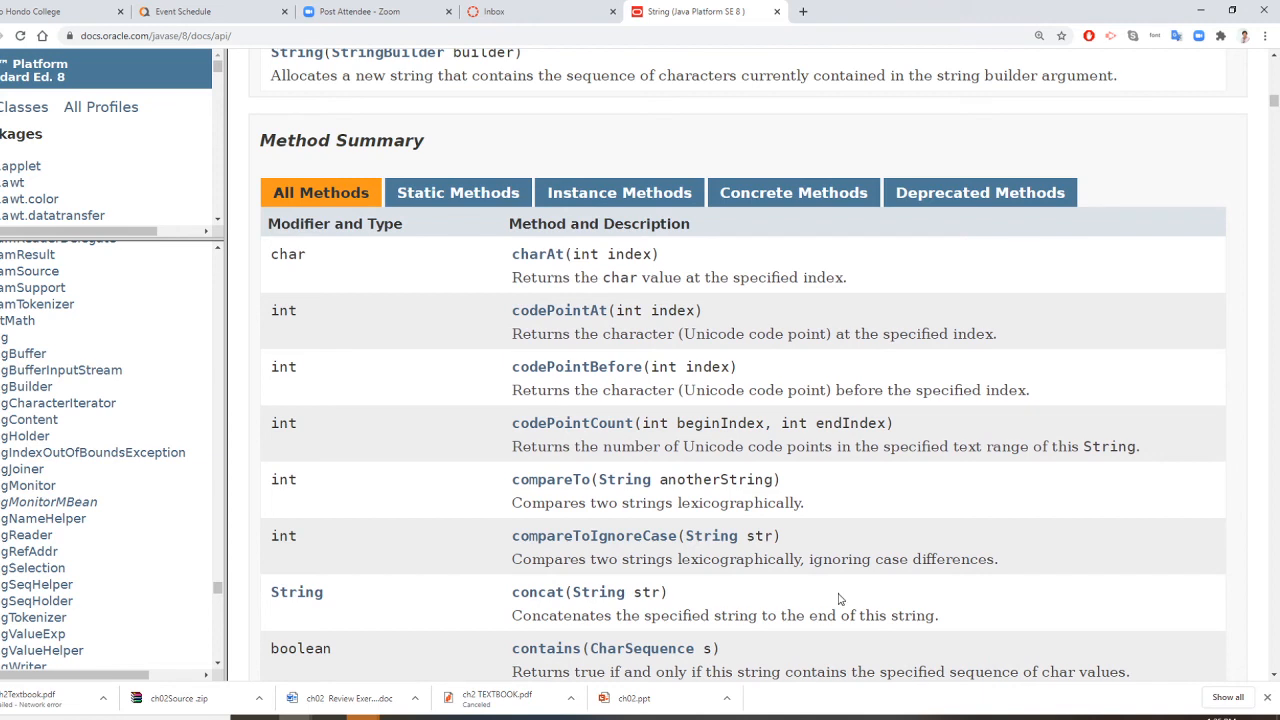
mouse_move(837, 599)
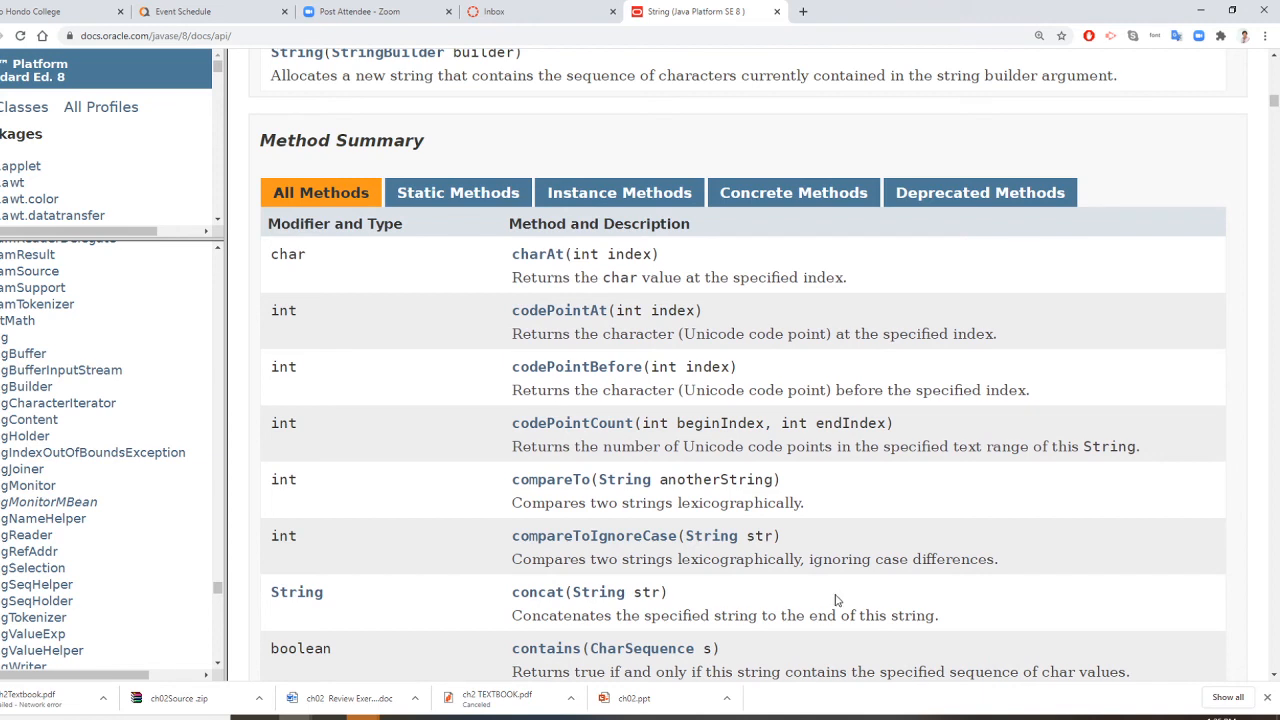